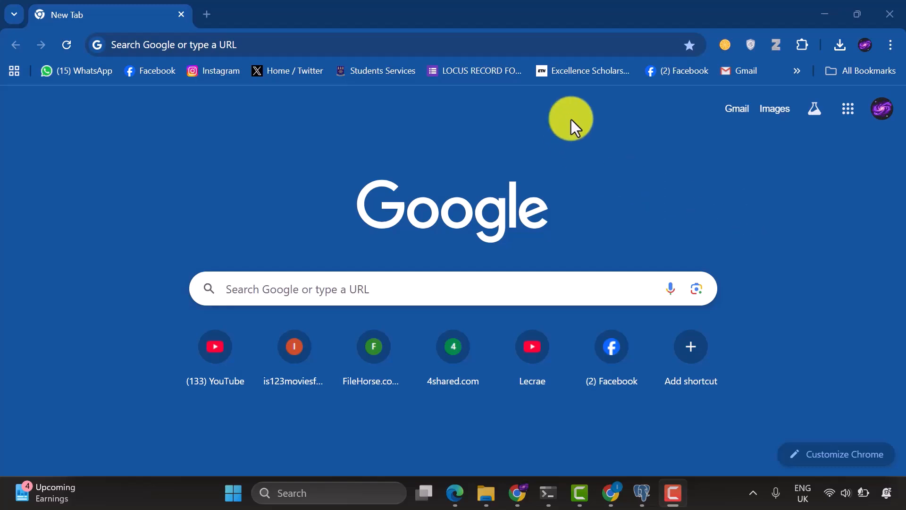
pyautogui.moveTo(693, 190)
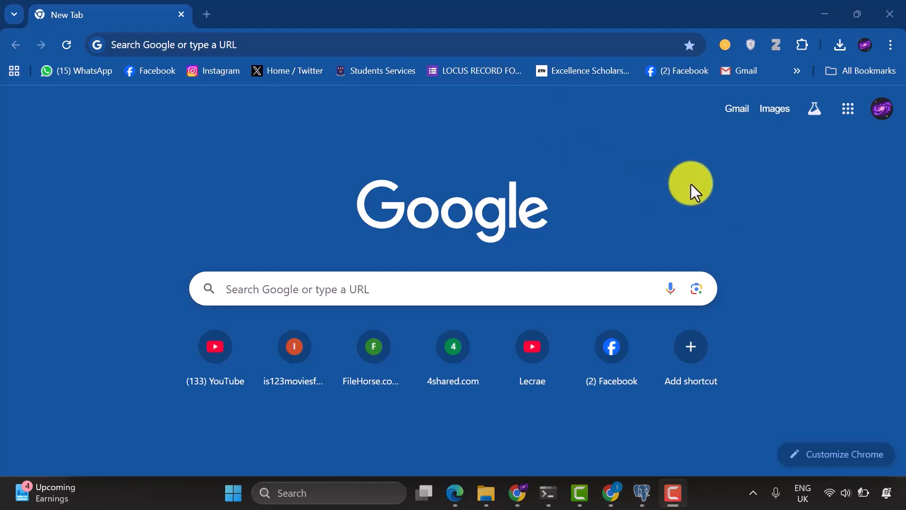
pyautogui.moveTo(478, 41)
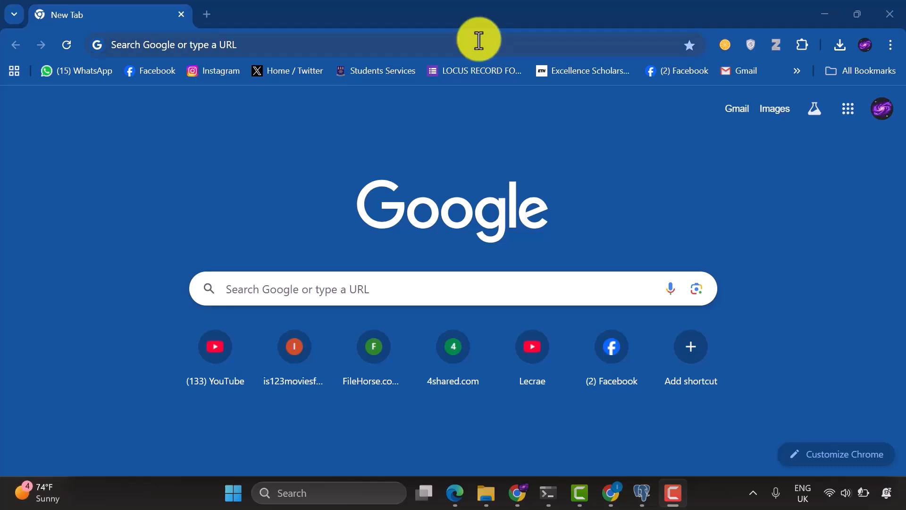
# At localhost:3000, create a new agentflow and drag an Agent node beside Start
pyautogui.write('localhost:3000')
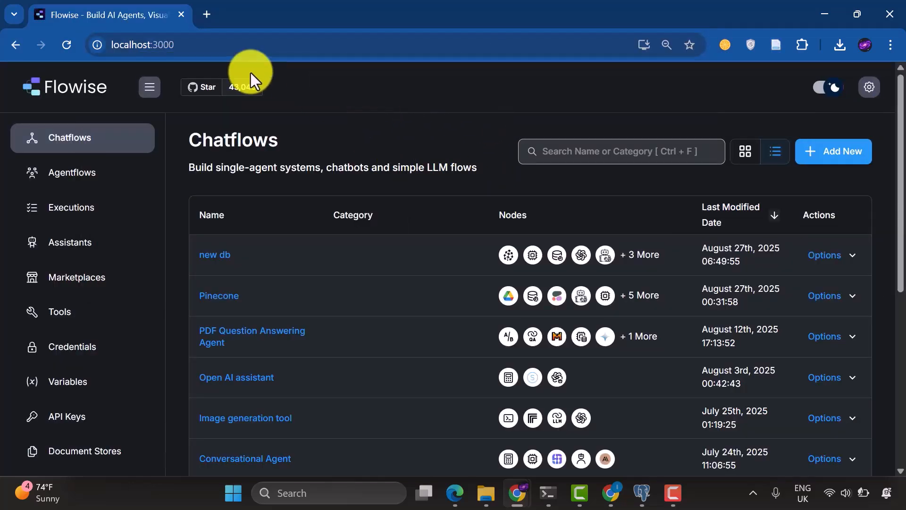
pyautogui.click(72, 172)
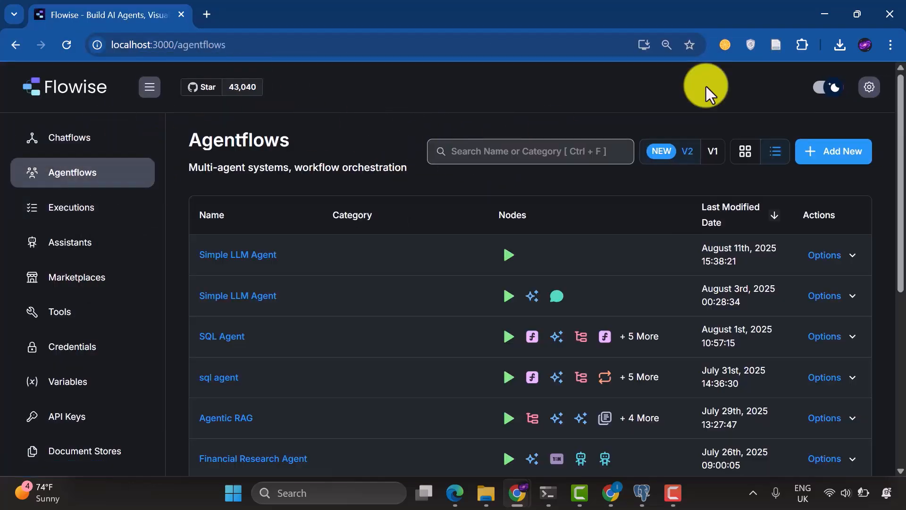
pyautogui.click(832, 151)
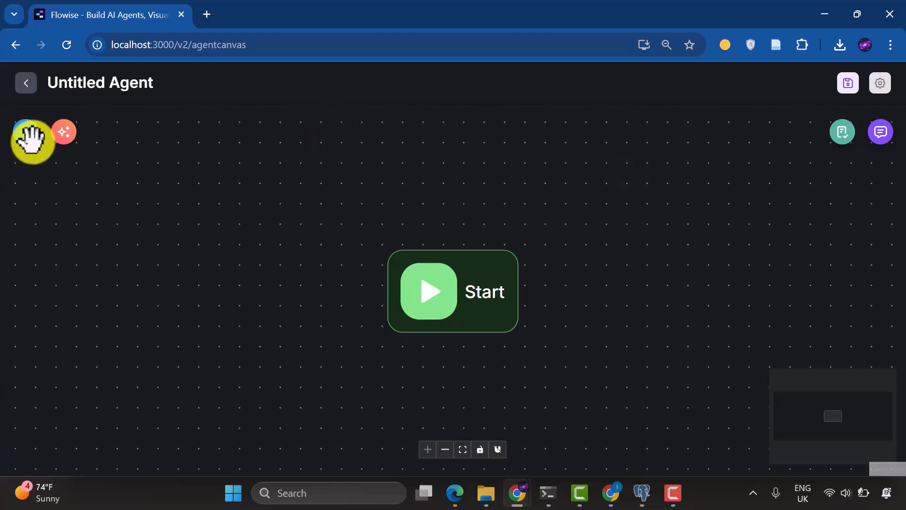
pyautogui.click(32, 141)
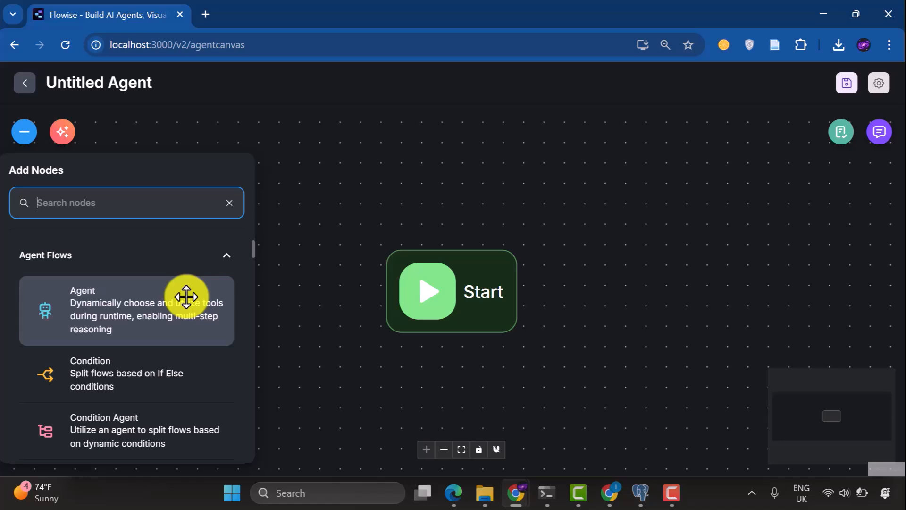
pyautogui.moveTo(185, 296); pyautogui.dragTo(680, 276)
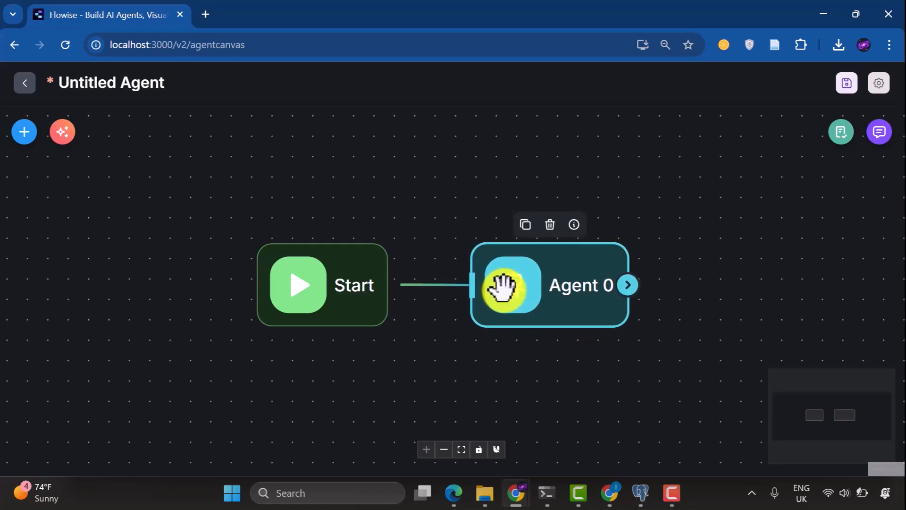
pyautogui.moveTo(453, 194)
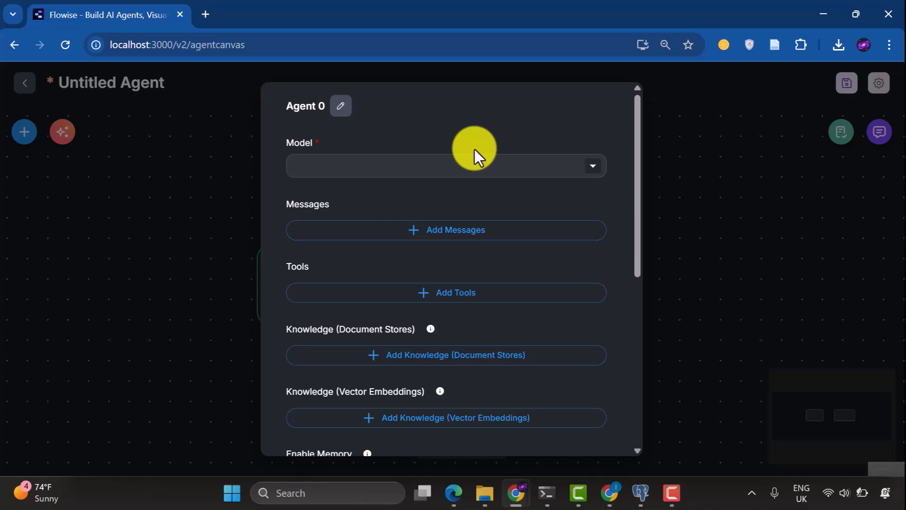
# Set Agent 0's model to ChatGoogleGenerativeAI with the Google AI Studio API Key credential
pyautogui.click(445, 165)
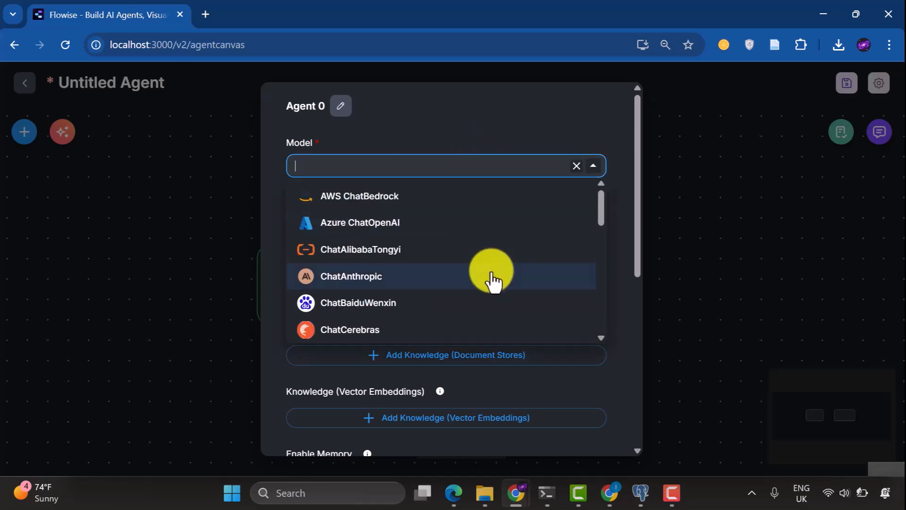
pyautogui.scroll(-3)
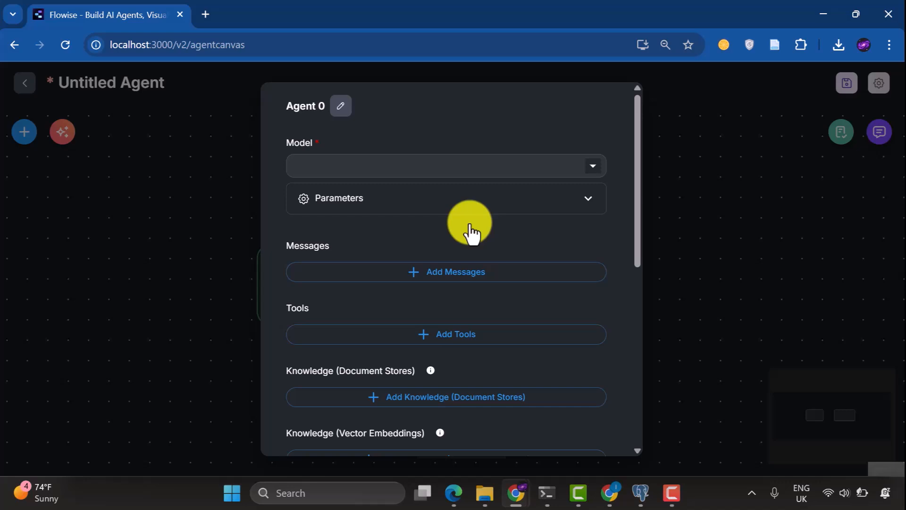
pyautogui.click(445, 166)
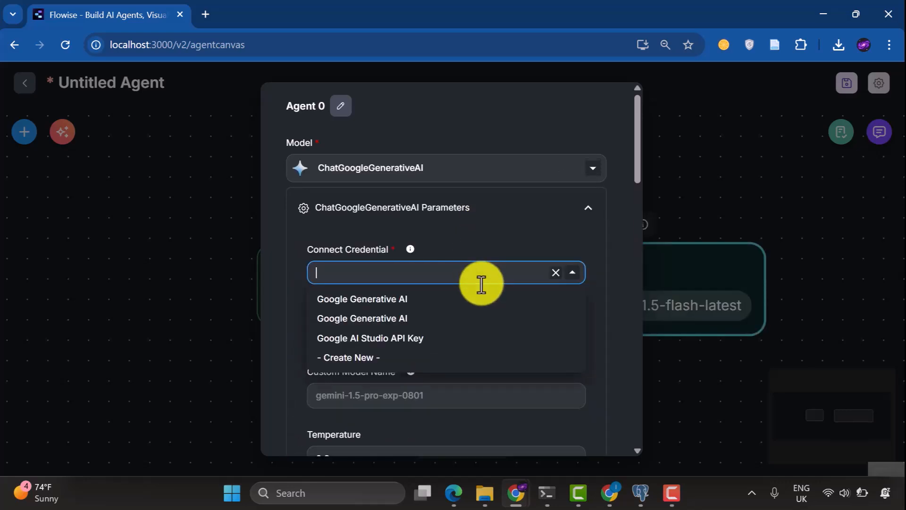
pyautogui.click(369, 338)
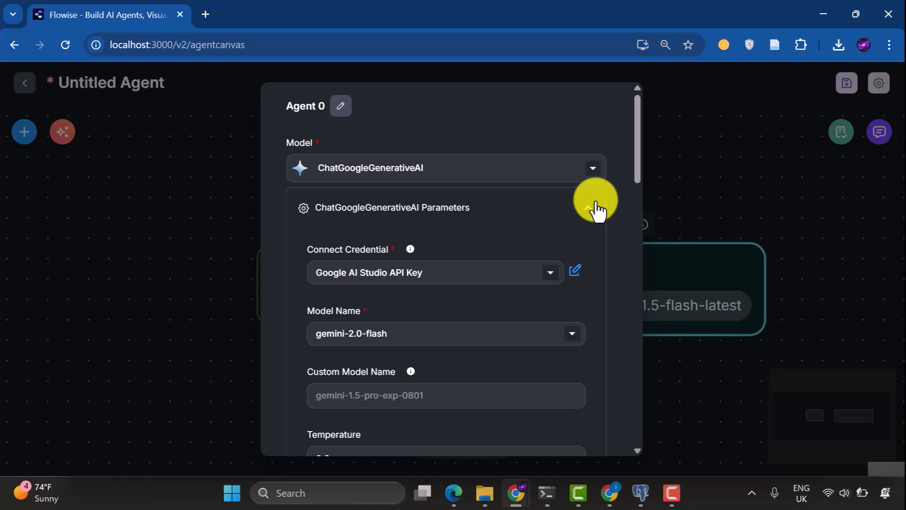
pyautogui.click(588, 203)
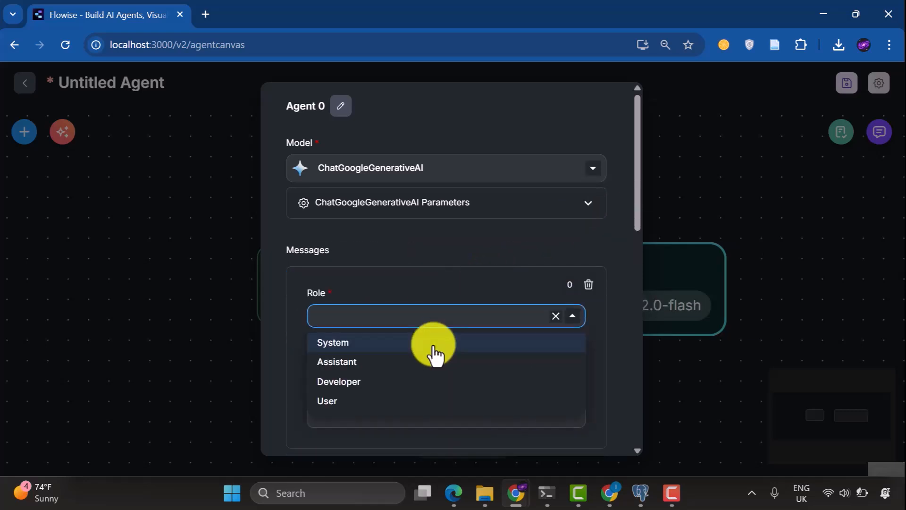
# Add a System message to Agent 0 and save its prompt text
pyautogui.click(332, 342)
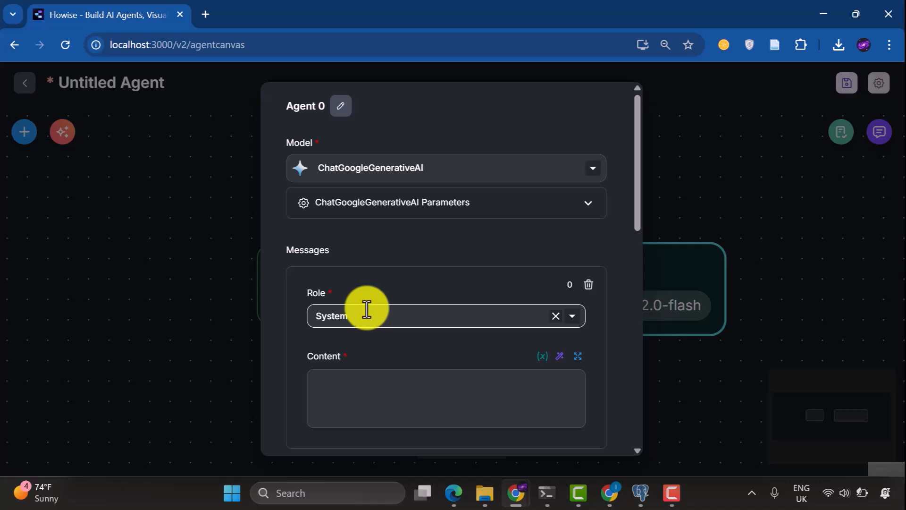
pyautogui.click(446, 398)
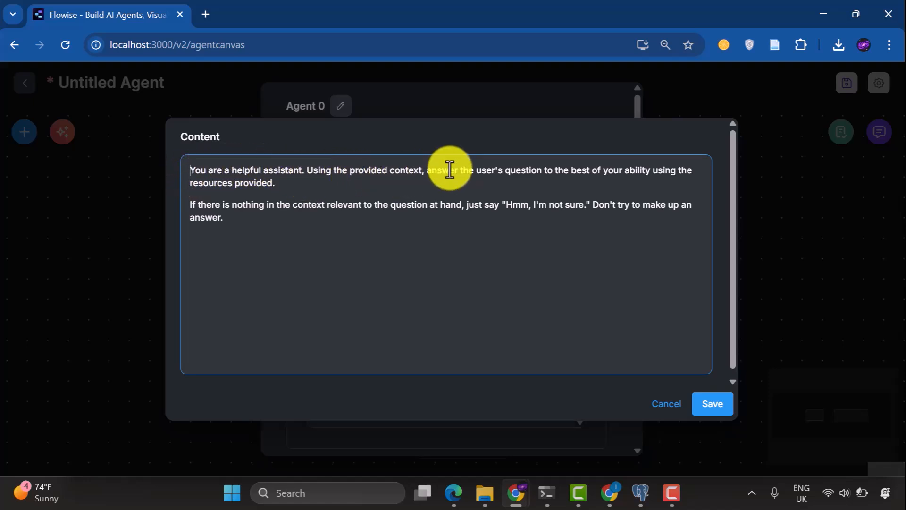
pyautogui.moveTo(633, 186)
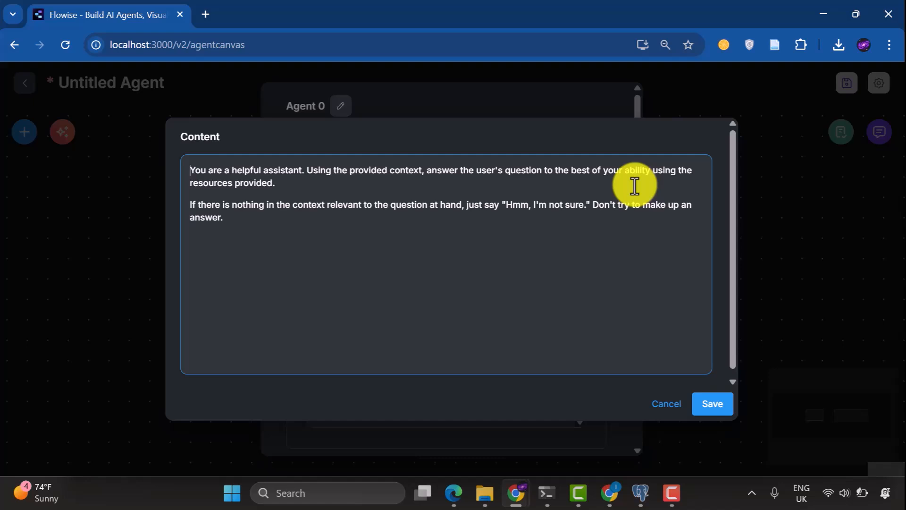
pyautogui.moveTo(296, 188)
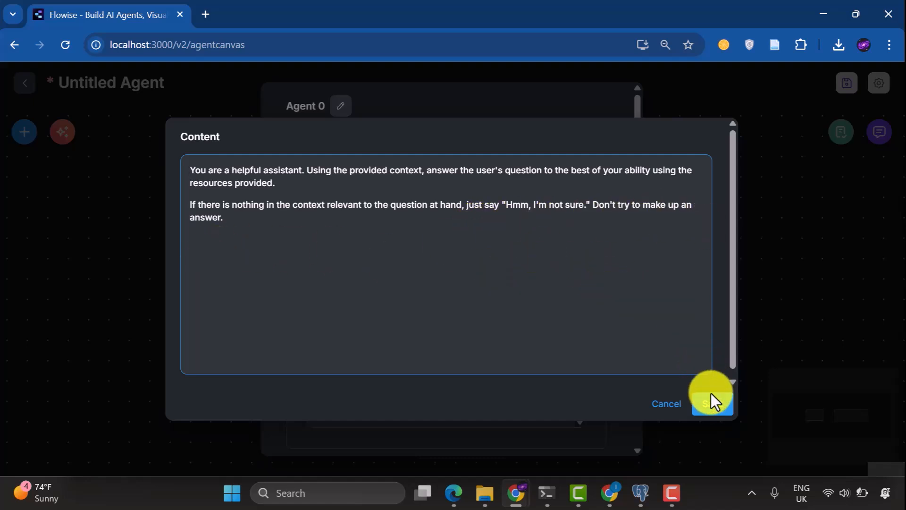
pyautogui.click(711, 404)
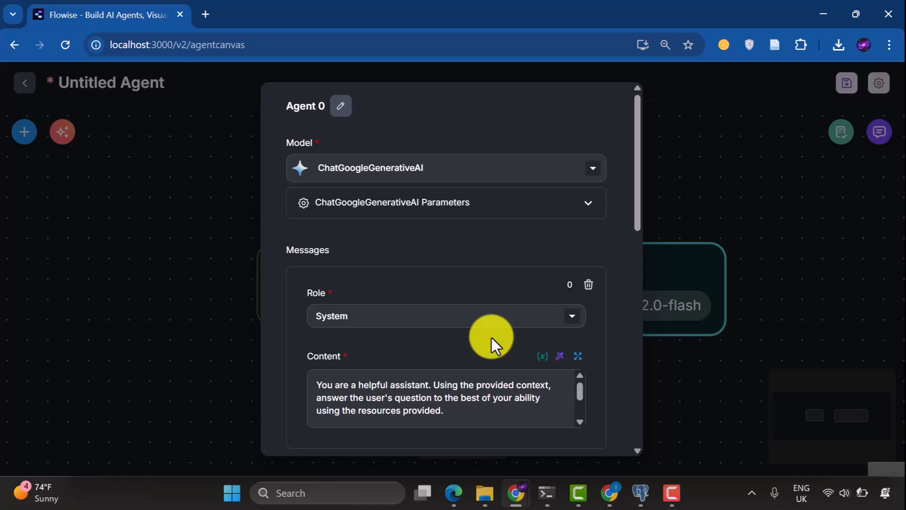
# Add an empty Document Stores knowledge entry and open a new browser tab
pyautogui.scroll(-3)
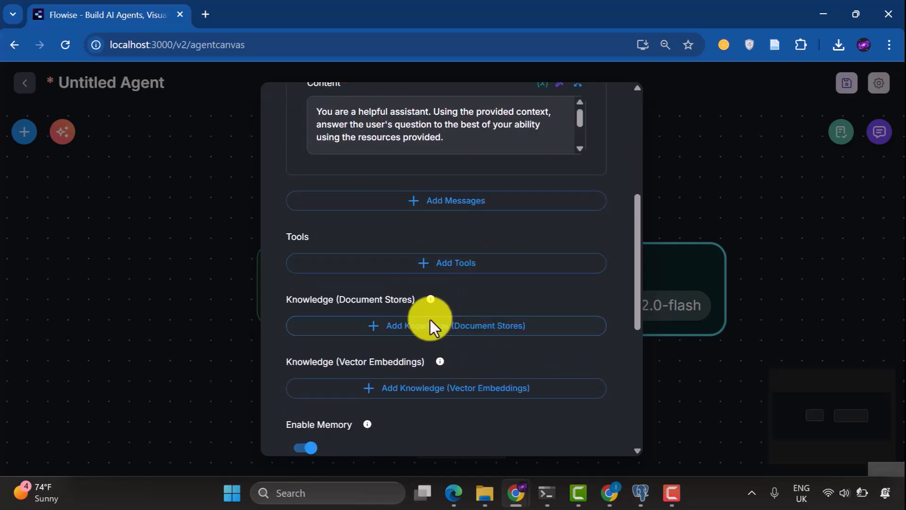
pyautogui.moveTo(292, 232)
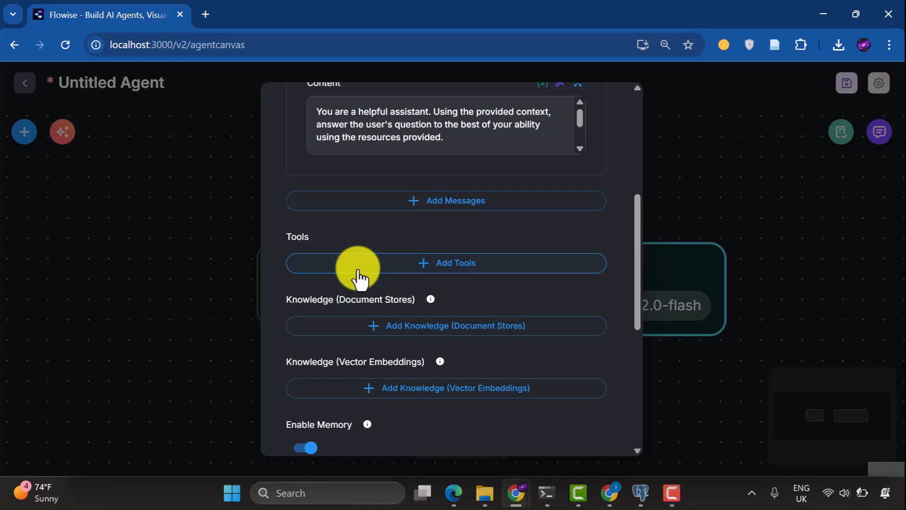
pyautogui.click(445, 325)
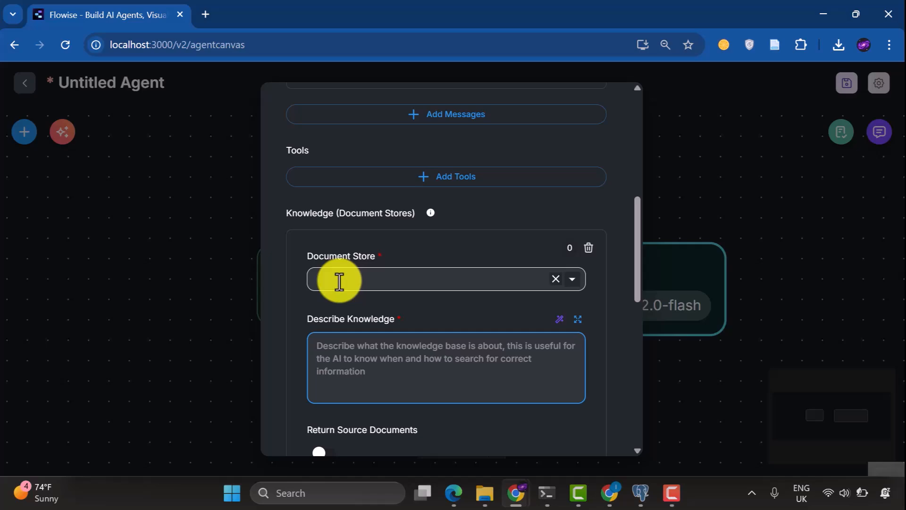
pyautogui.click(205, 15)
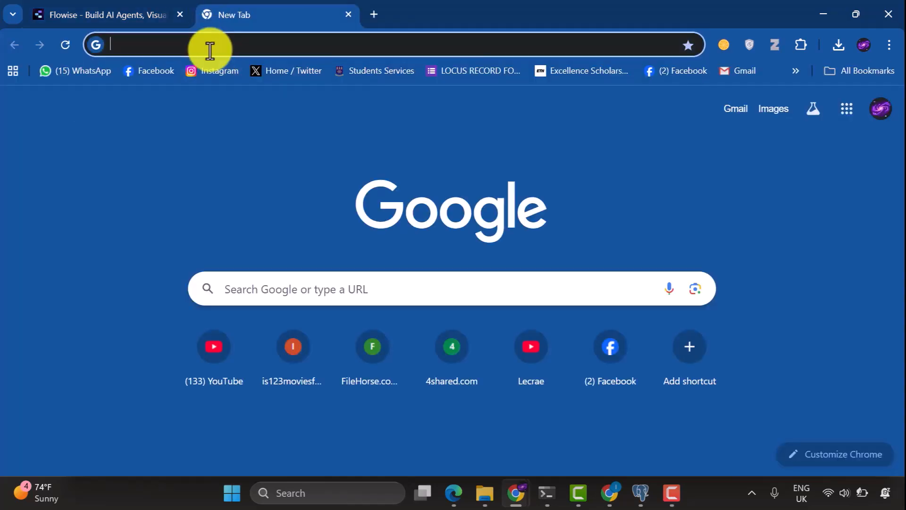
# Create the 'Artificial Intelligence' document store and browse its document loader list
pyautogui.click(83, 451)
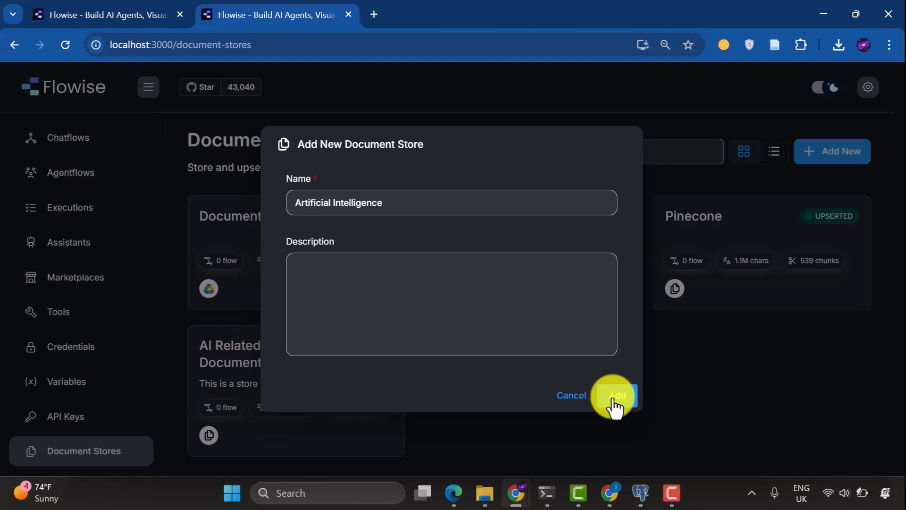
pyautogui.click(615, 395)
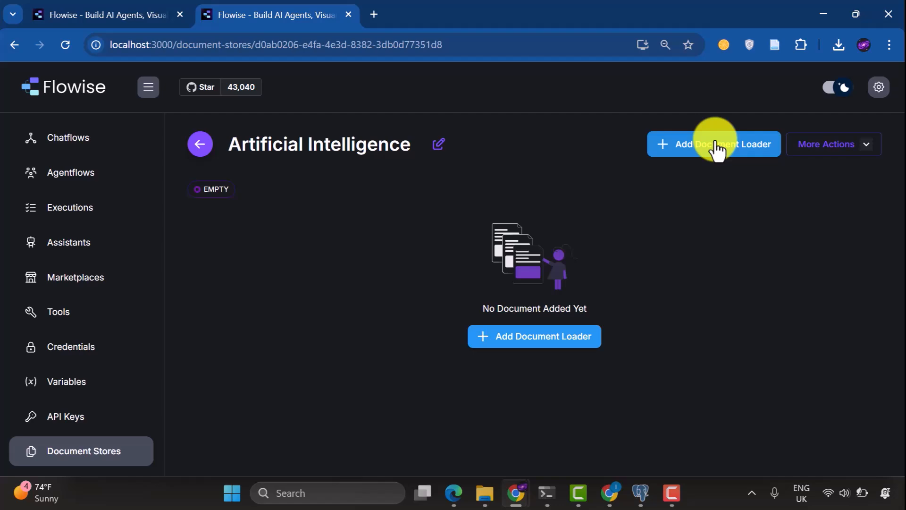
pyautogui.click(713, 144)
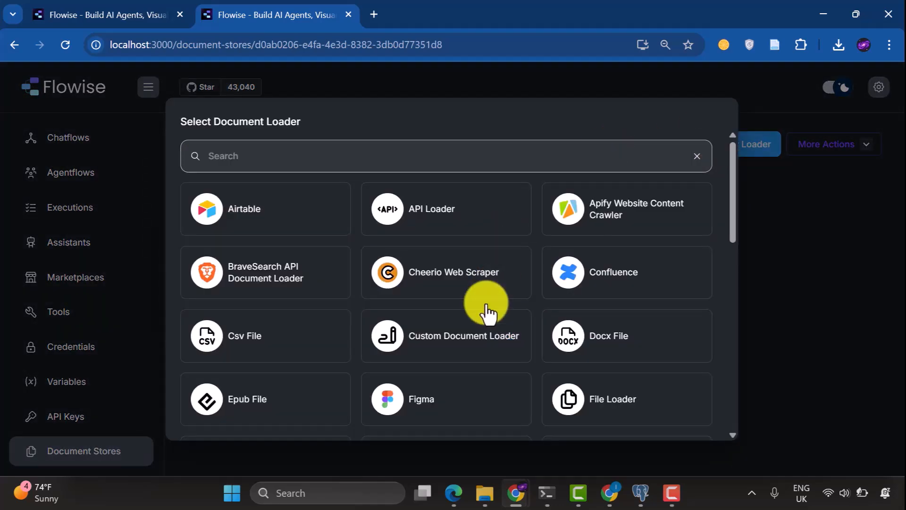
pyautogui.scroll(-3)
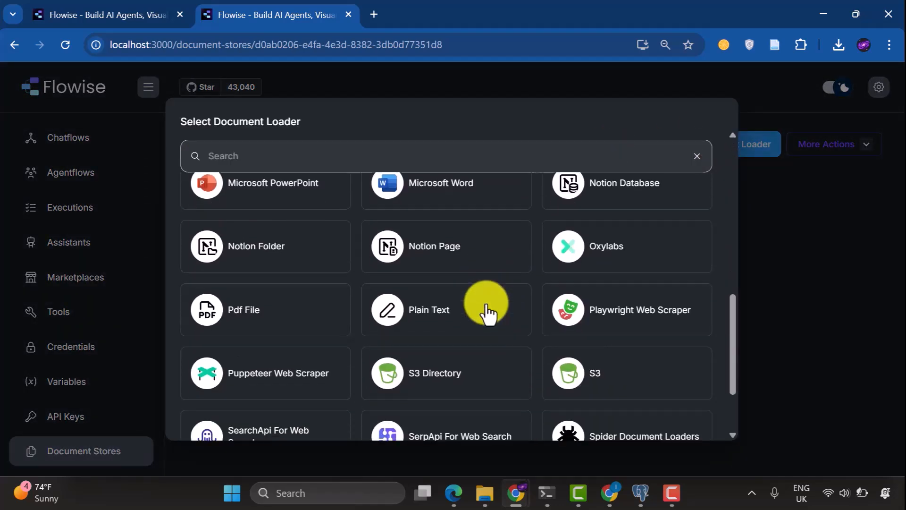
pyautogui.scroll(-3)
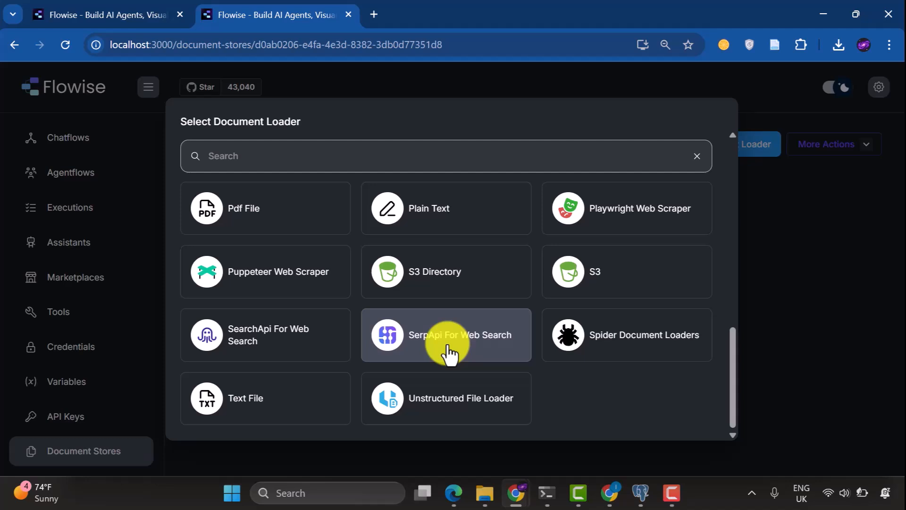
# Choose the SerpApi For Web Search loader with Serp API credential and query 'Artificial Intelligence in 2025'
pyautogui.click(445, 334)
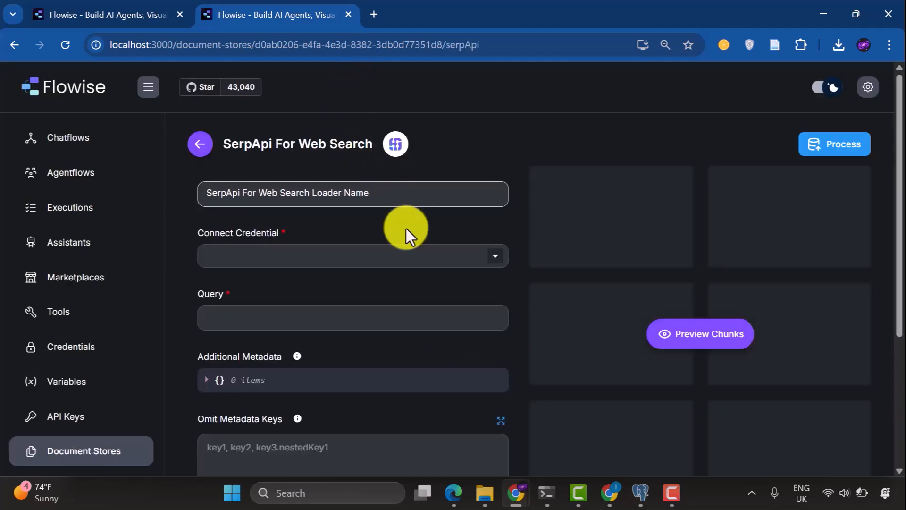
pyautogui.click(353, 256)
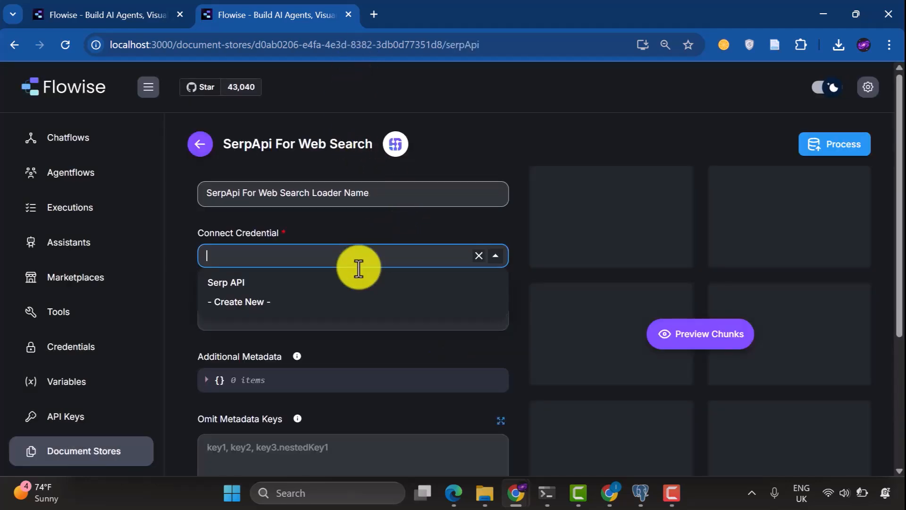
pyautogui.click(226, 283)
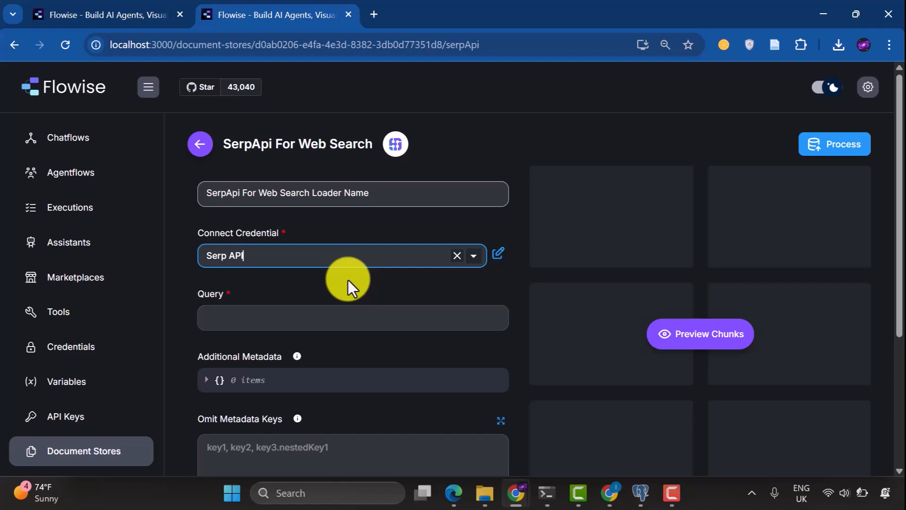
pyautogui.write('Artificial Intelligence in 2025')
pyautogui.click(352, 379)
pyautogui.write('project')
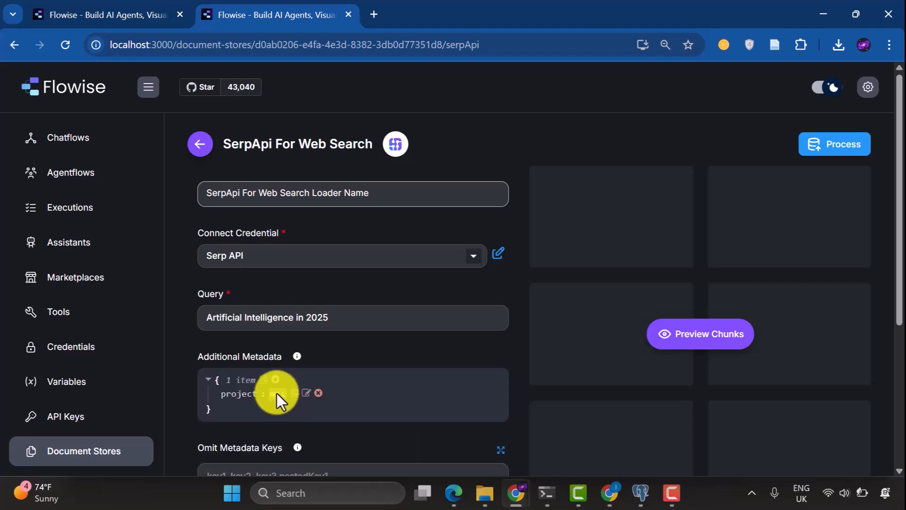
# Set the loader's project metadata value to 'ai trends 2025'
pyautogui.click(306, 398)
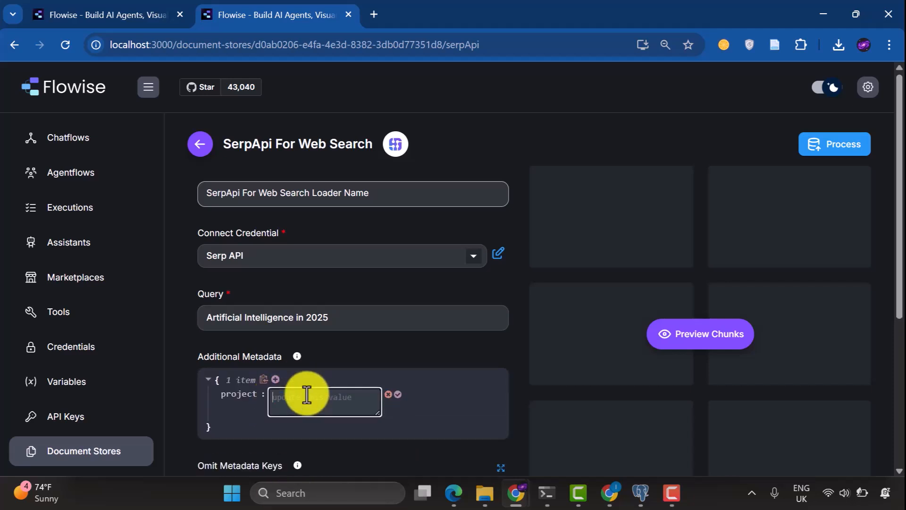
pyautogui.write('ai trends 2025')
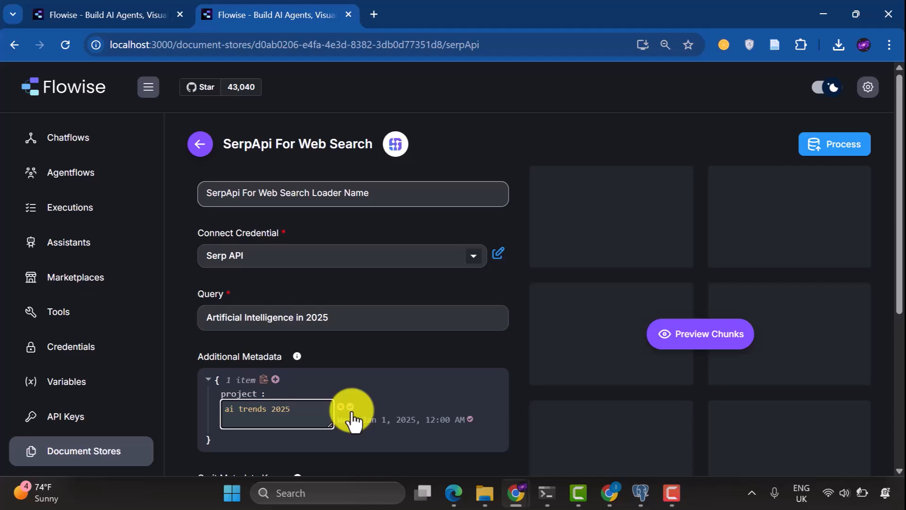
pyautogui.scroll(-3)
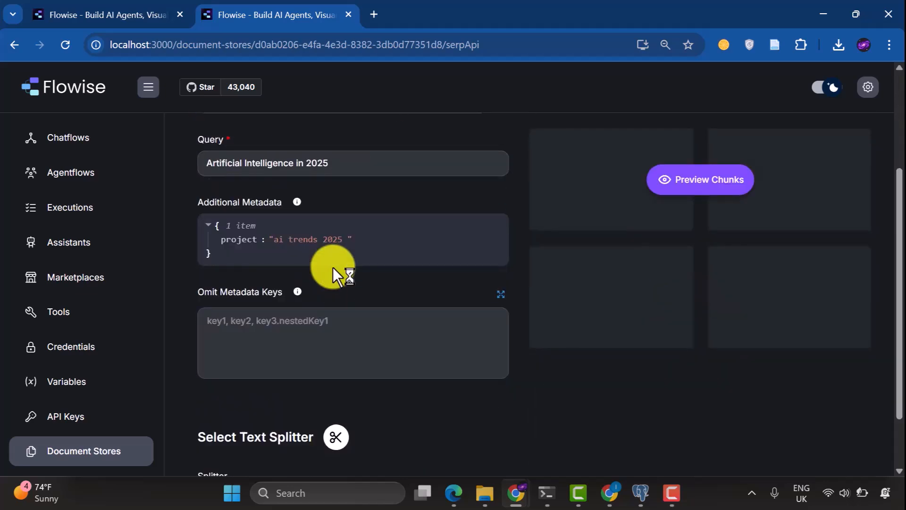
pyautogui.click(372, 14)
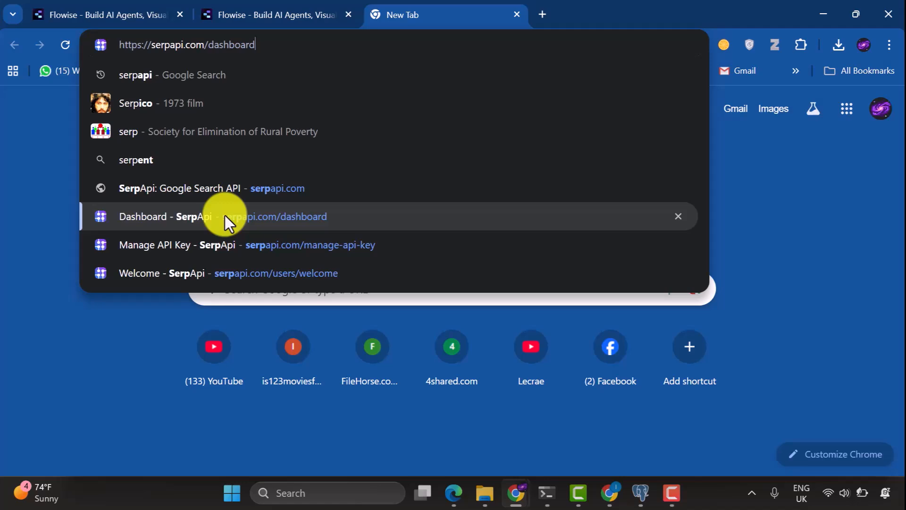
# Copy the private API key from the SerpApi dashboard and return to Flowise
pyautogui.click(223, 216)
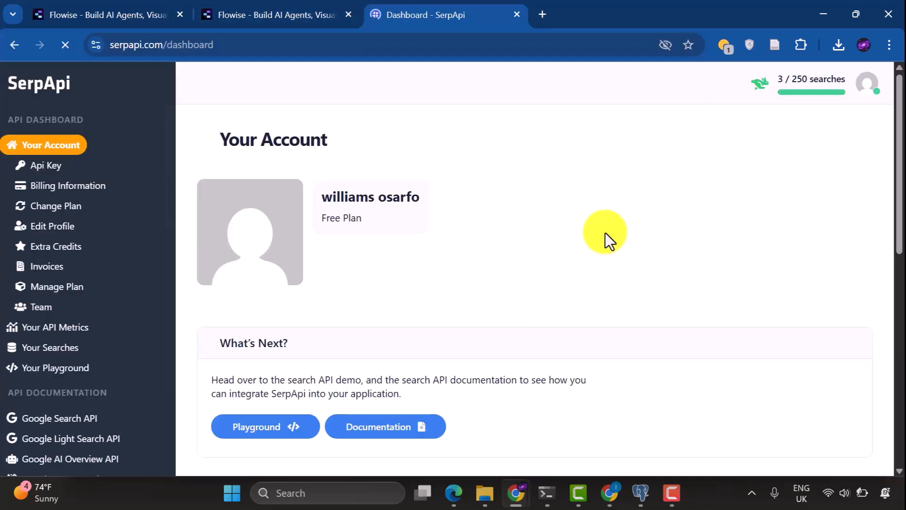
pyautogui.scroll(-3)
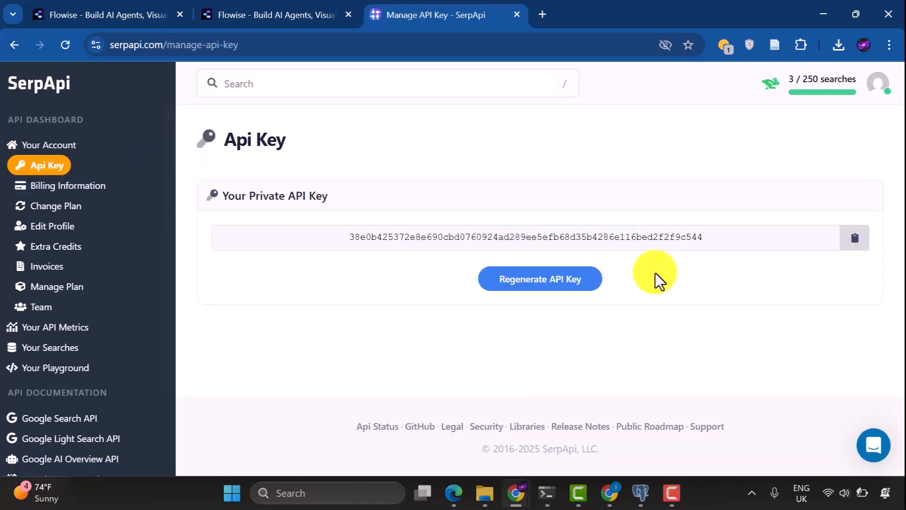
pyautogui.click(854, 237)
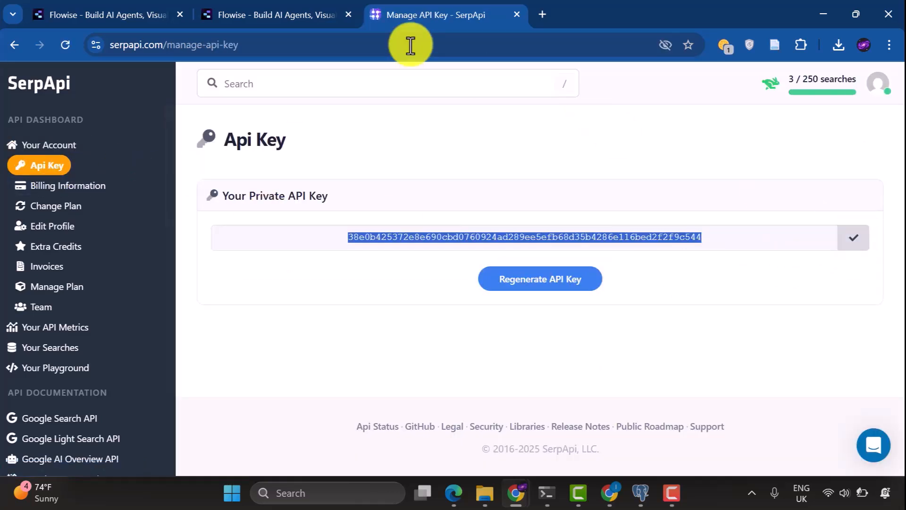
pyautogui.click(274, 14)
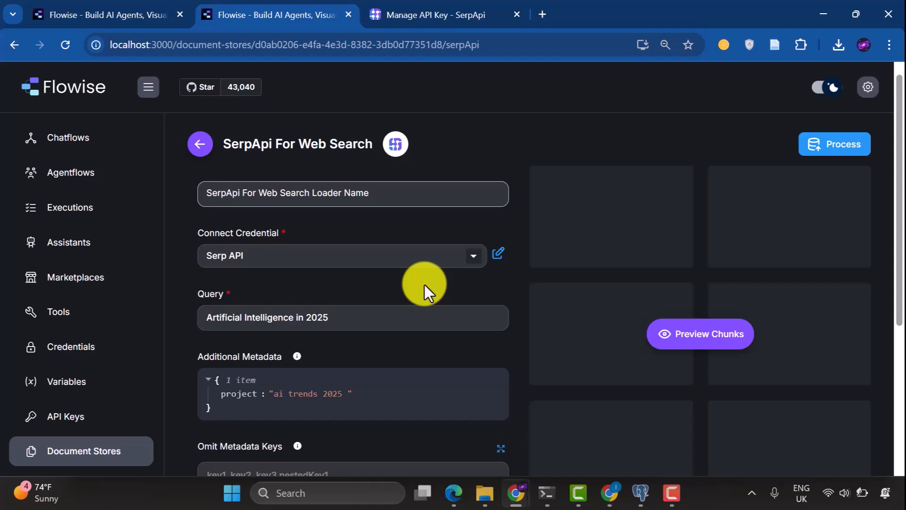
pyautogui.moveTo(726, 263)
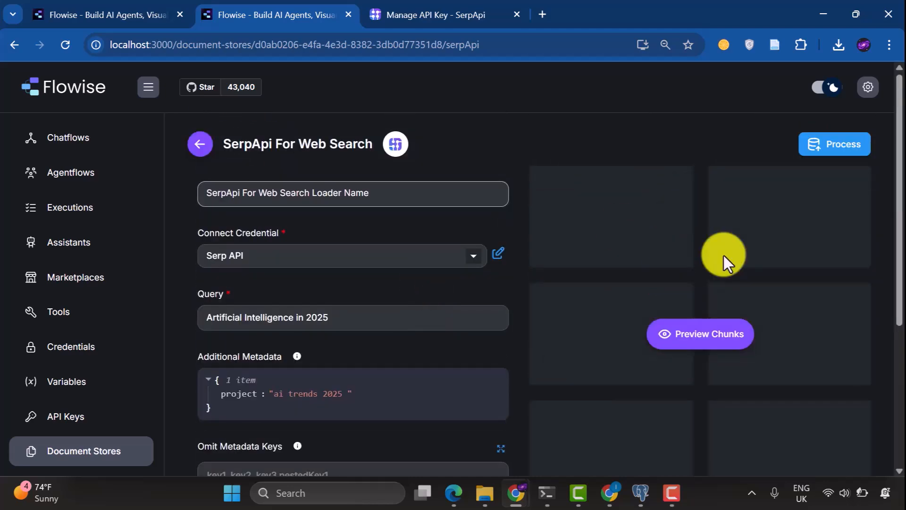
# Preview and process the SerpApi loader into 8 chunks totalling 7,212 characters
pyautogui.click(699, 334)
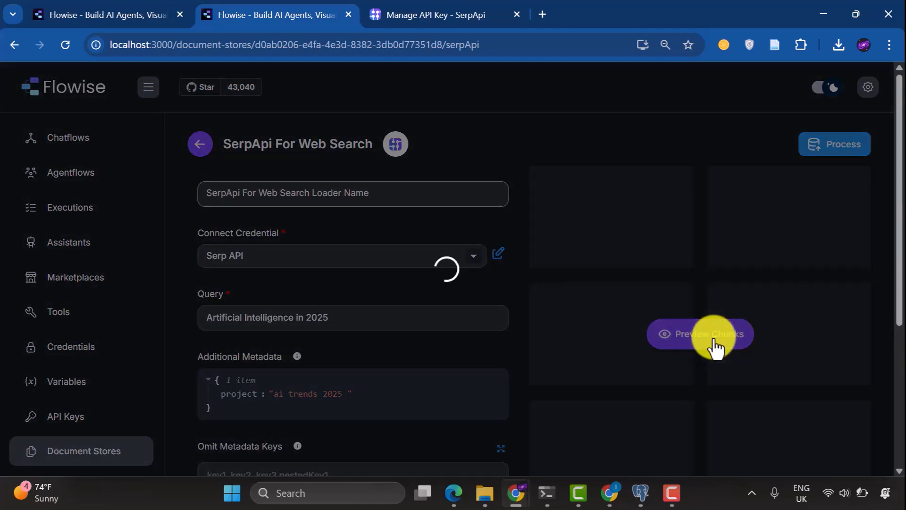
pyautogui.click(699, 334)
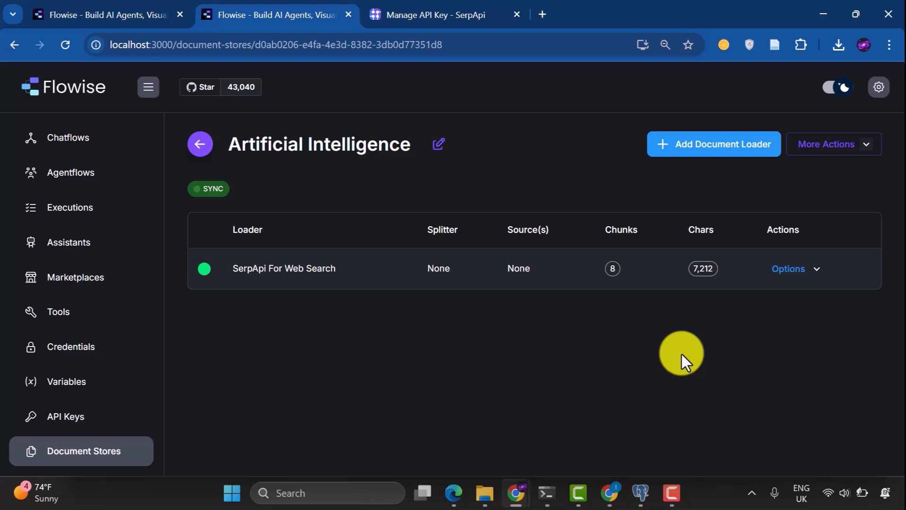
pyautogui.moveTo(795, 268)
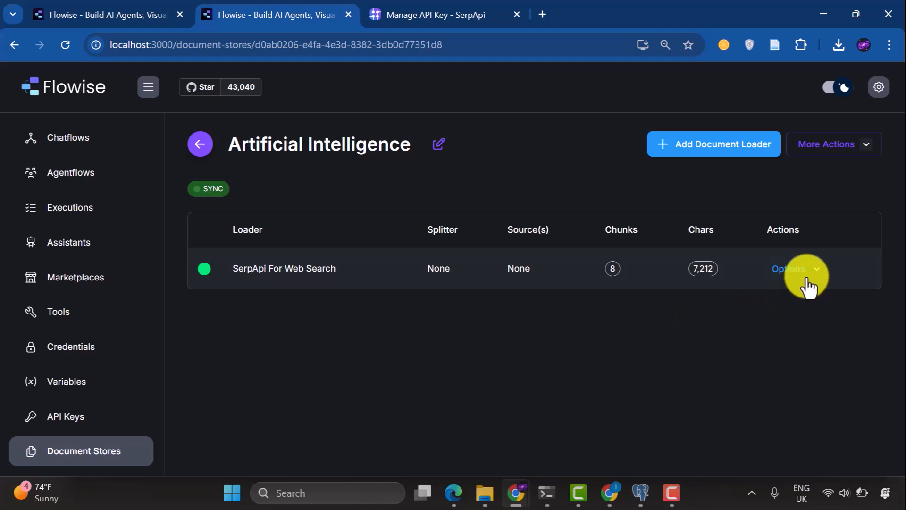
# Upsert the SerpApi chunks with Cohere Embeddings, Cohere API credential and embed-multilingual-v3.0
pyautogui.click(795, 268)
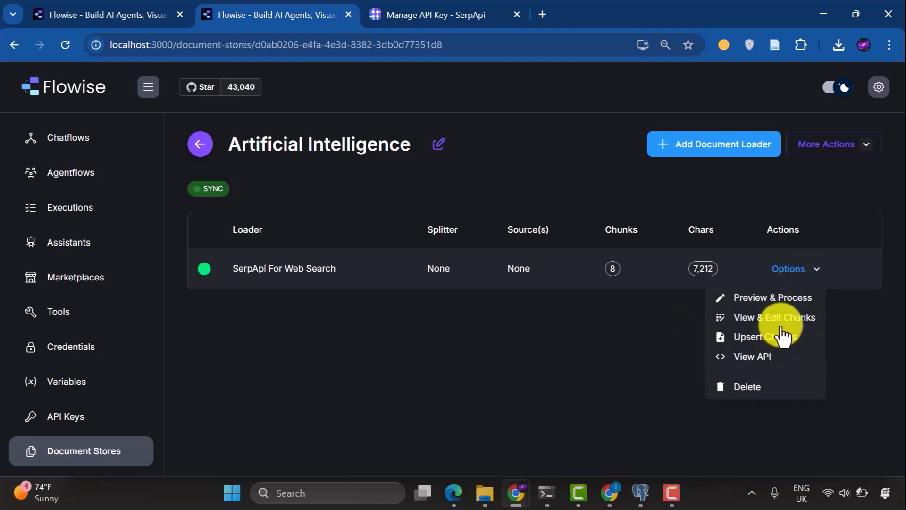
pyautogui.click(757, 337)
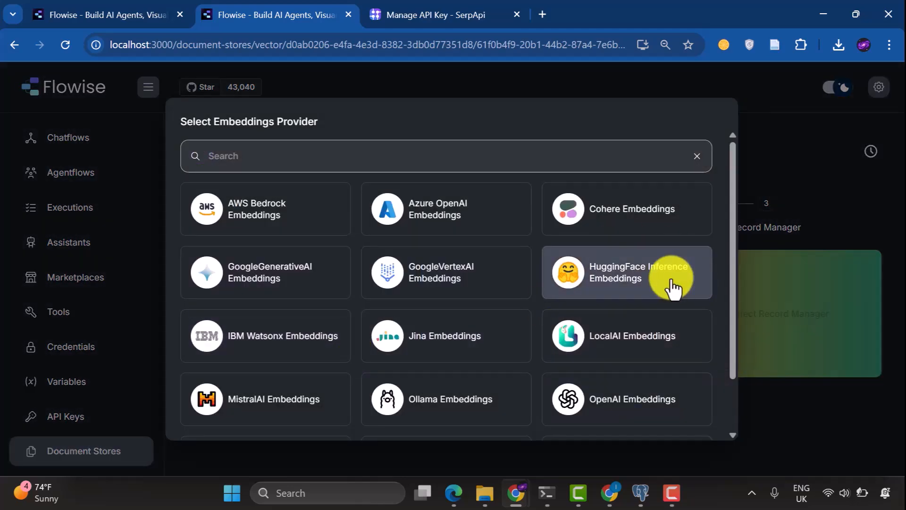
pyautogui.click(625, 208)
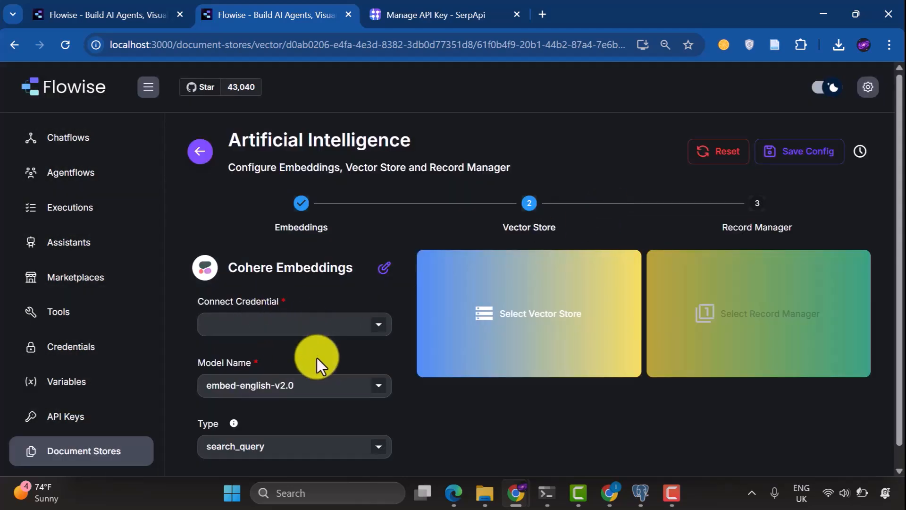
pyautogui.click(294, 323)
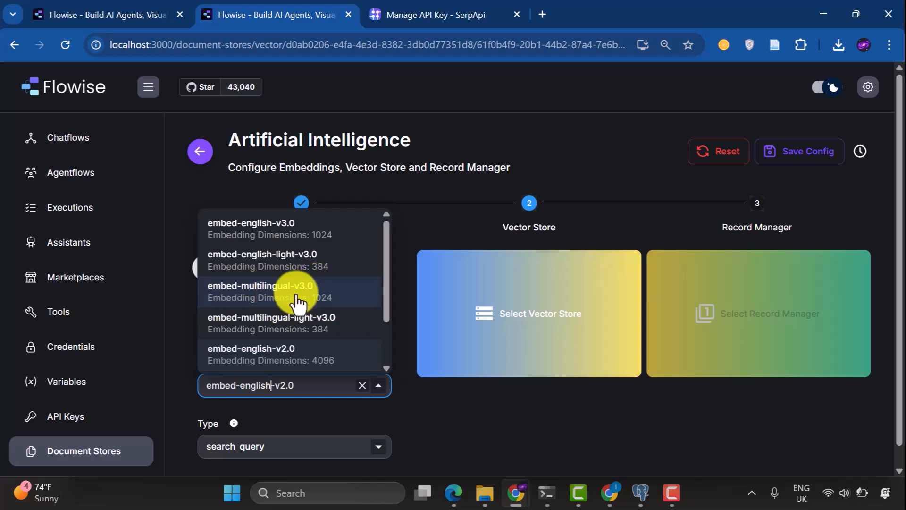
pyautogui.moveTo(321, 302)
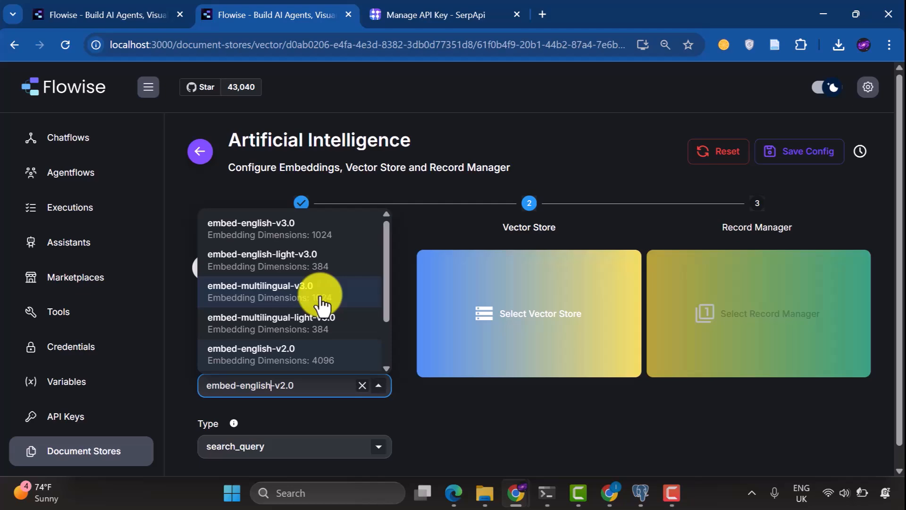
pyautogui.click(263, 291)
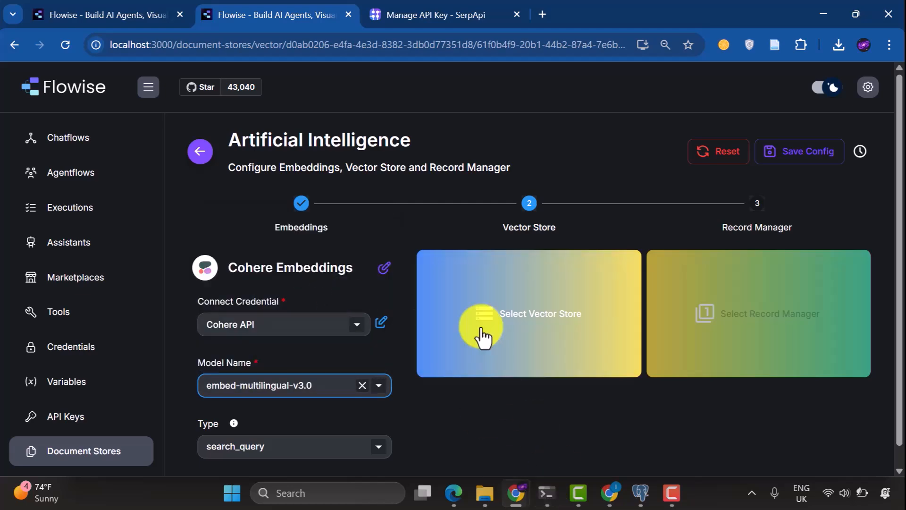
# Begin selecting a vector store for the store's embeddings
pyautogui.click(527, 313)
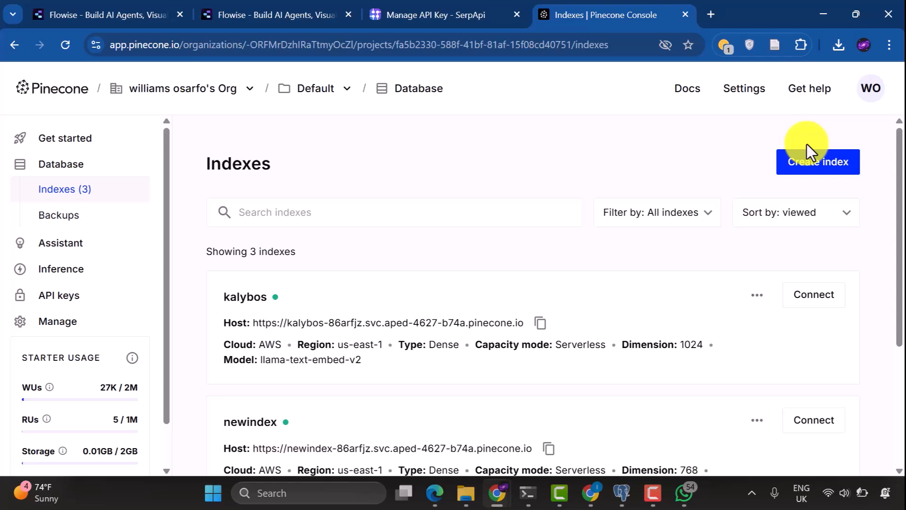
# Create Pinecone index 'flowise' with llama-text-embed-v2 (1024 dimensions, cosine) and view its namespaces
pyautogui.click(817, 161)
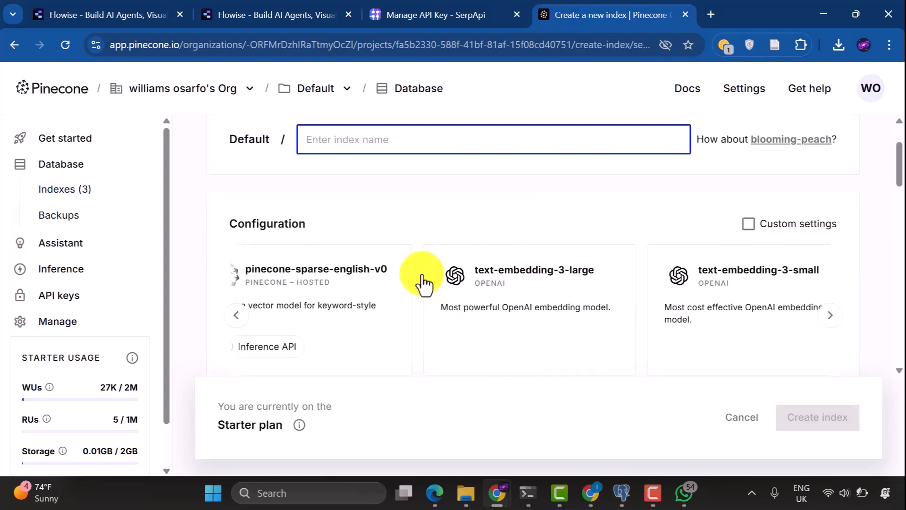
pyautogui.write('flowise')
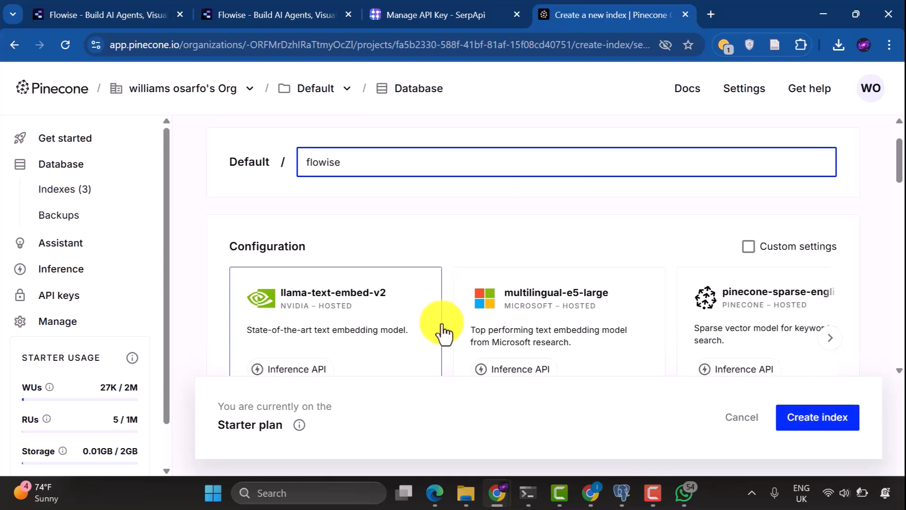
pyautogui.click(334, 300)
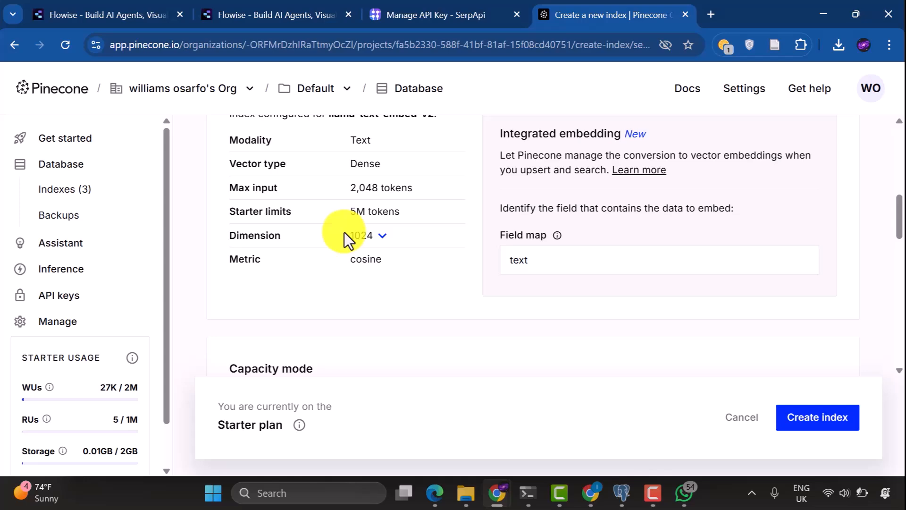
pyautogui.scroll(-3)
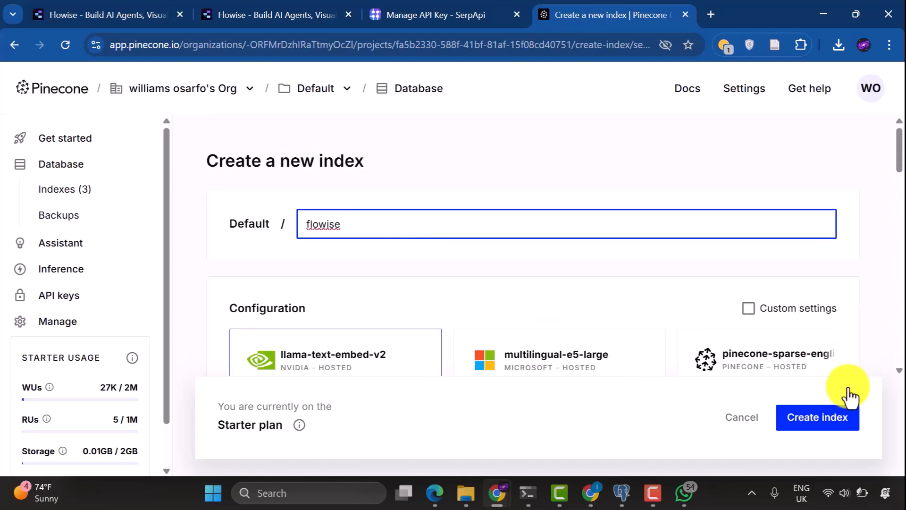
pyautogui.click(817, 417)
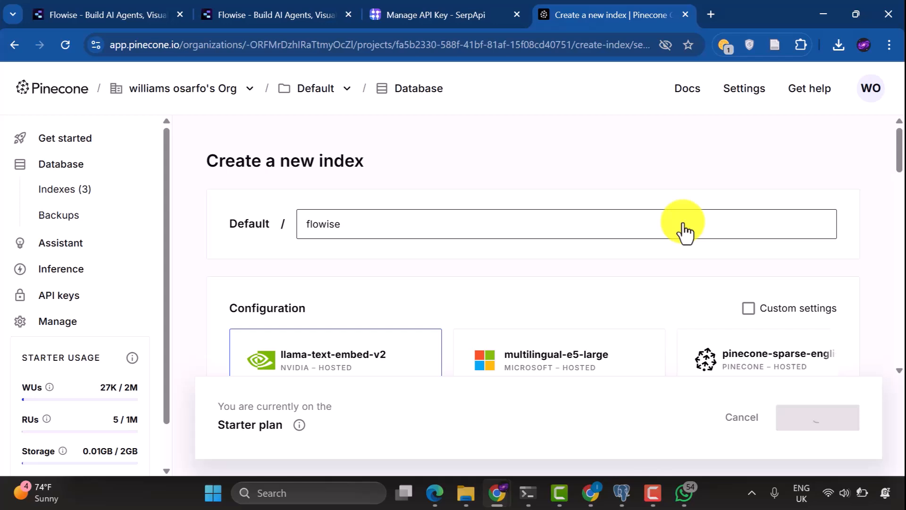
pyautogui.click(816, 417)
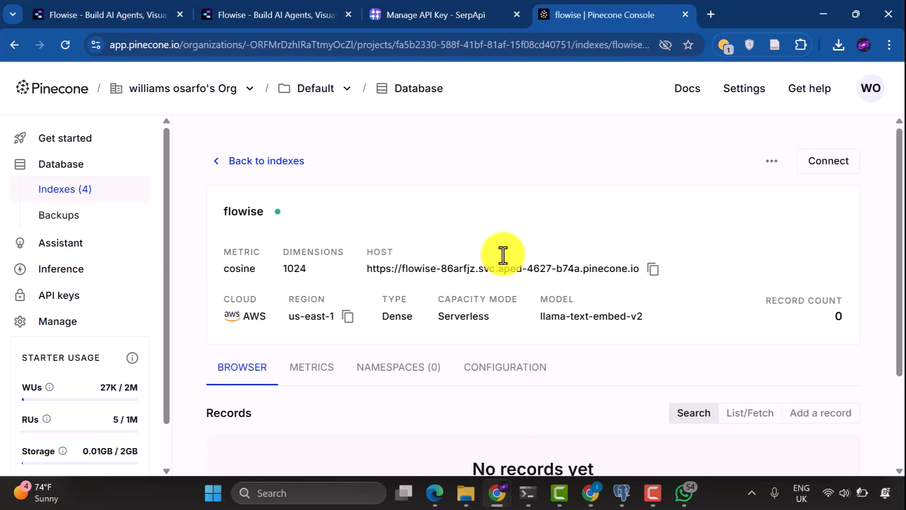
pyautogui.scroll(-3)
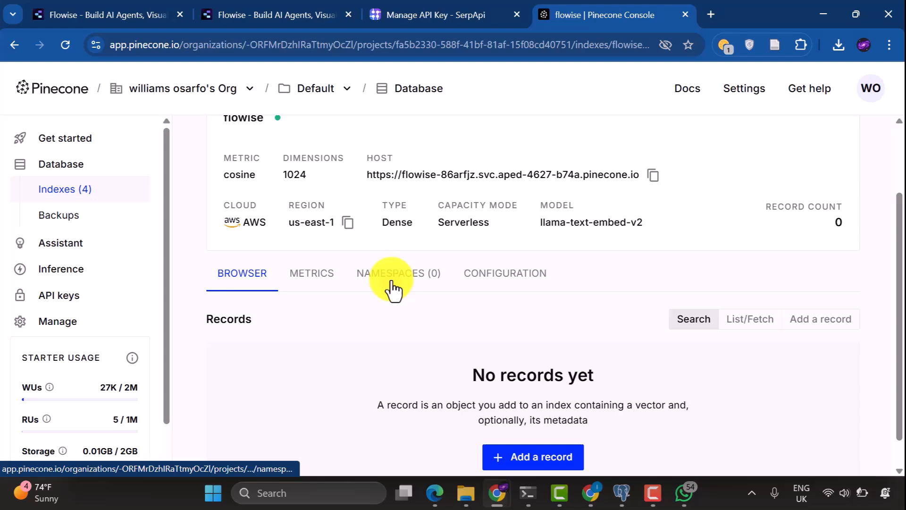
pyautogui.click(398, 273)
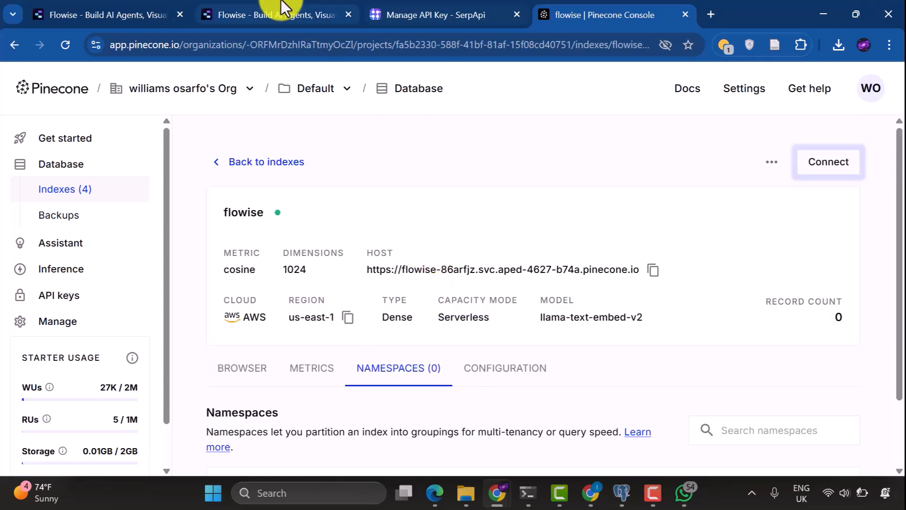
# Select the Pinecone API 1 credential in Flowise and check Pinecone's API keys page
pyautogui.click(276, 15)
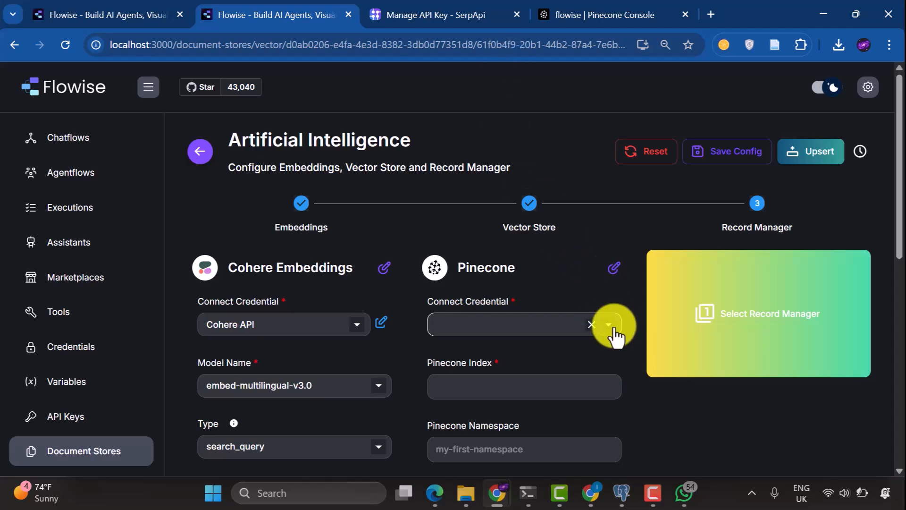
pyautogui.click(607, 325)
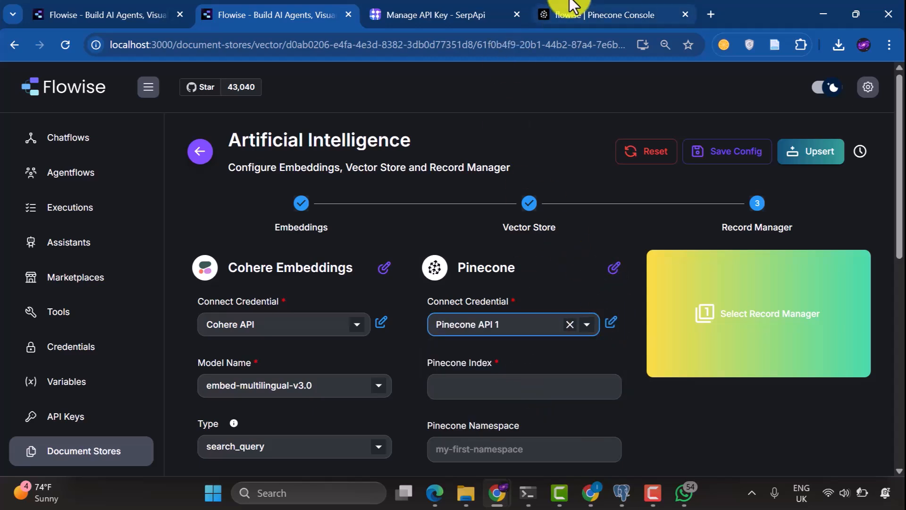
pyautogui.click(601, 15)
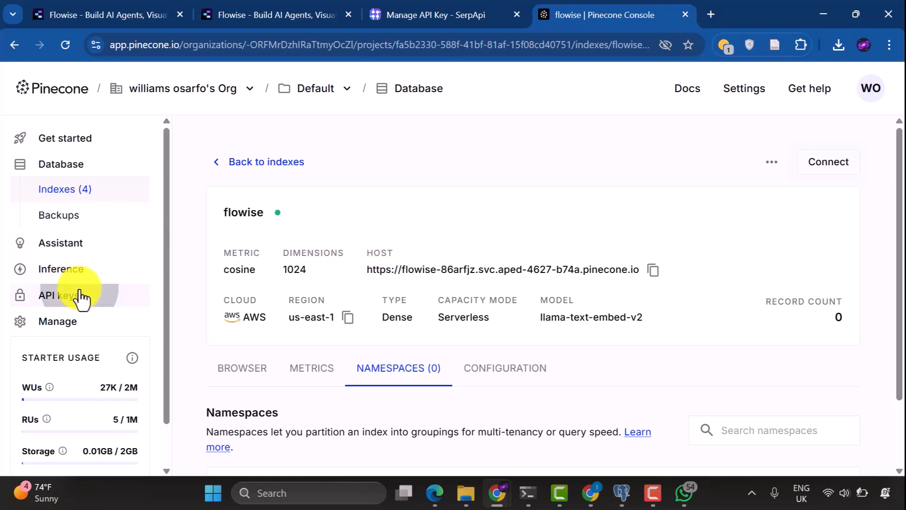
pyautogui.click(59, 295)
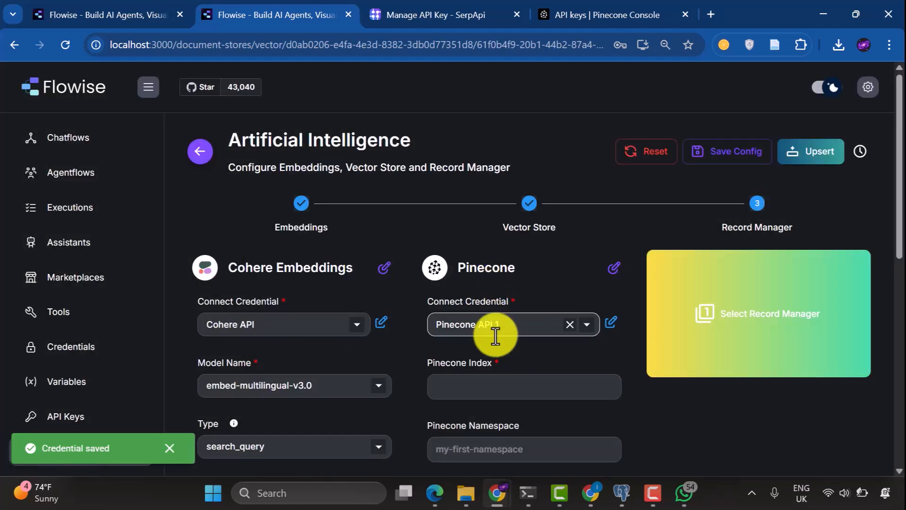
# Enter 'flowise' as both the Pinecone Index and the Pinecone Namespace
pyautogui.click(523, 386)
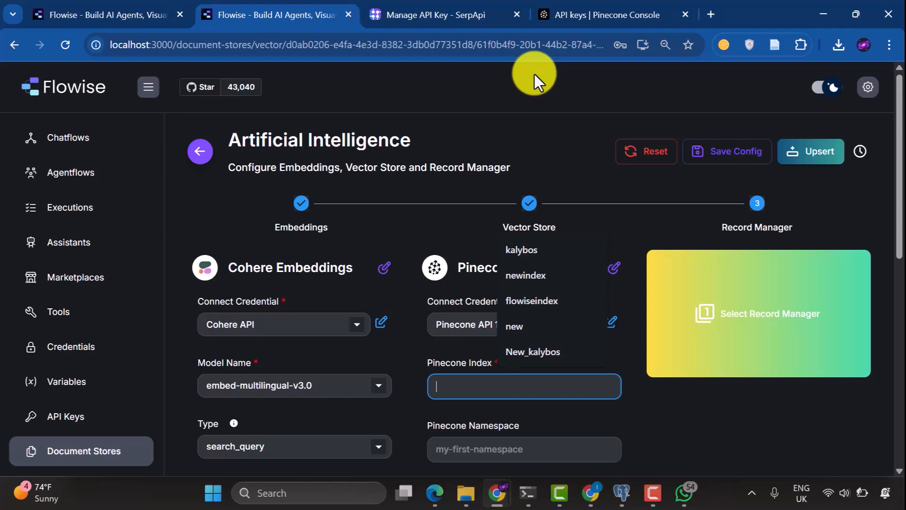
pyautogui.click(601, 15)
pyautogui.write('fl')
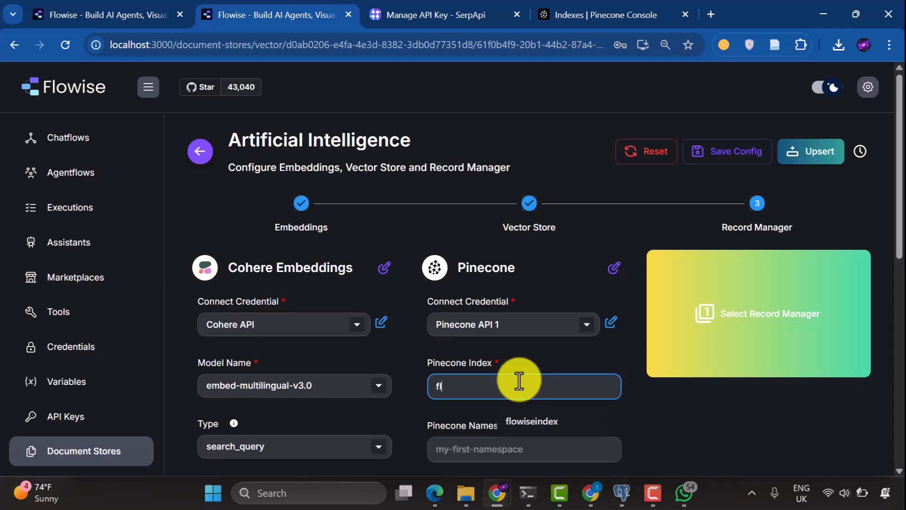
pyautogui.click(531, 420)
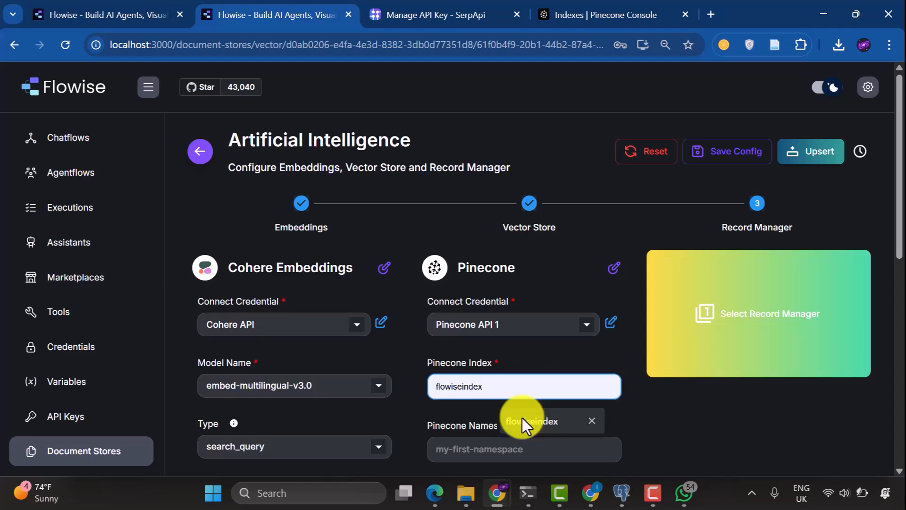
pyautogui.write('flowise')
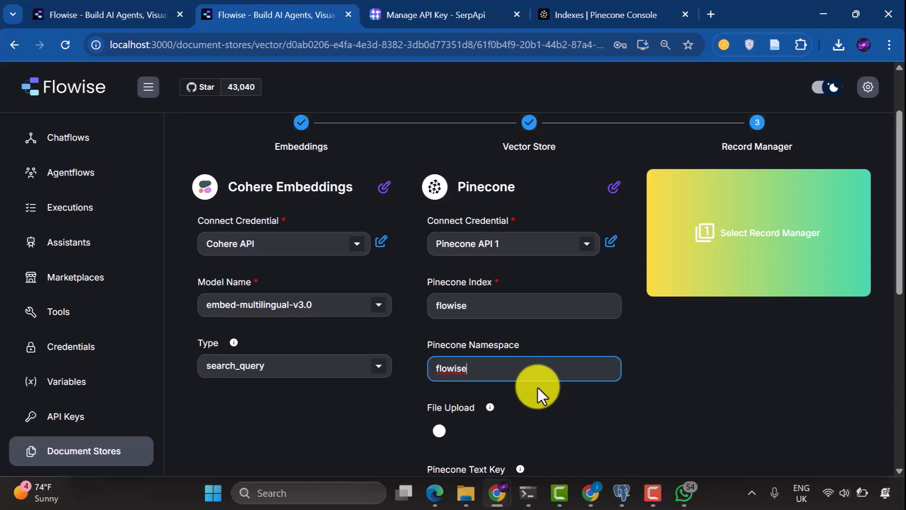
pyautogui.scroll(3)
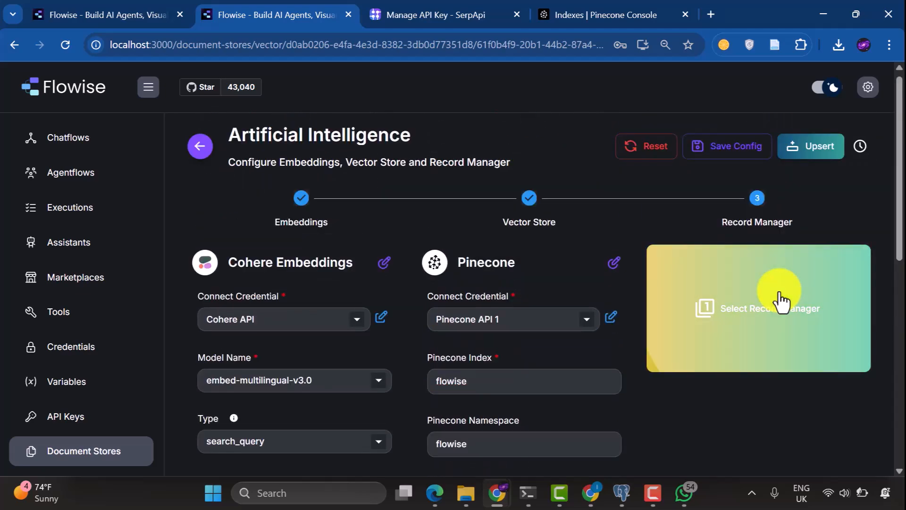
# Choose SQLite Record Manager with table 'upsertion records' and namespace 'new_records', leaving cleanup None
pyautogui.click(769, 308)
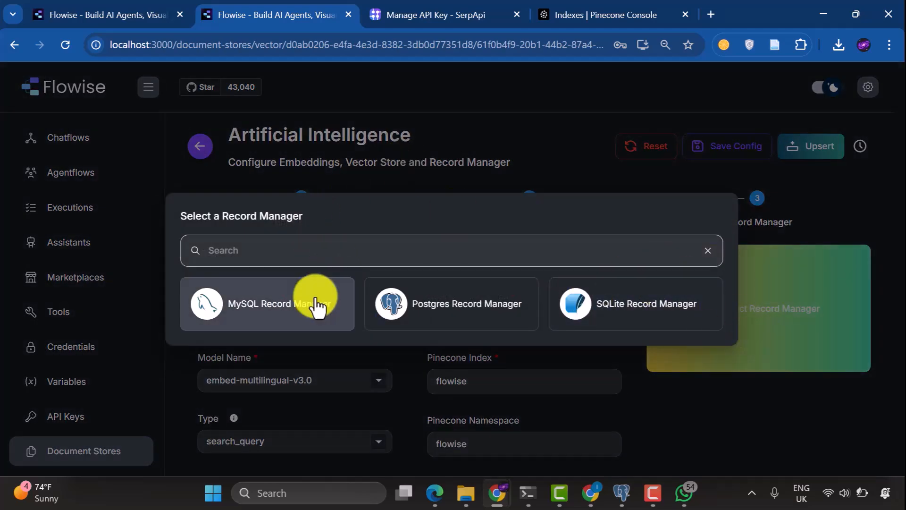
pyautogui.click(641, 303)
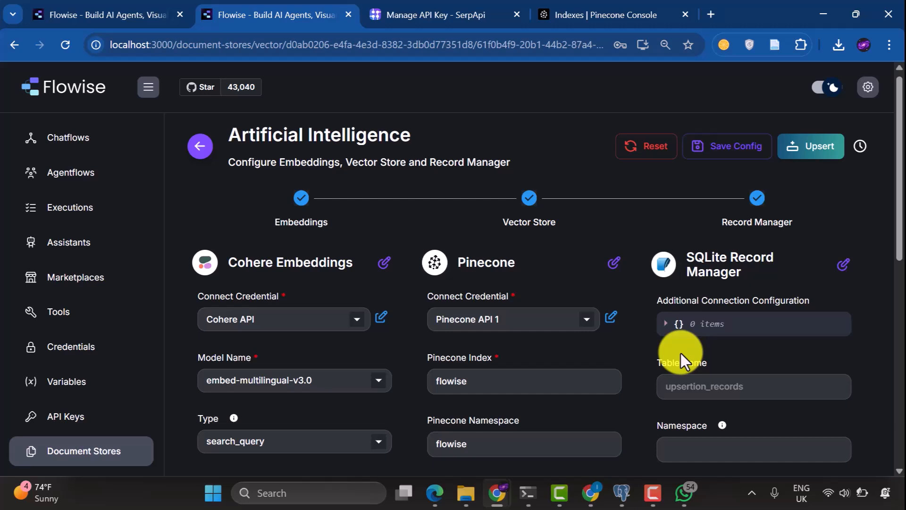
pyautogui.click(753, 386)
pyautogui.write('new_records')
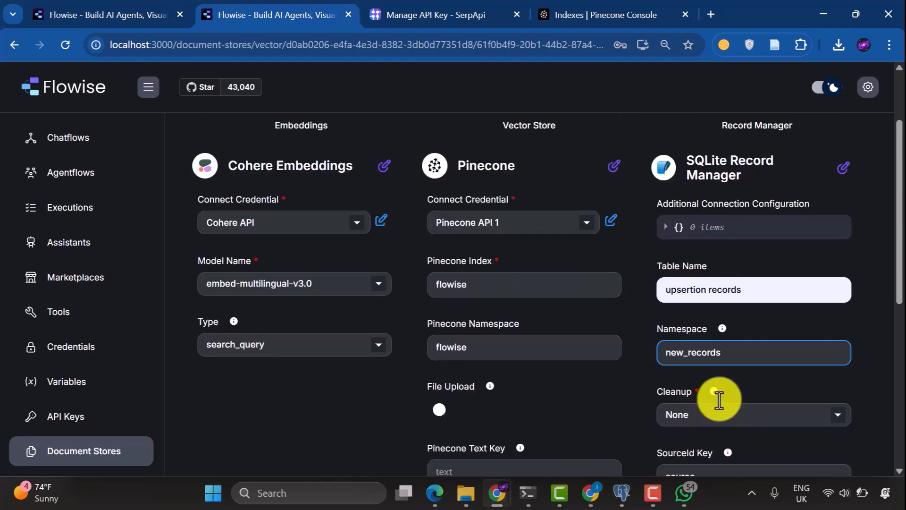
pyautogui.scroll(-3)
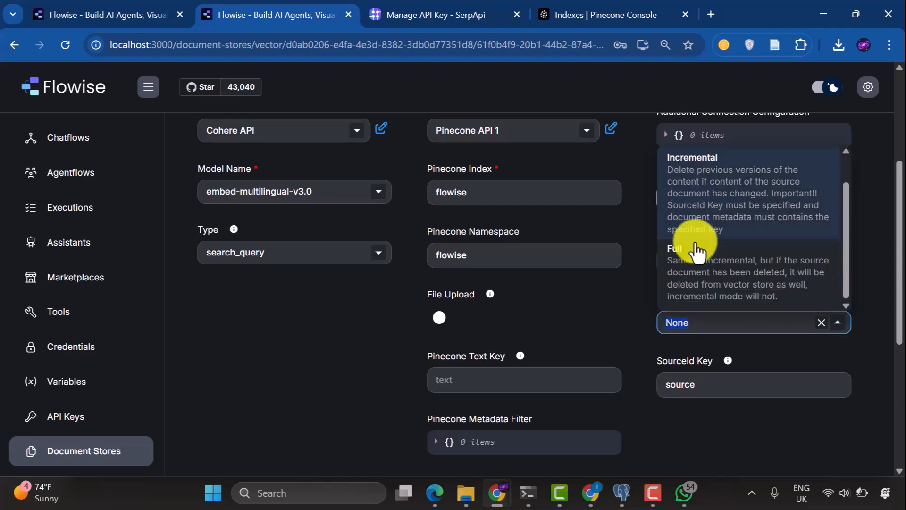
pyautogui.moveTo(697, 268)
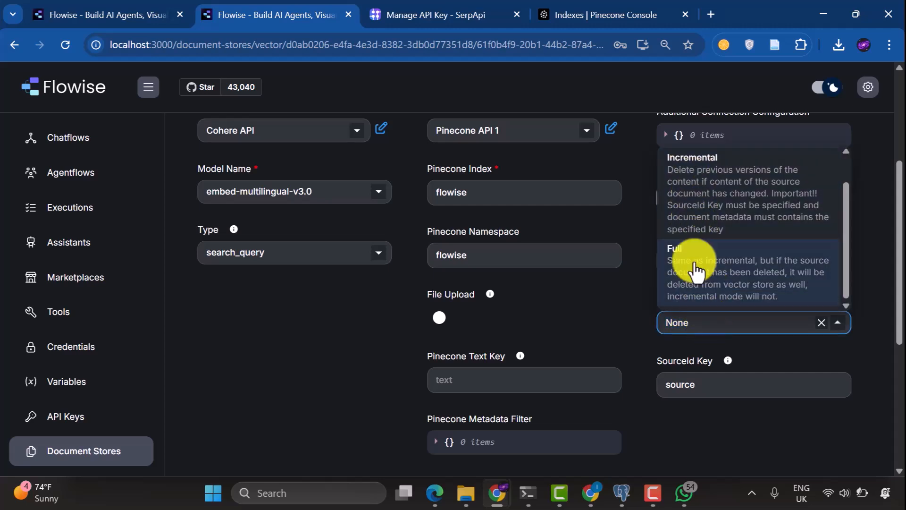
pyautogui.moveTo(740, 194)
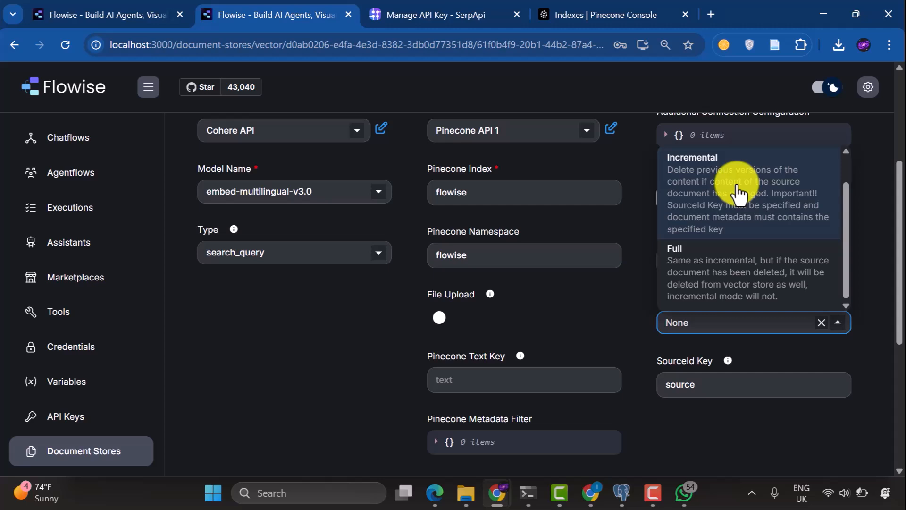
pyautogui.moveTo(786, 223)
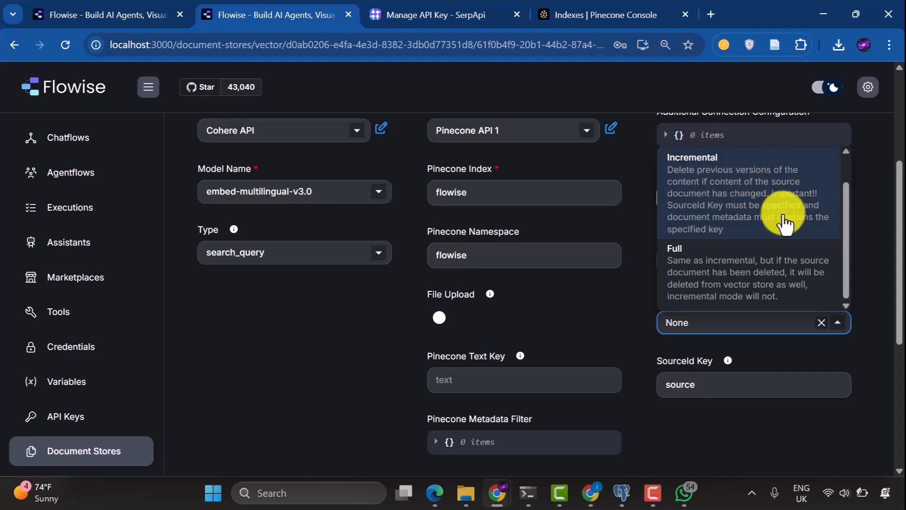
pyautogui.moveTo(692, 317)
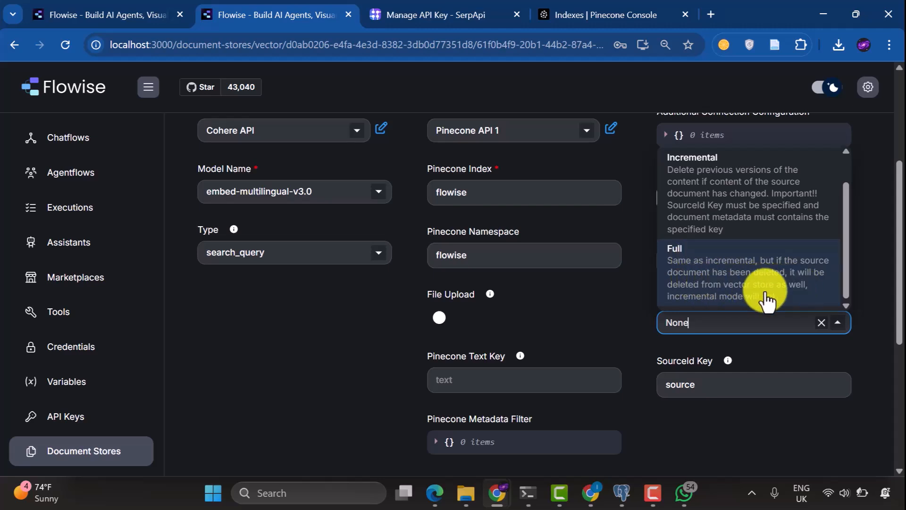
pyautogui.moveTo(795, 301)
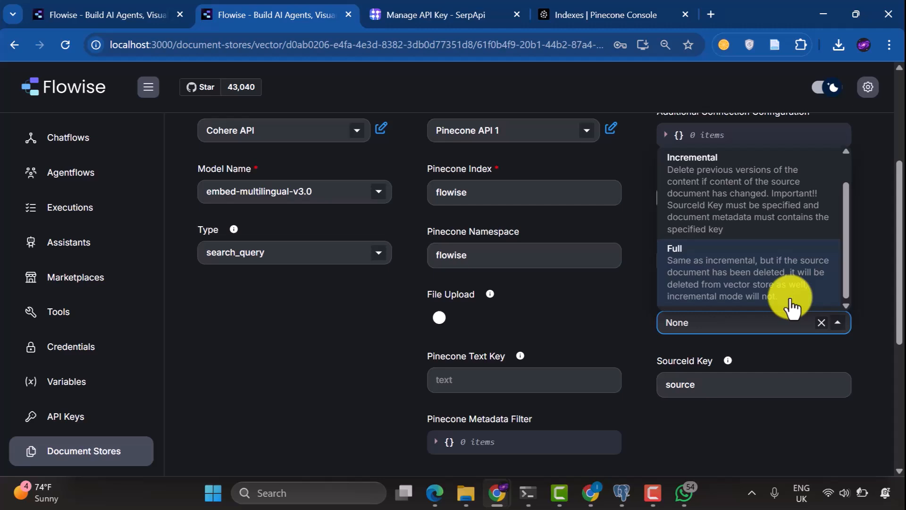
pyautogui.moveTo(781, 283)
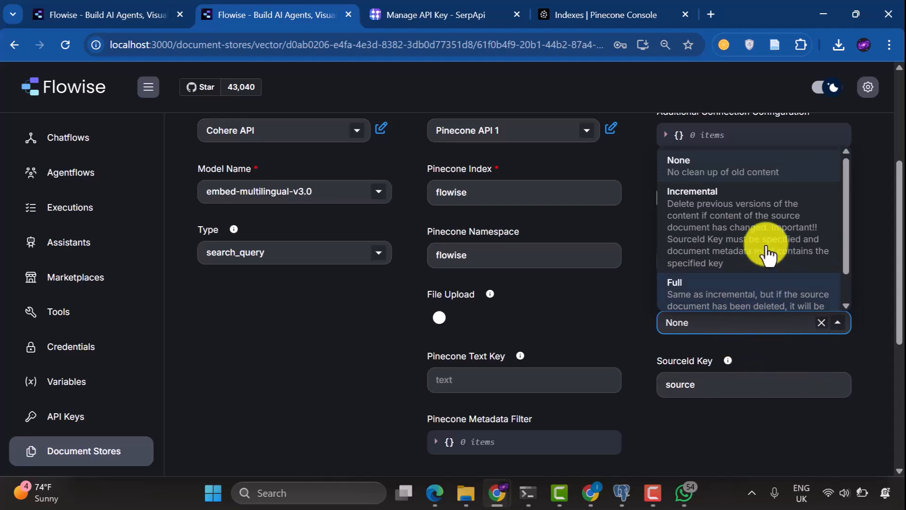
pyautogui.moveTo(664, 253)
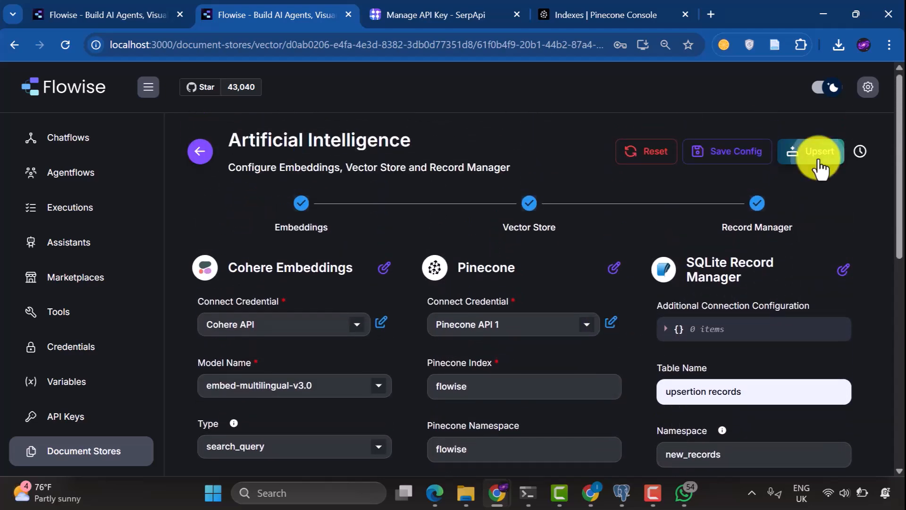
# Upsert the Artificial Intelligence store into Pinecone and review the 8 added documents
pyautogui.click(811, 151)
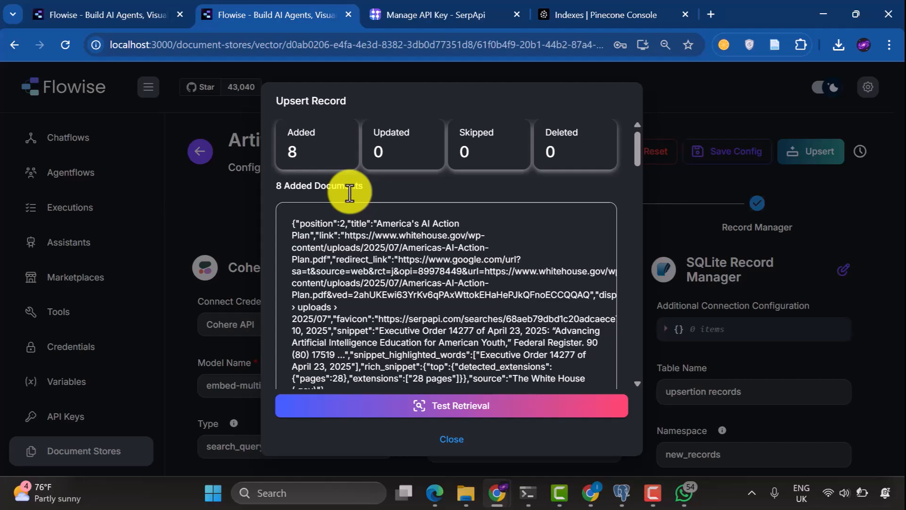
pyautogui.scroll(-3)
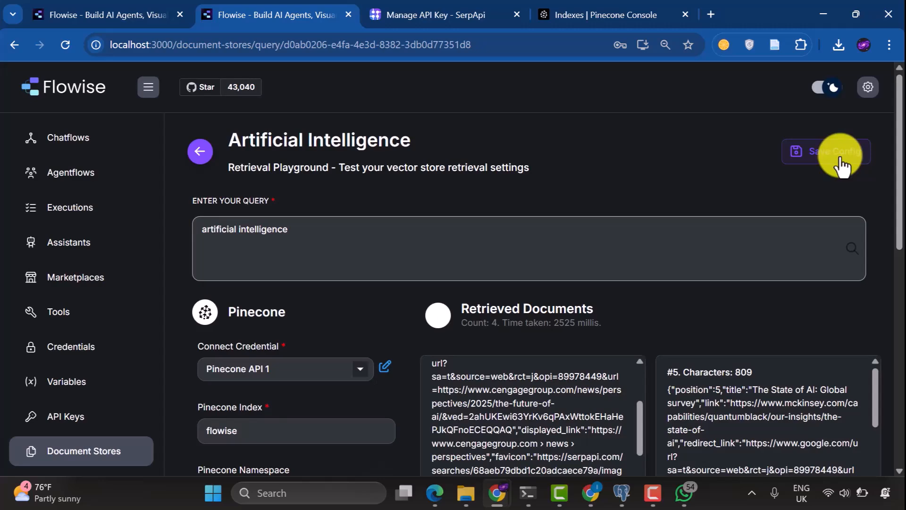
# Save the retrieval config, then re-upsert the store so all 8 documents are skipped
pyautogui.click(825, 152)
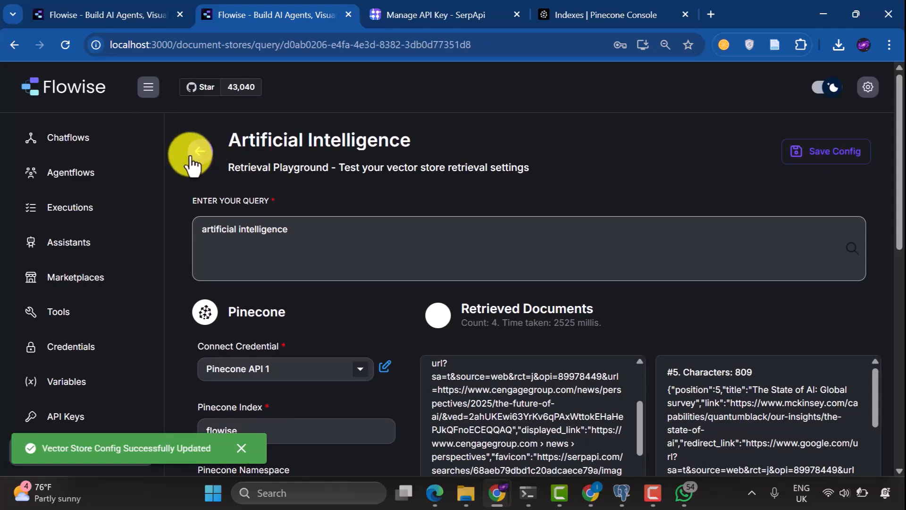
pyautogui.click(199, 151)
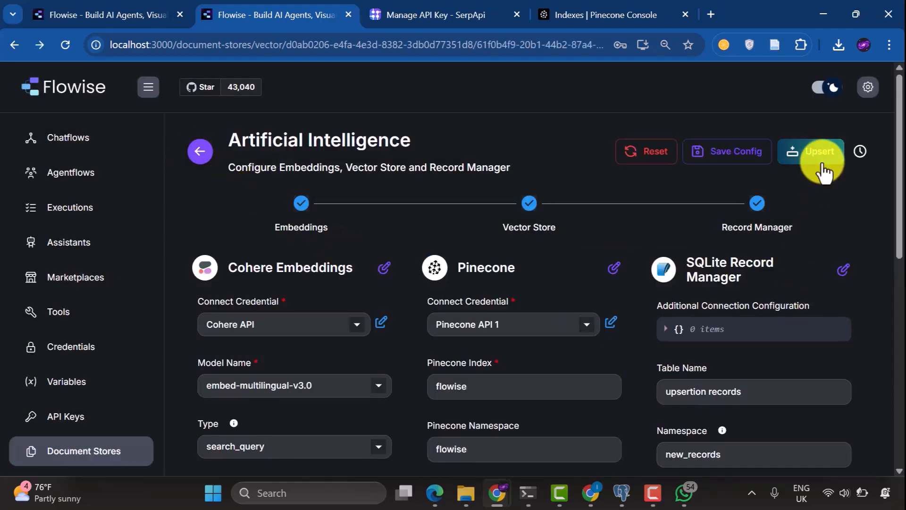
pyautogui.click(817, 151)
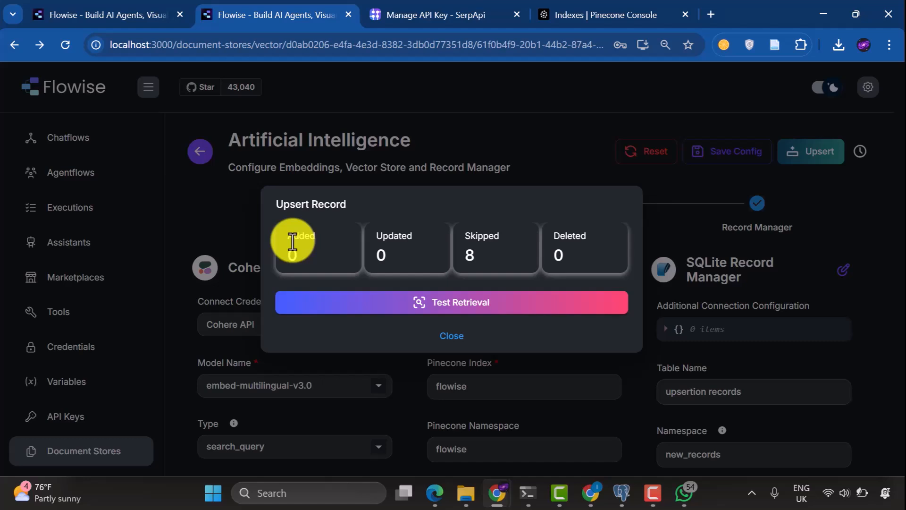
pyautogui.moveTo(486, 254)
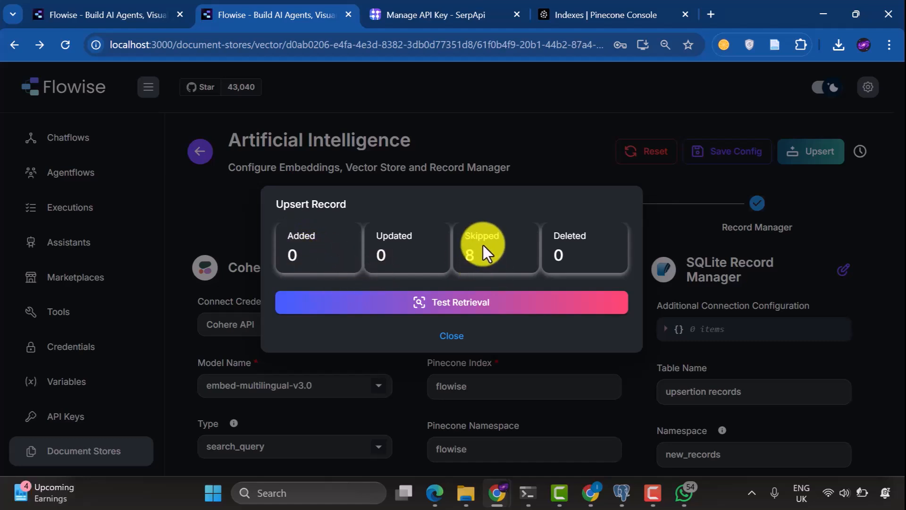
pyautogui.click(451, 336)
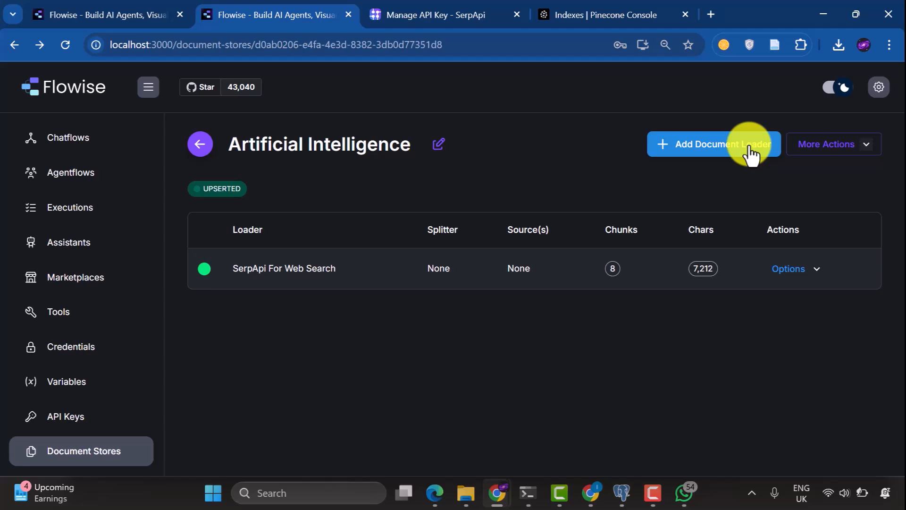
# Add Google Drive as a new document loader and begin its OAuth2 credential in another tab
pyautogui.click(713, 144)
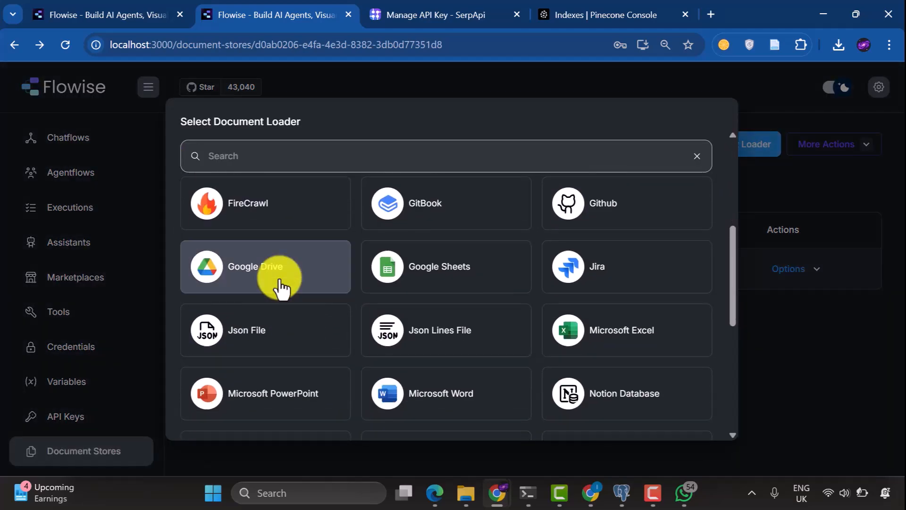
pyautogui.click(265, 266)
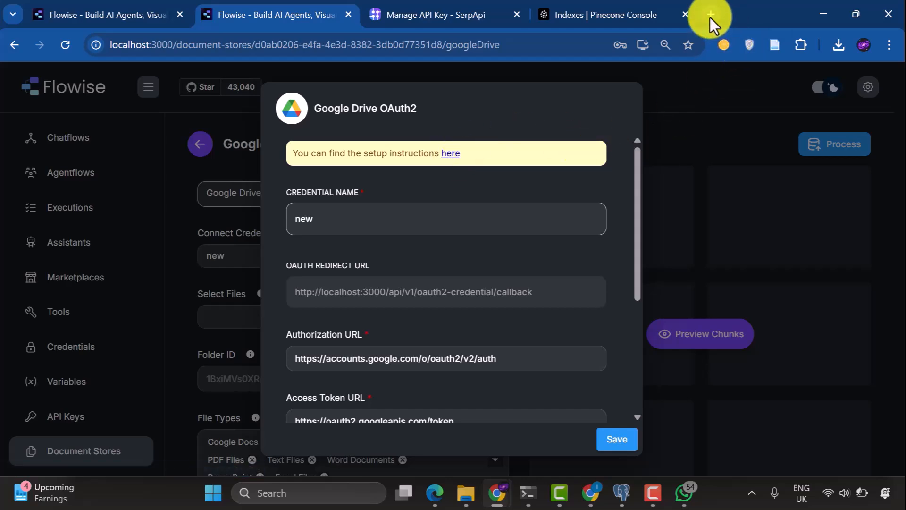
pyautogui.click(710, 13)
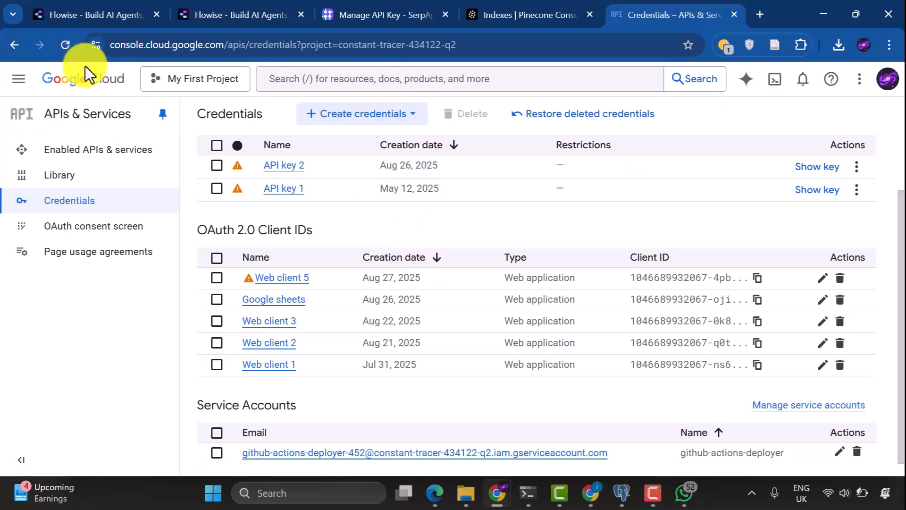
# Confirm the OAuth app's Audience is In production, then return to the APIs & Services Credentials page
pyautogui.click(18, 79)
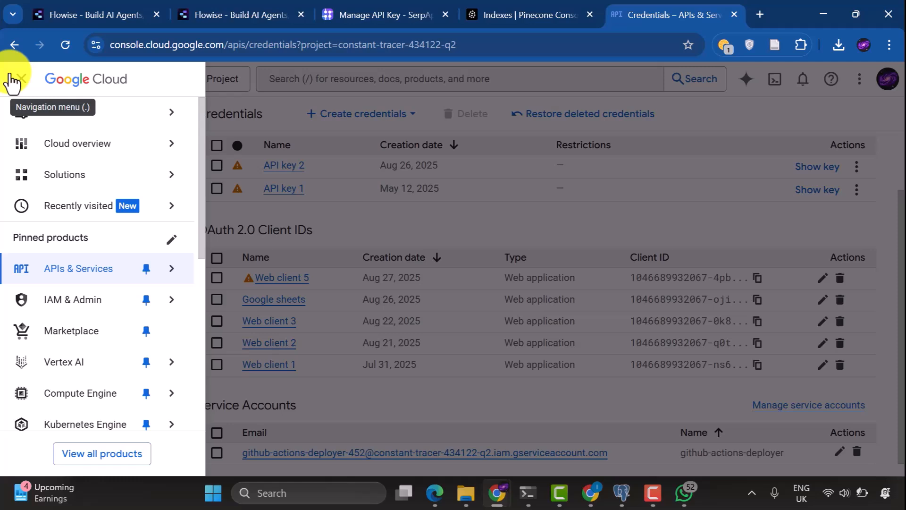
pyautogui.click(170, 268)
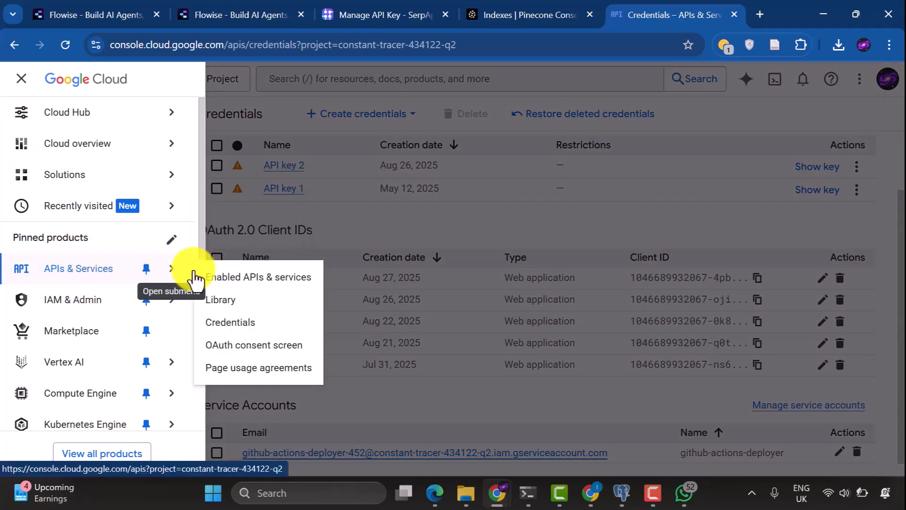
pyautogui.moveTo(149, 271)
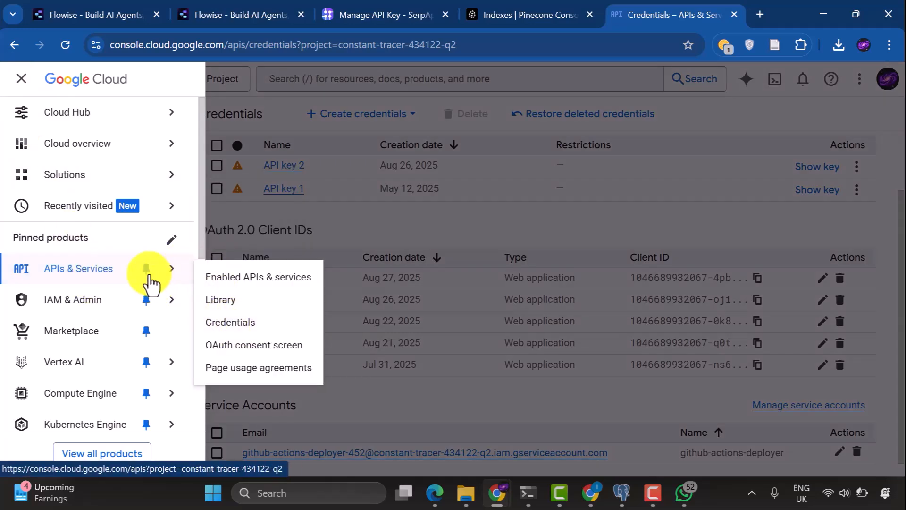
pyautogui.click(254, 344)
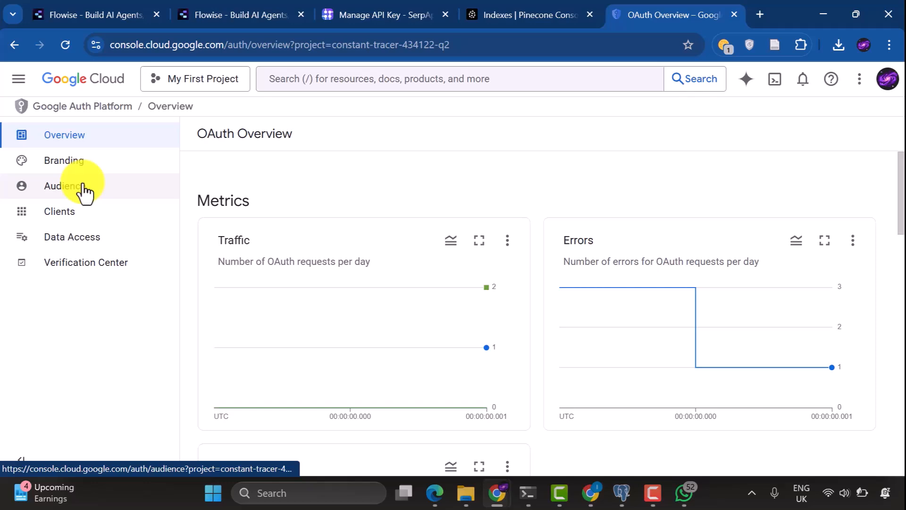
pyautogui.click(65, 185)
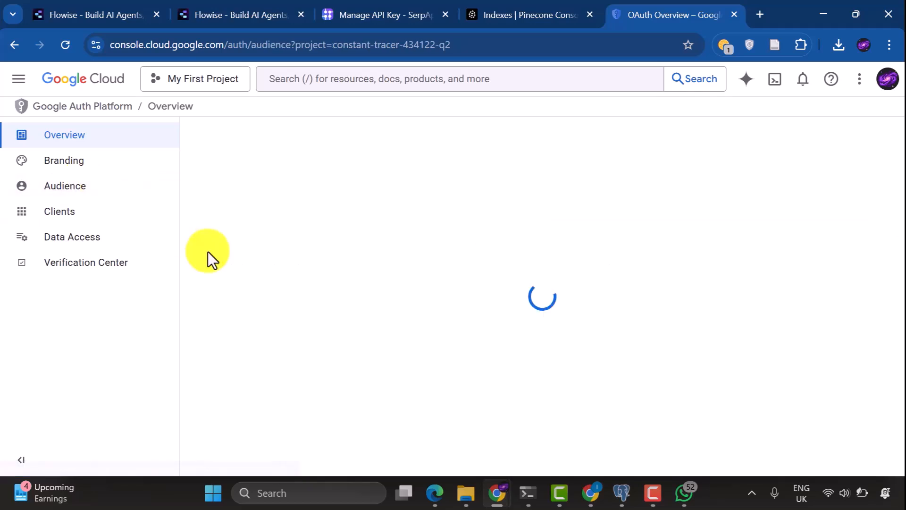
pyautogui.click(65, 185)
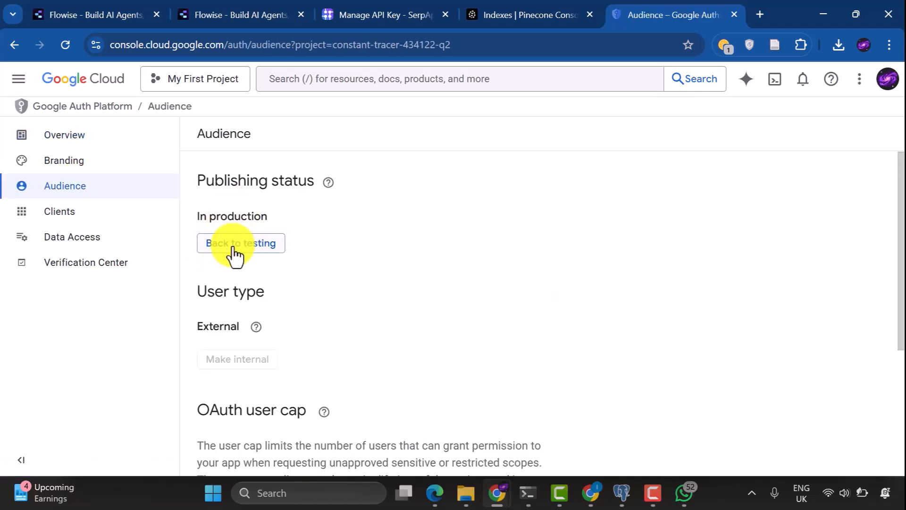
pyautogui.click(18, 79)
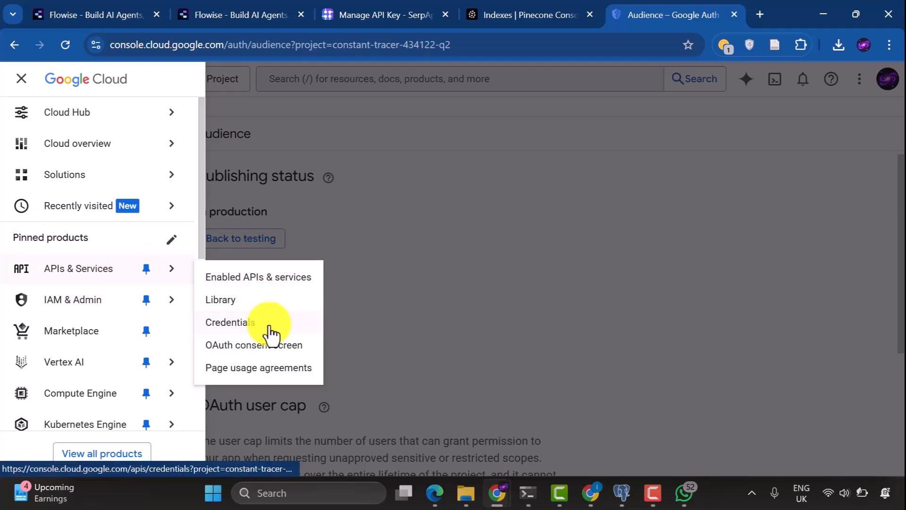
pyautogui.click(229, 322)
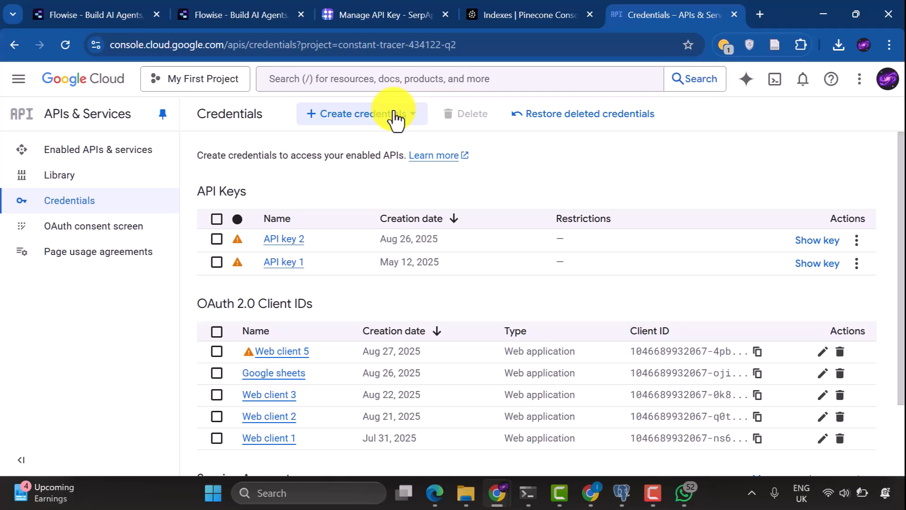
# Create a Web application OAuth client using the localhost:3000 Flowise OAuth2 callback as its redirect URI
pyautogui.click(360, 113)
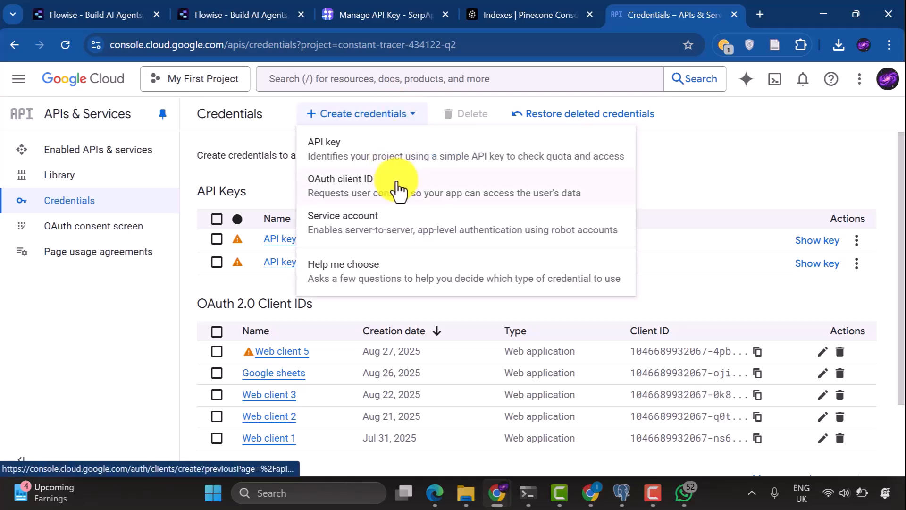
pyautogui.moveTo(399, 185)
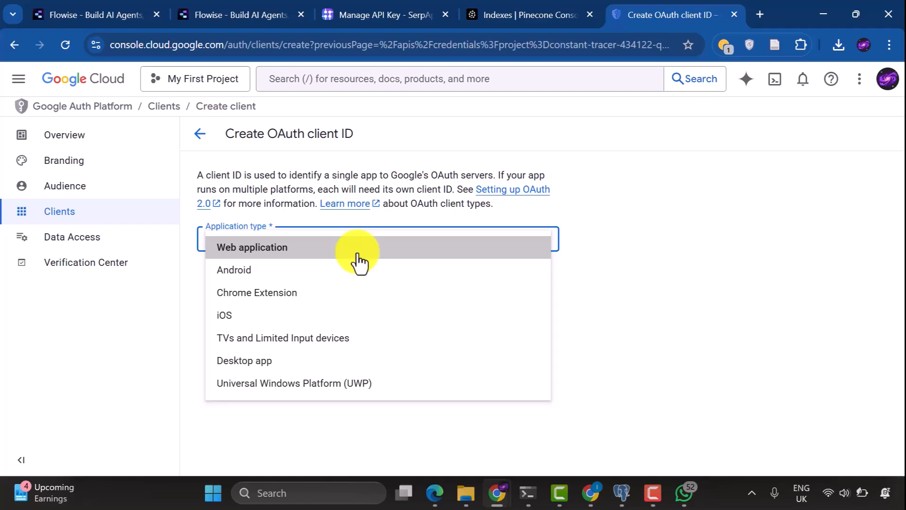
pyautogui.click(252, 247)
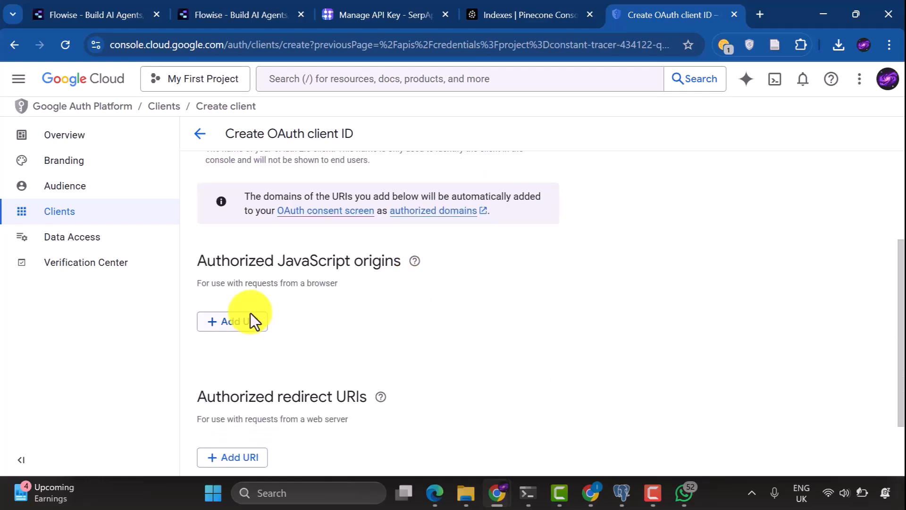
pyautogui.scroll(-3)
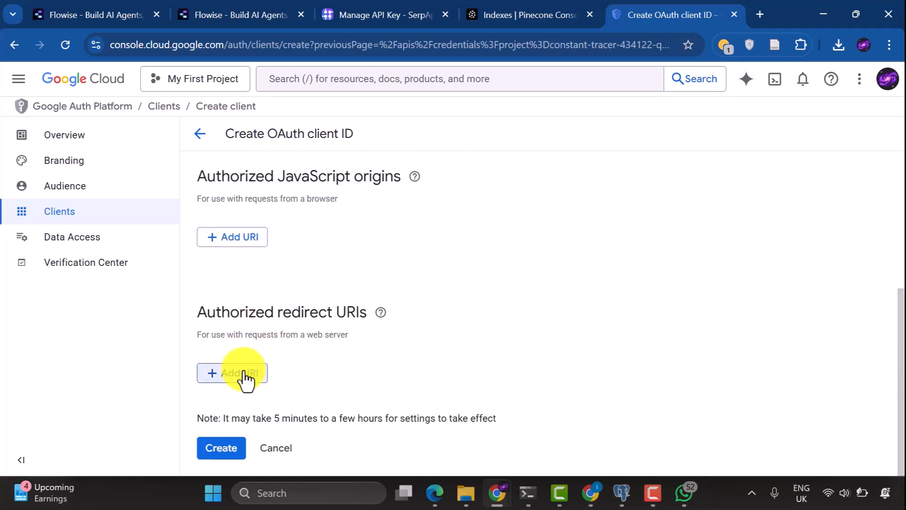
pyautogui.click(240, 14)
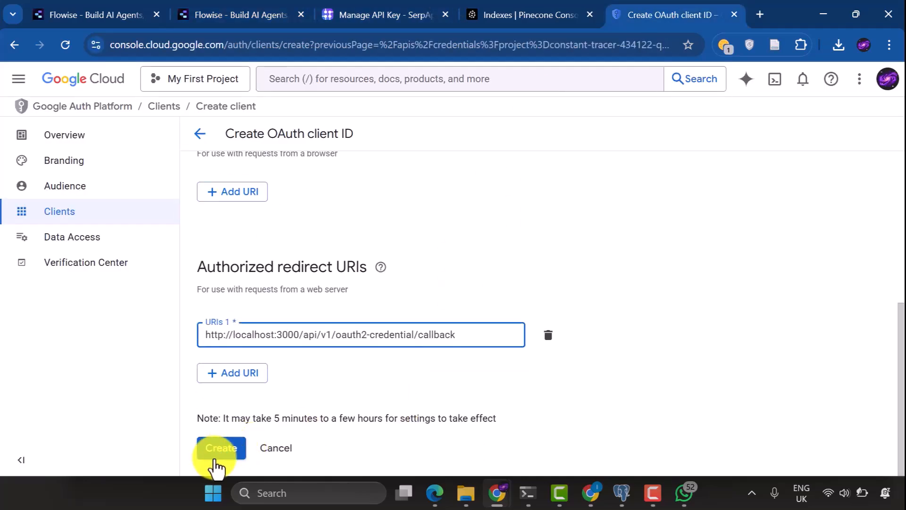
pyautogui.click(220, 448)
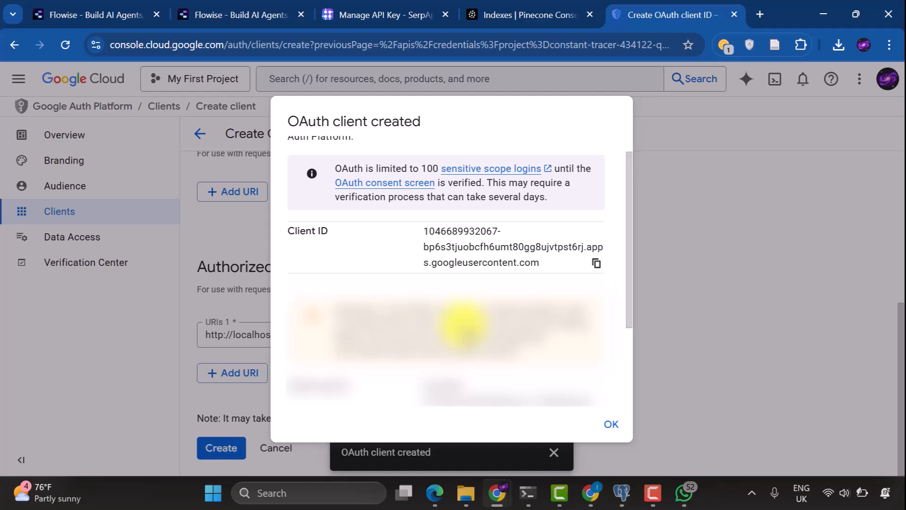
pyautogui.click(237, 15)
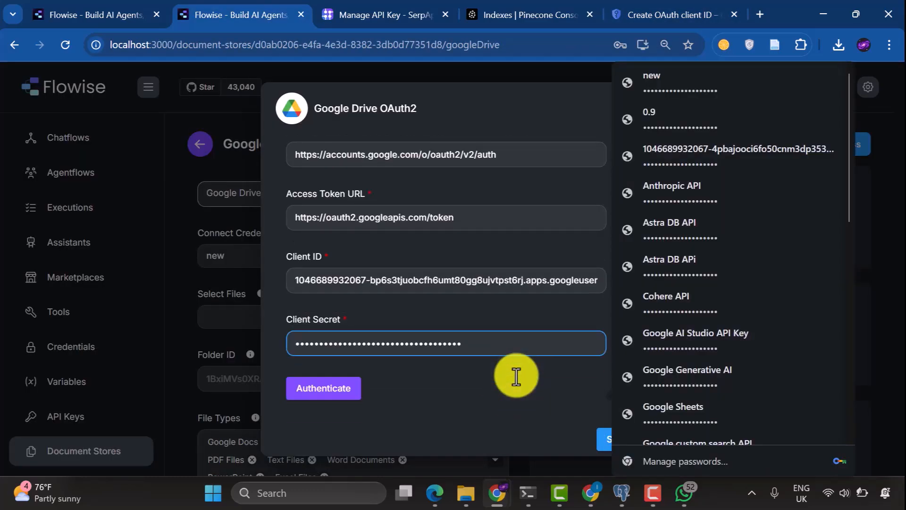
# Authenticate the Google Drive credential, proceeding past the unverified-app warning and granting account access
pyautogui.click(322, 388)
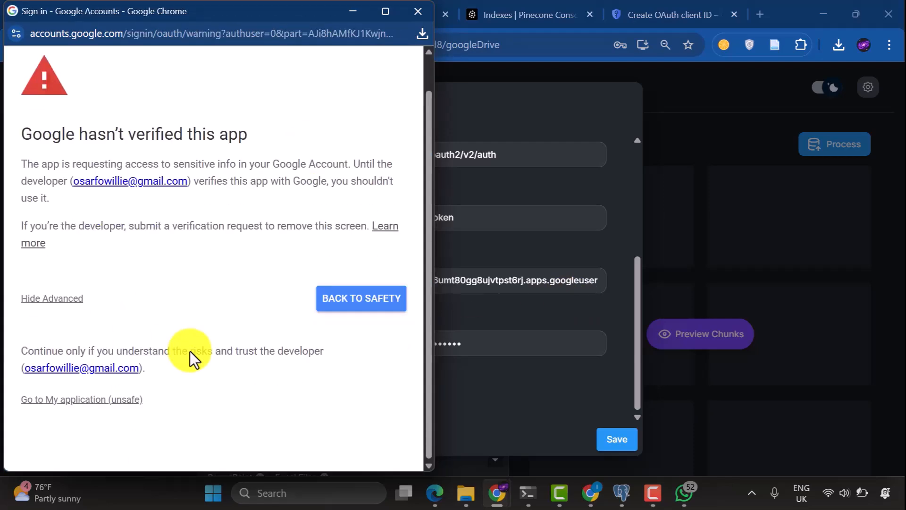
pyautogui.moveTo(81, 399)
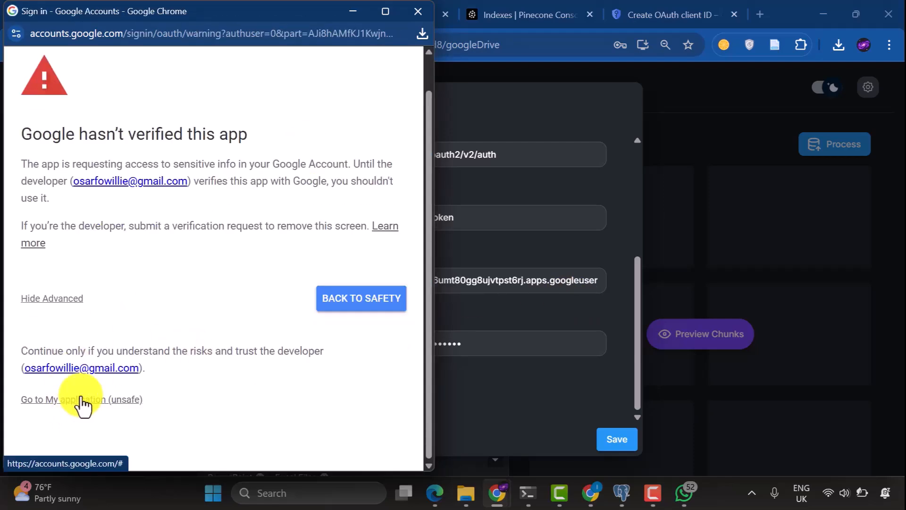
pyautogui.click(81, 399)
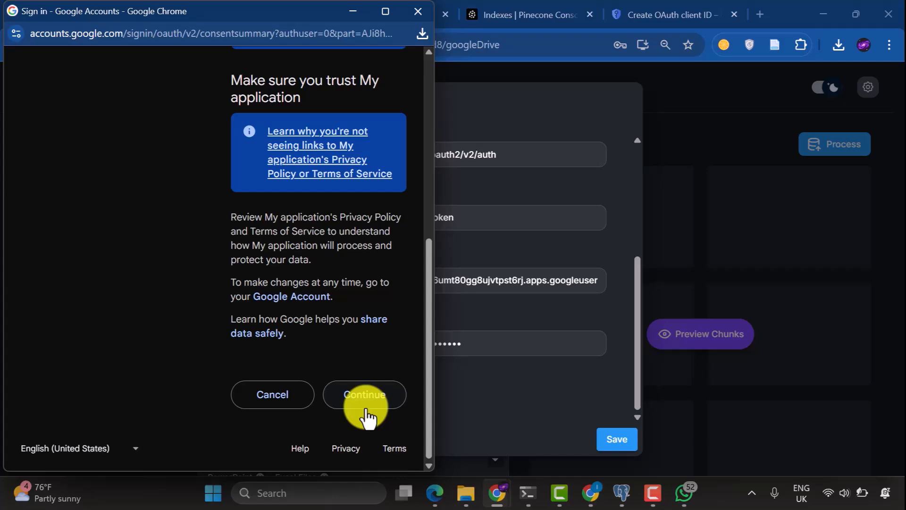
pyautogui.click(364, 394)
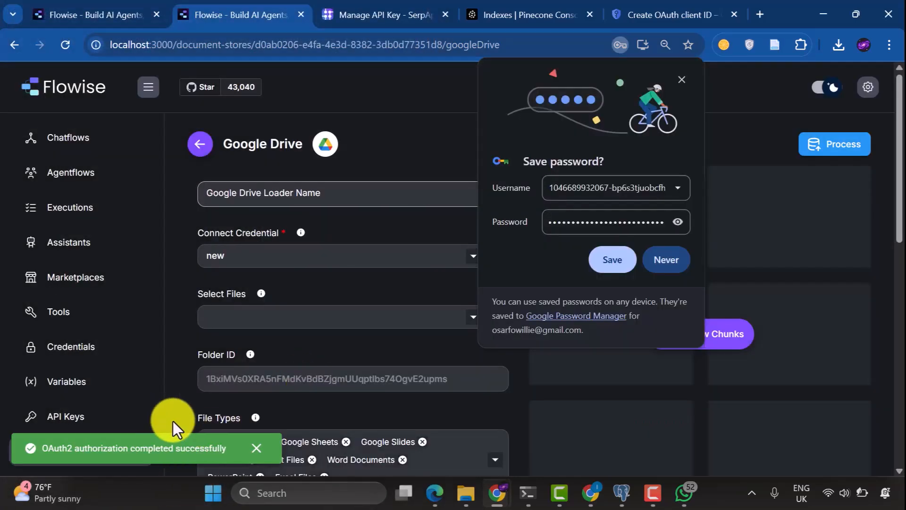
pyautogui.click(665, 259)
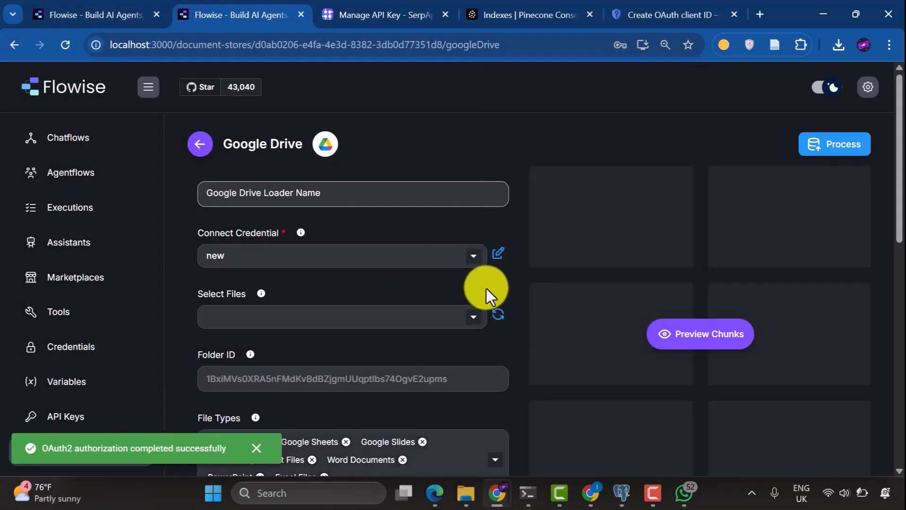
# Select AI.pdf from Google Drive, preview its chunks, and process it into 23 chunks
pyautogui.click(341, 316)
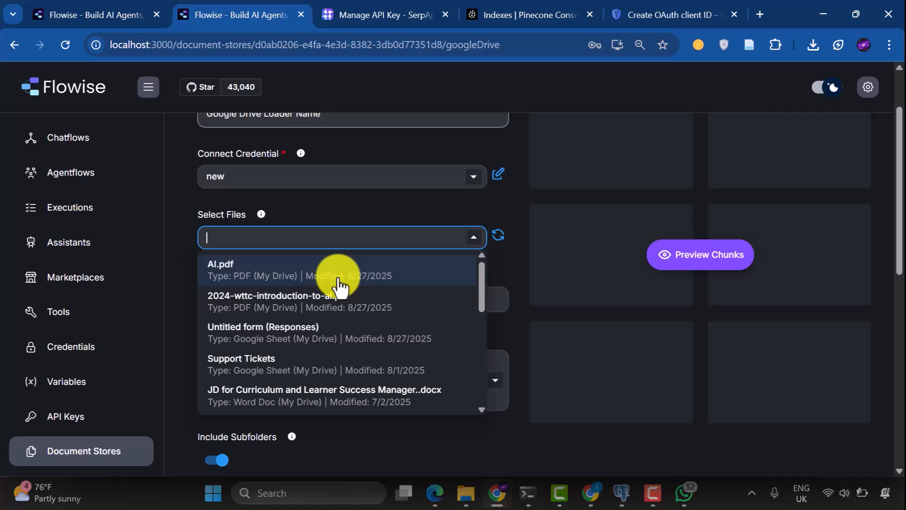
pyautogui.click(220, 269)
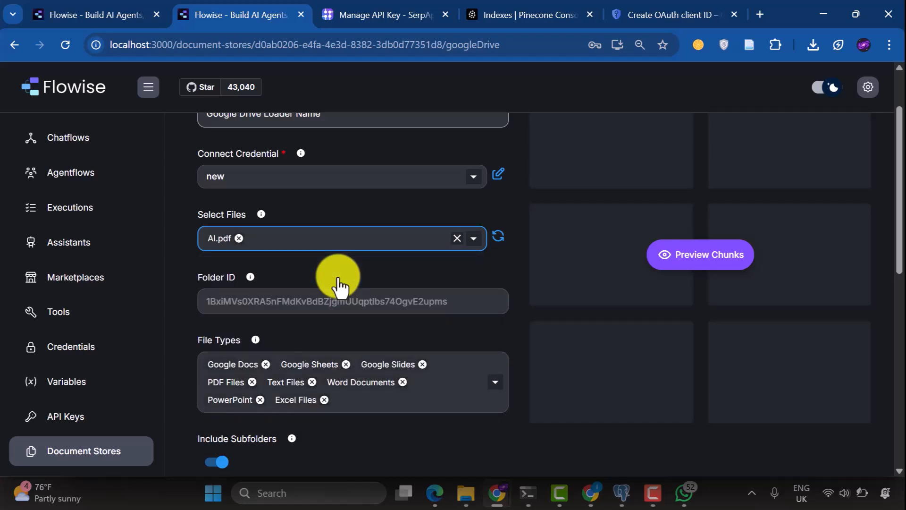
pyautogui.scroll(-3)
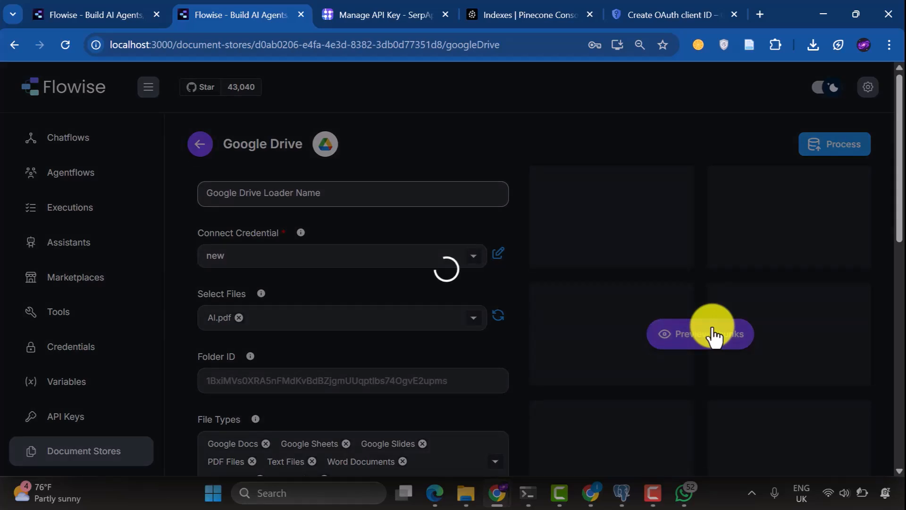
pyautogui.click(698, 334)
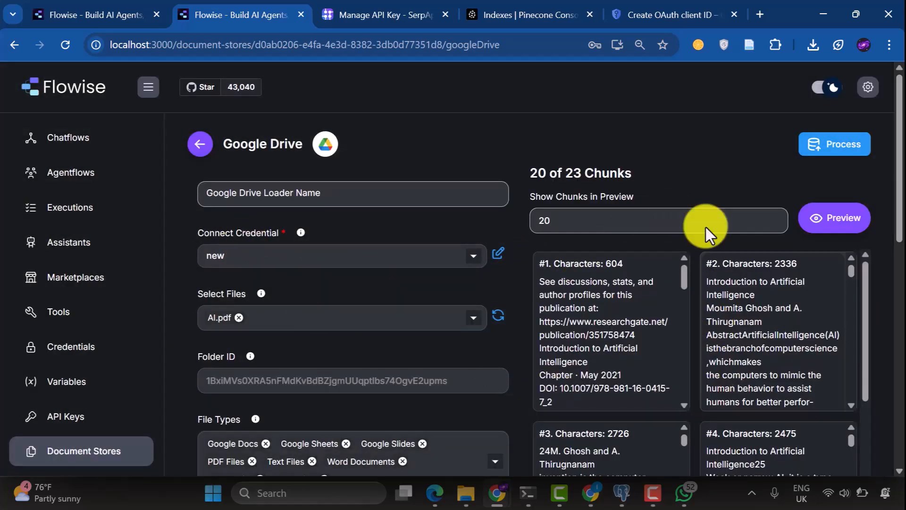
pyautogui.click(832, 144)
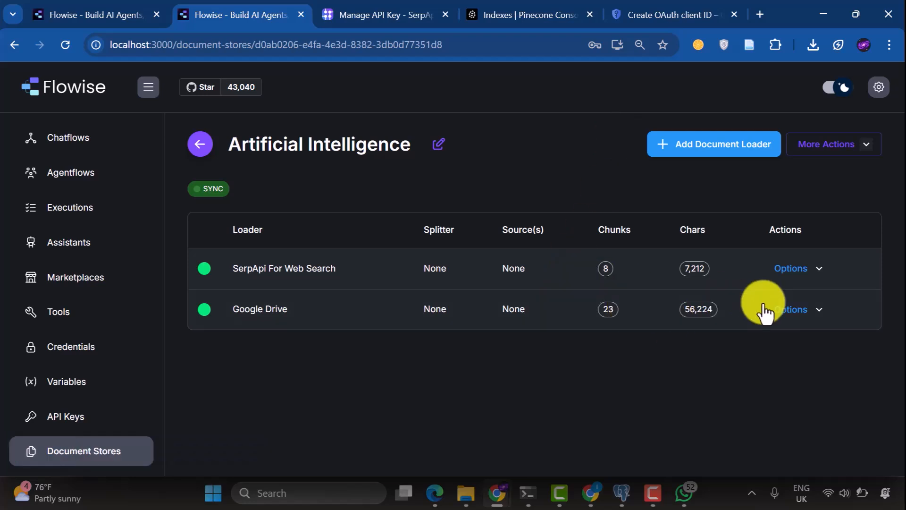
# Upsert the 23 Google Drive chunks into Pinecone, then save the config and return to the store
pyautogui.click(798, 309)
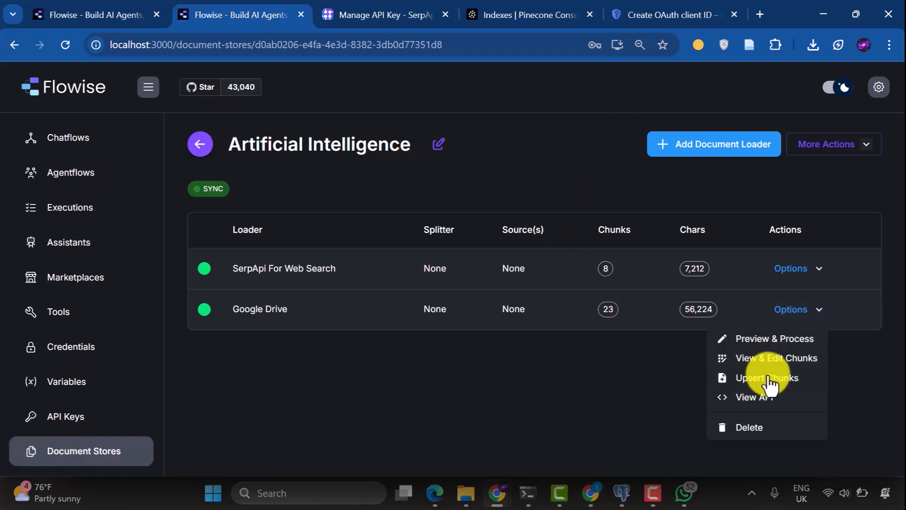
pyautogui.click(765, 377)
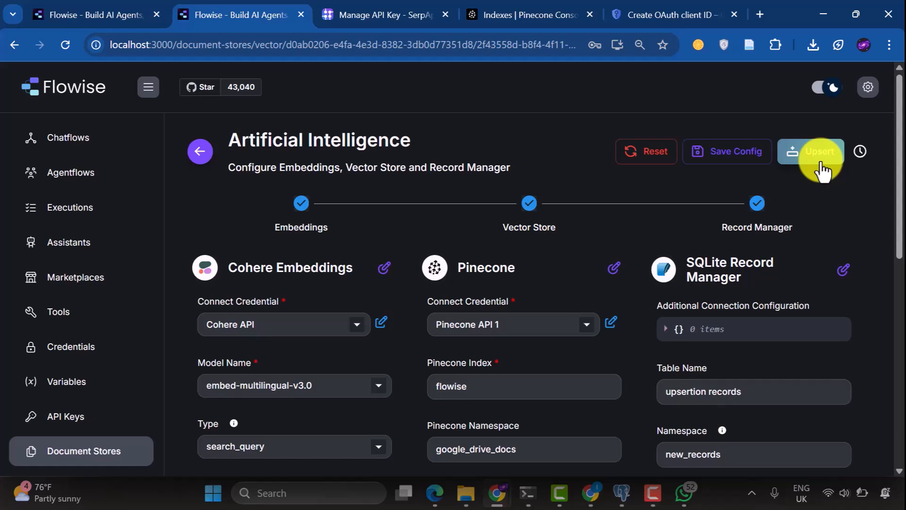
pyautogui.click(815, 151)
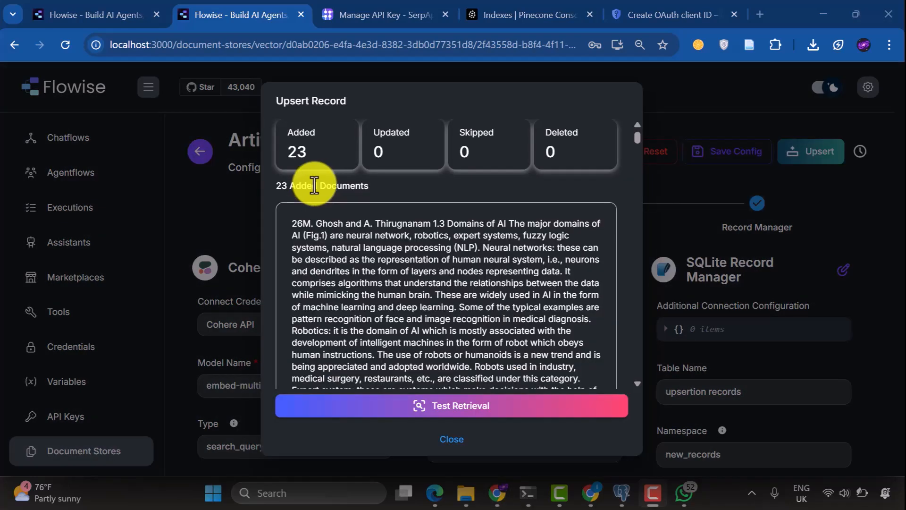
pyautogui.click(451, 438)
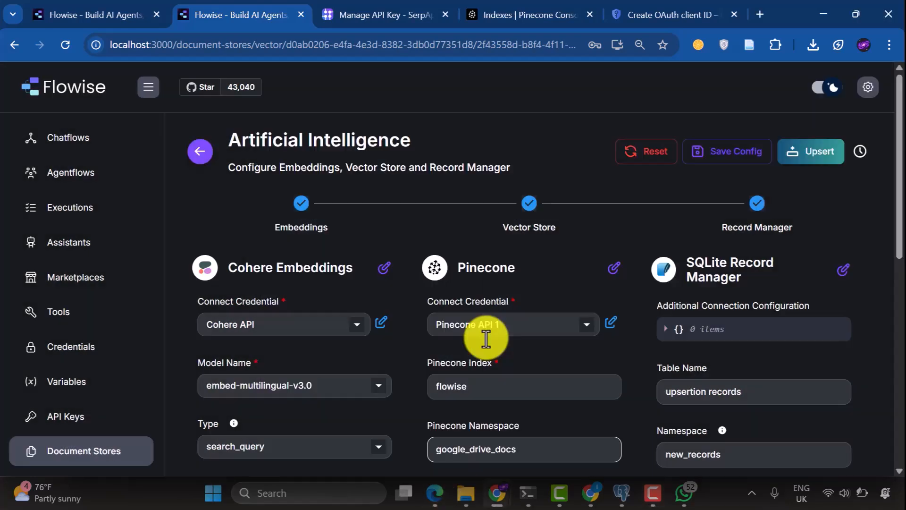
pyautogui.click(725, 151)
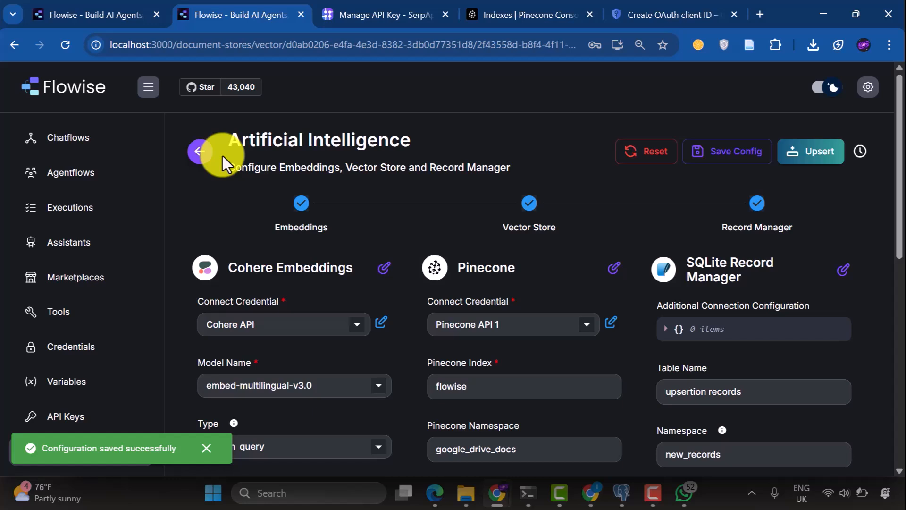
pyautogui.click(199, 151)
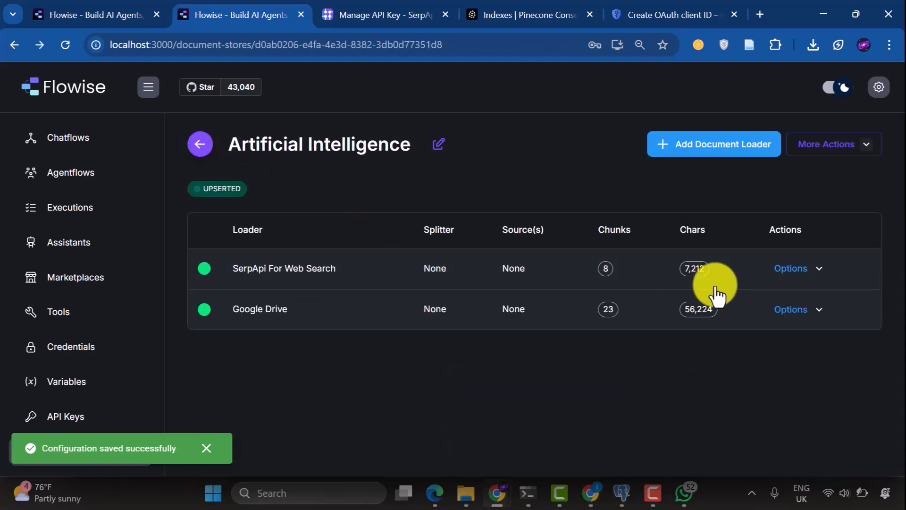
pyautogui.click(797, 309)
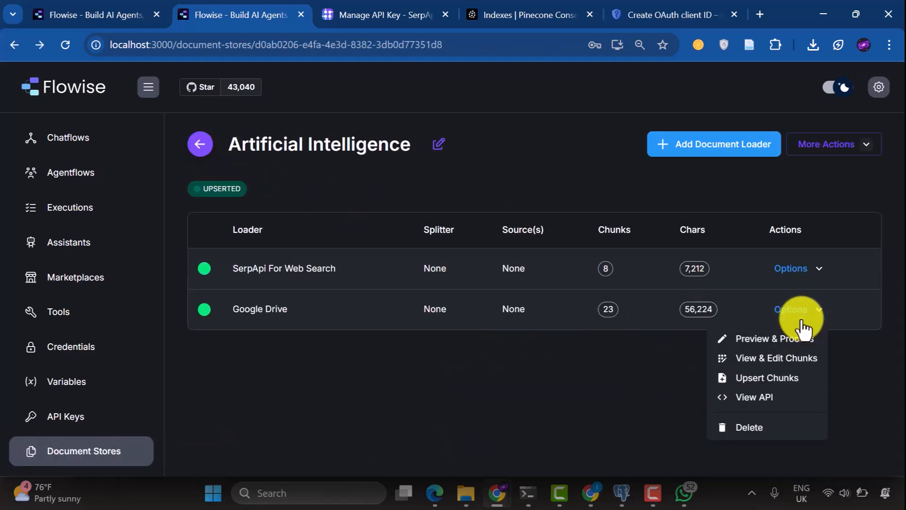
# Add 2024-wttc-introduction-to-ai.pdf to the Google Drive loader, then preview and process both files into 67 chunks
pyautogui.click(775, 338)
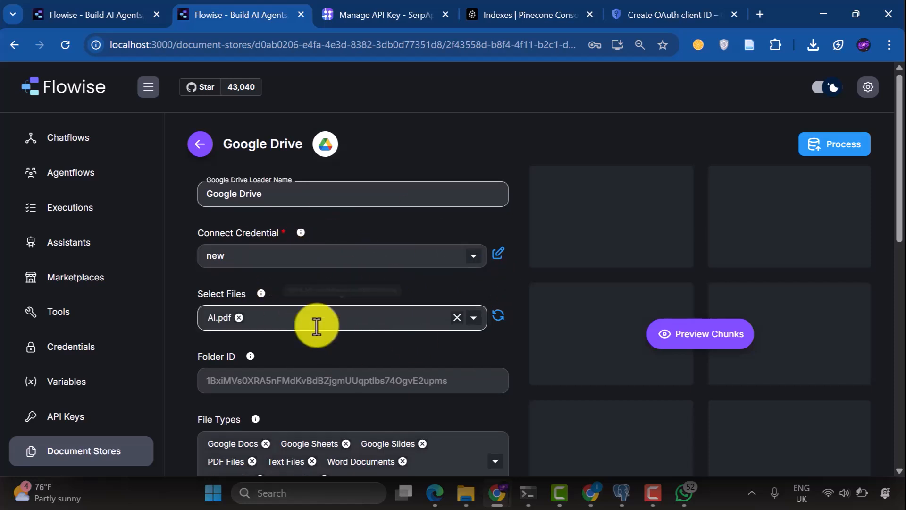
pyautogui.click(340, 317)
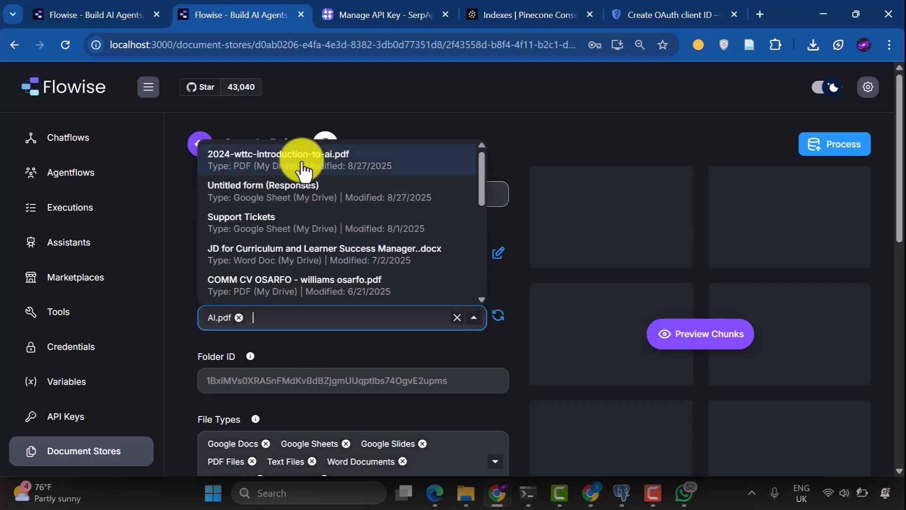
pyautogui.click(301, 160)
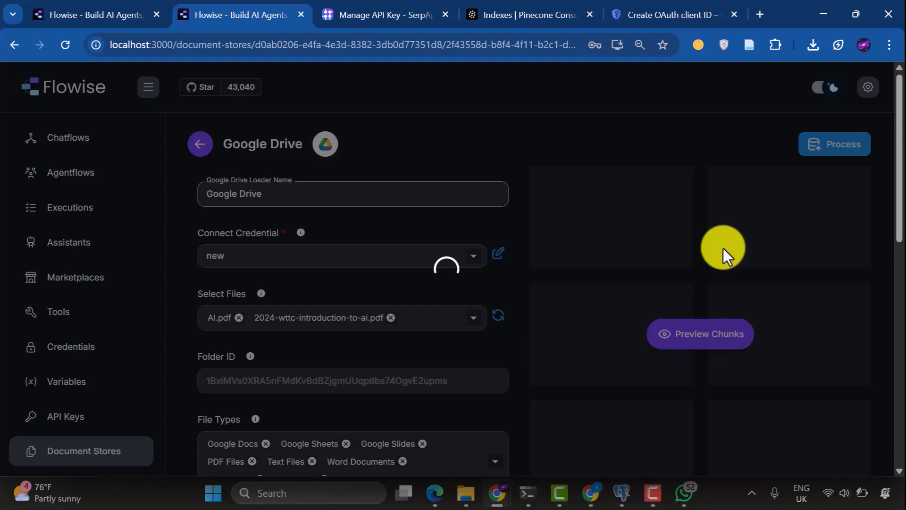
pyautogui.click(698, 334)
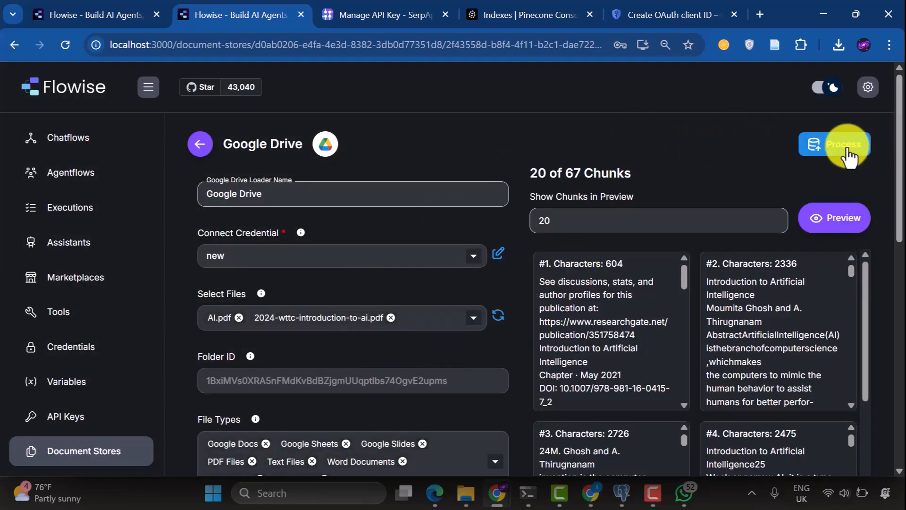
pyautogui.click(837, 143)
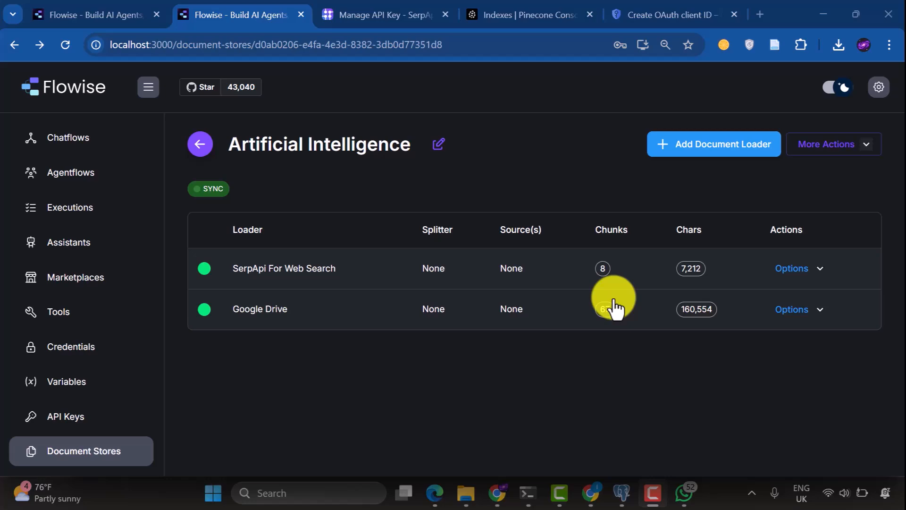
pyautogui.click(797, 309)
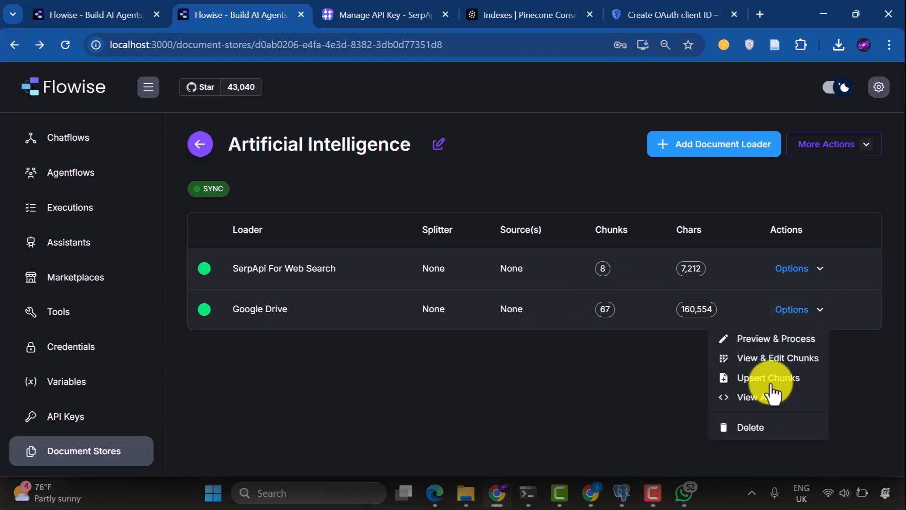
# Upsert the Google Drive loader's 67 chunks into the vector store: 44 added, 23 skipped
pyautogui.click(768, 377)
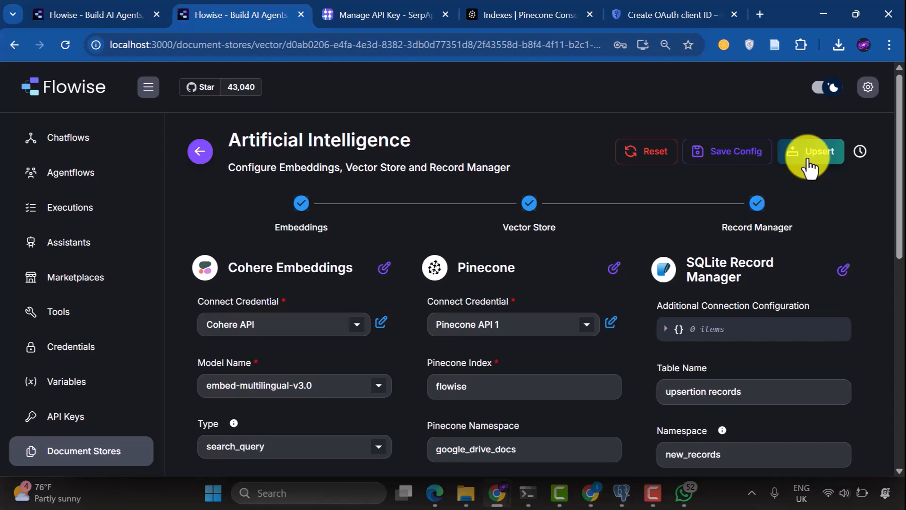
pyautogui.click(811, 151)
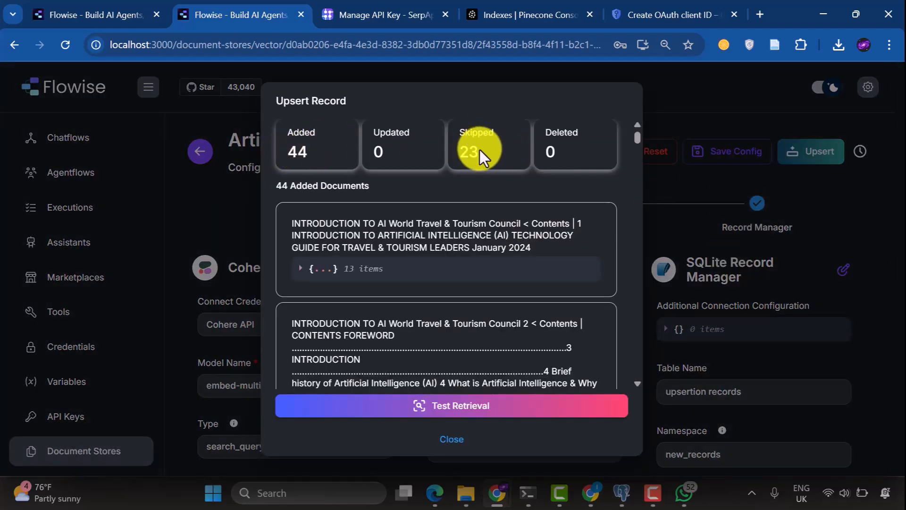
pyautogui.scroll(-3)
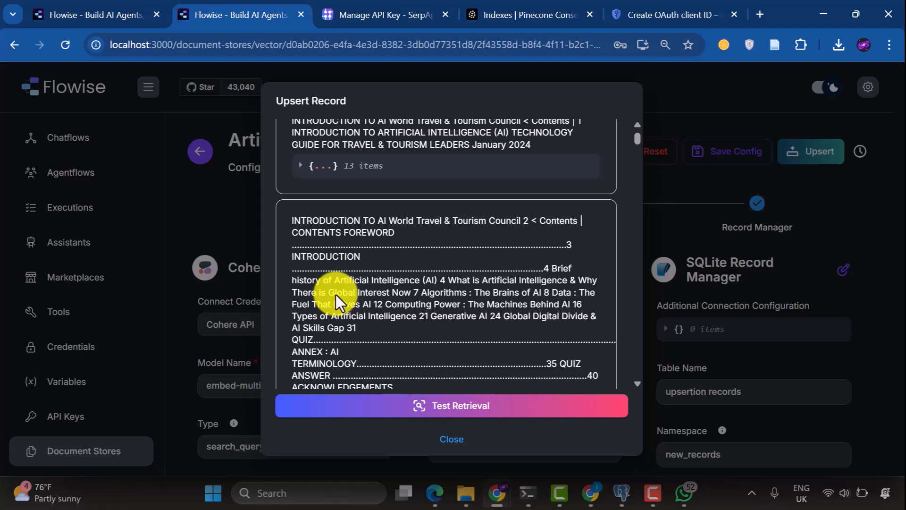
pyautogui.click(811, 151)
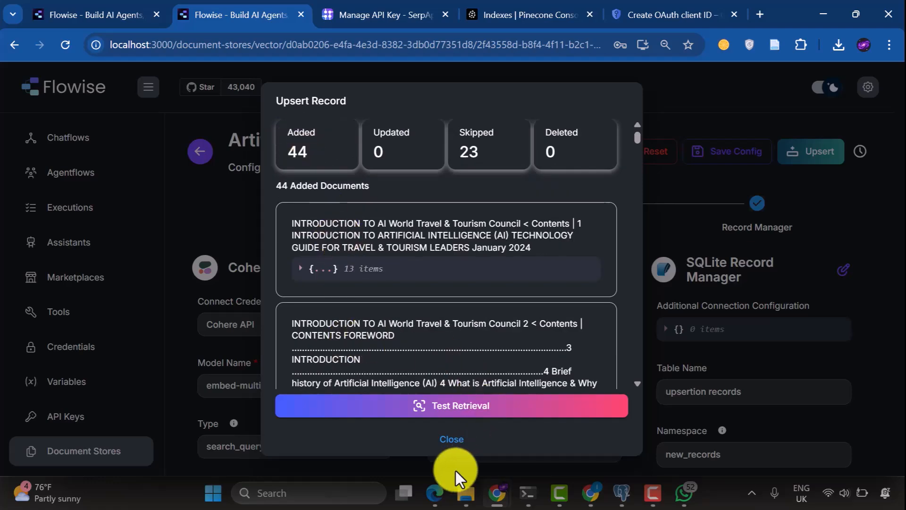
# Close the upsert results and save the Artificial Intelligence store configuration
pyautogui.click(451, 440)
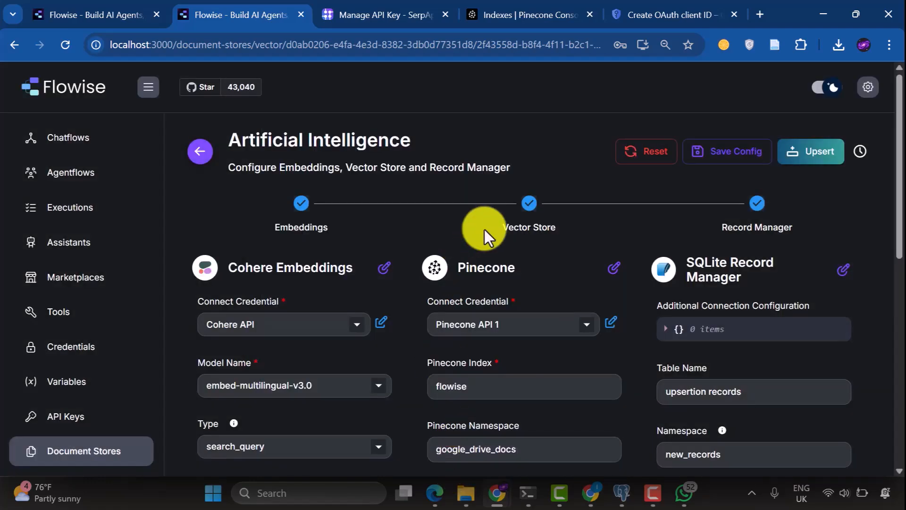
pyautogui.moveTo(567, 188)
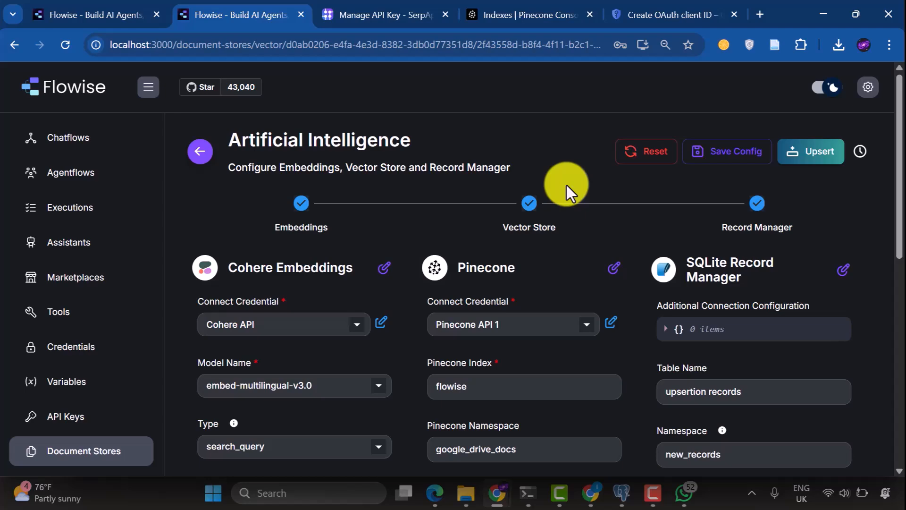
pyautogui.click(726, 151)
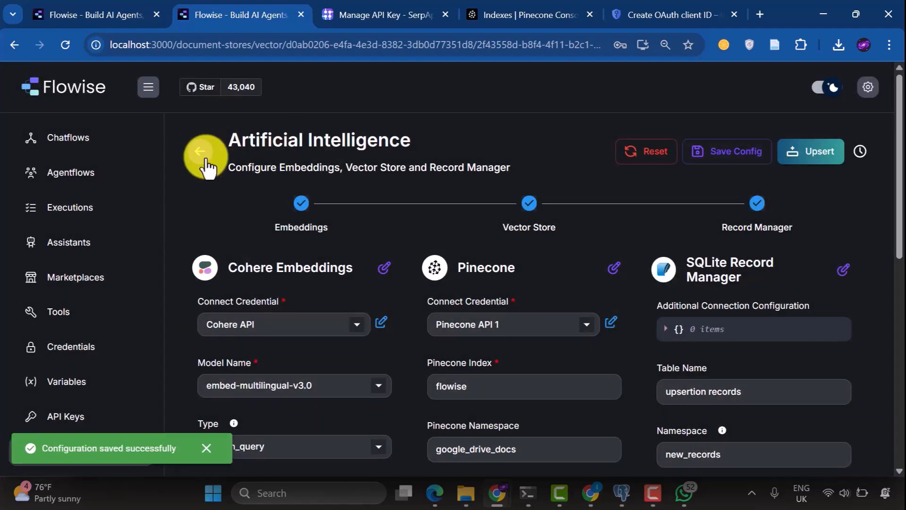
pyautogui.click(201, 151)
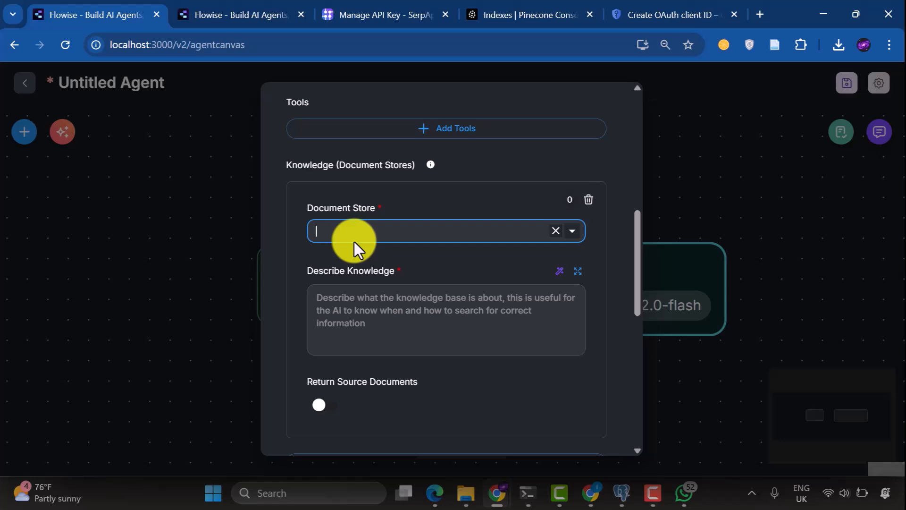
# Save the agentflow under the name 'Simple RAG agent'
pyautogui.click(445, 230)
pyautogui.write('Simple')
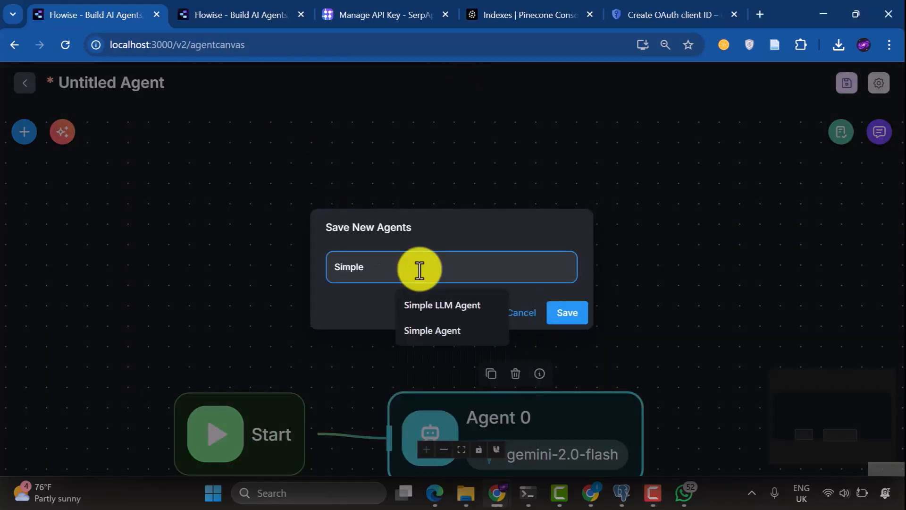
pyautogui.click(566, 312)
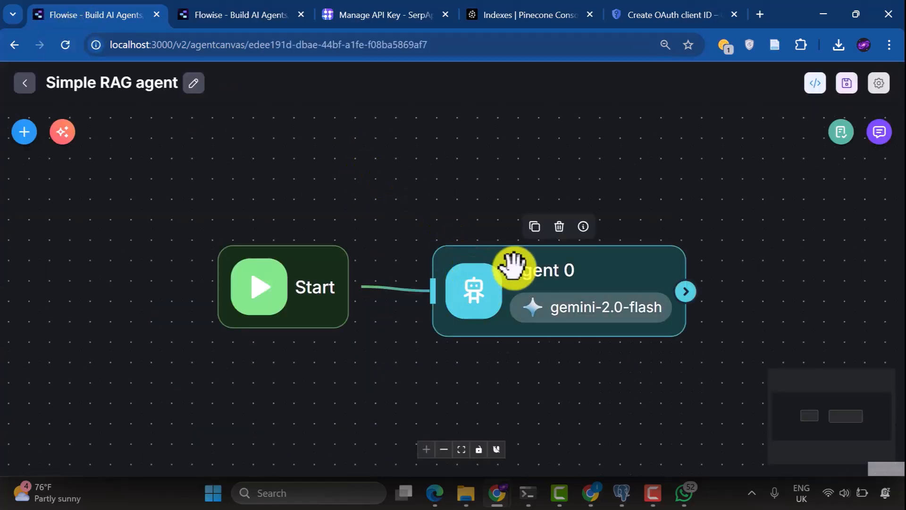
# Set Agent 0's knowledge to the 'Artificial Intelligence' document store, with a description of its contents
pyautogui.click(555, 270)
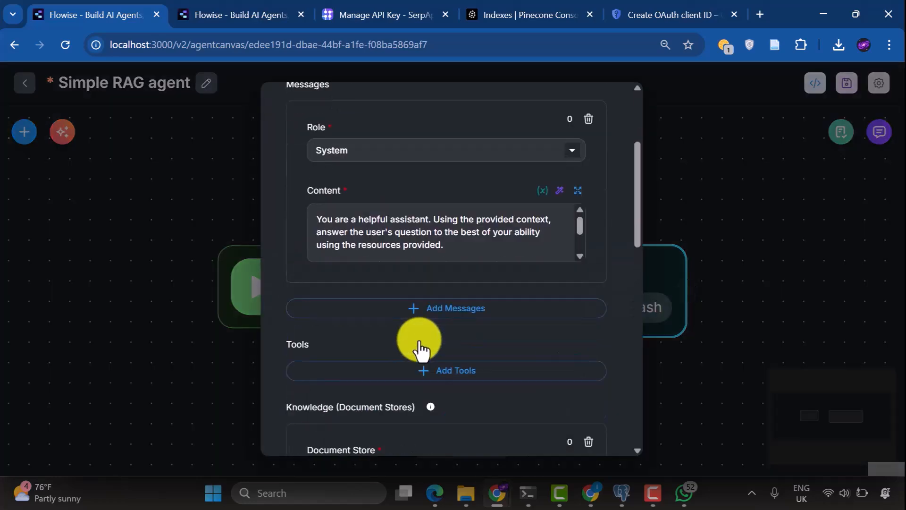
pyautogui.click(445, 266)
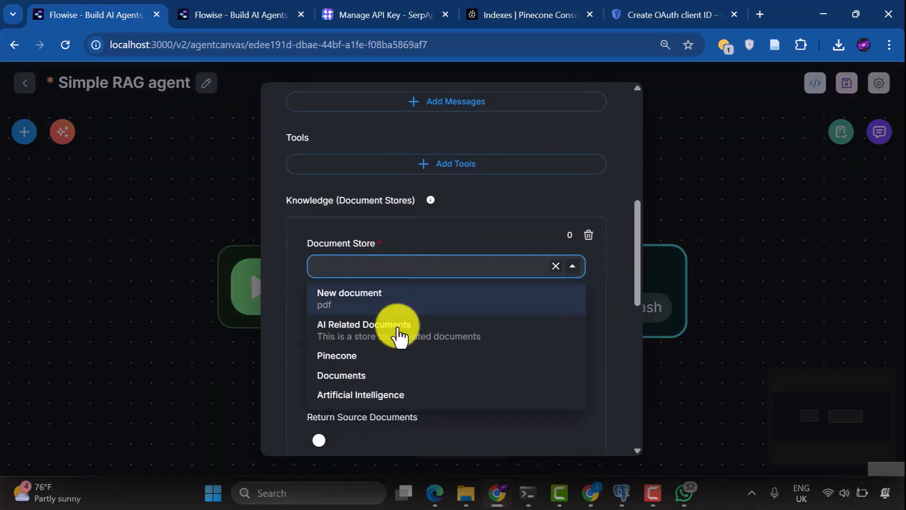
pyautogui.click(360, 395)
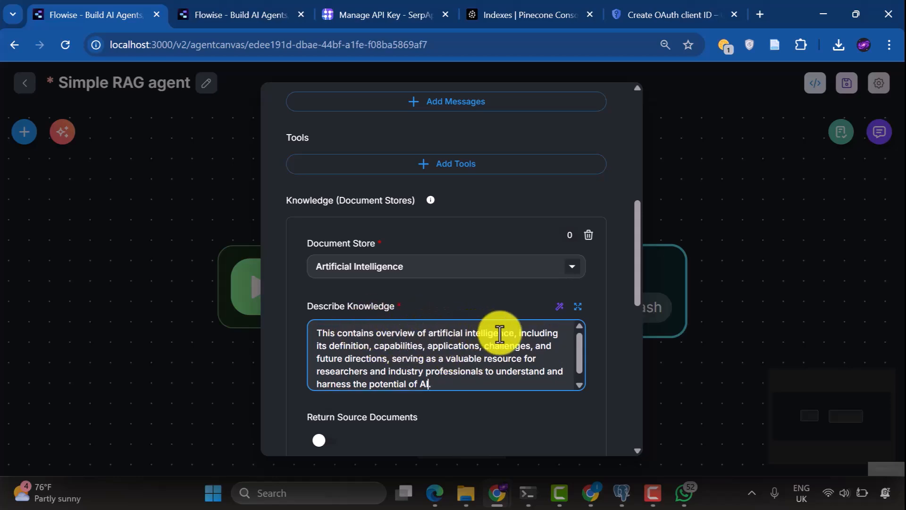
pyautogui.moveTo(403, 351)
pyautogui.write('.')
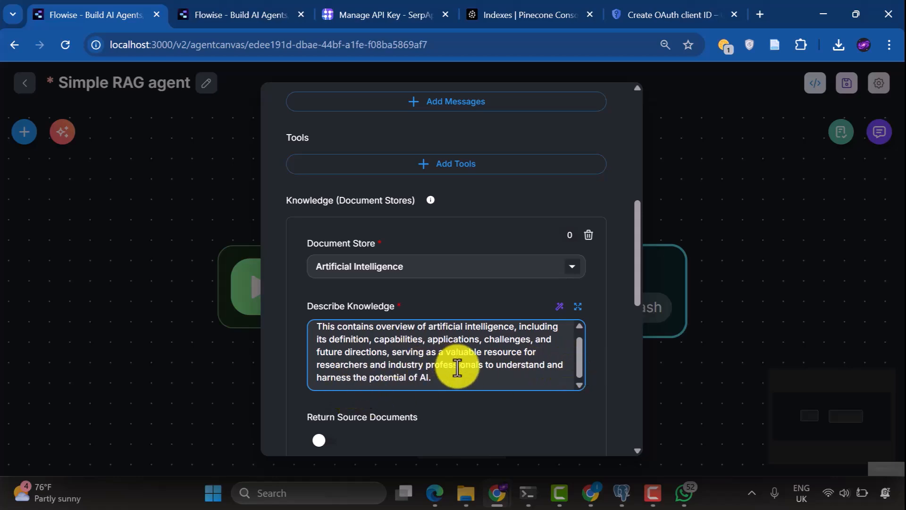
pyautogui.scroll(-3)
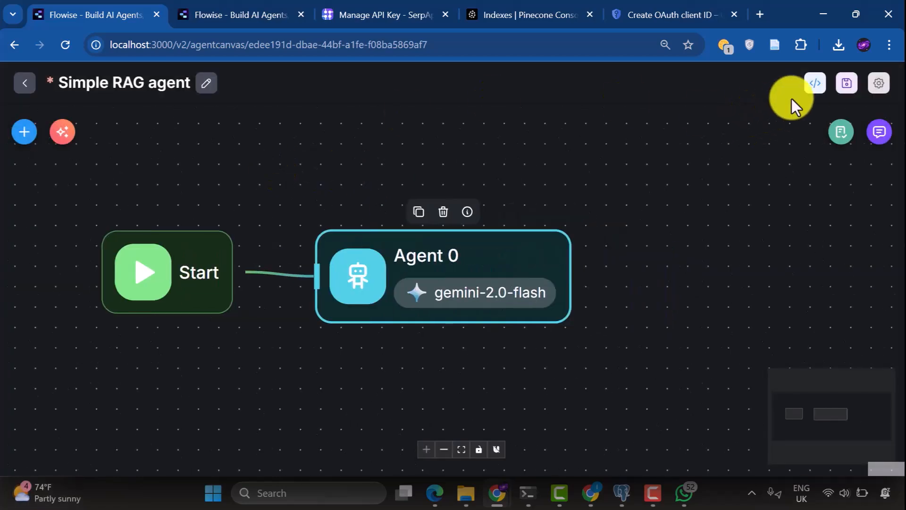
# Save and validate the flow, then chat 'hello' and 'what are AI trends in 2025'
pyautogui.click(846, 83)
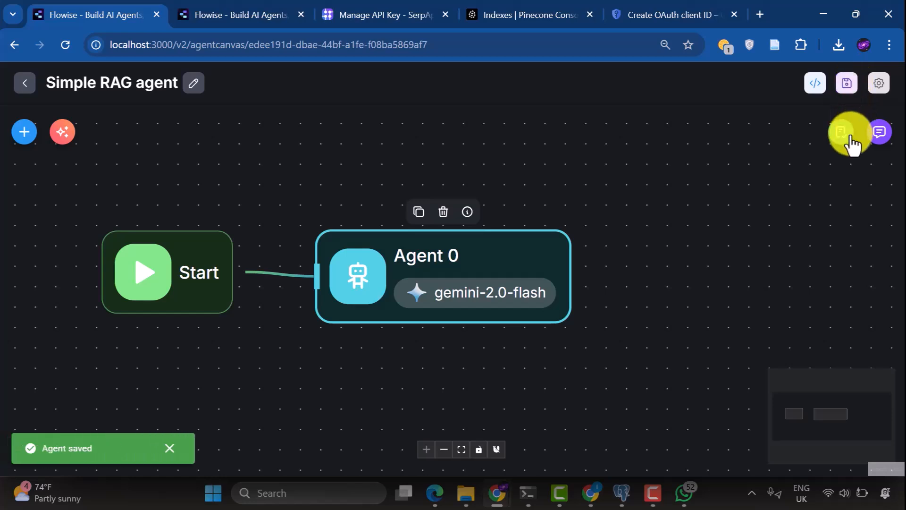
pyautogui.click(852, 132)
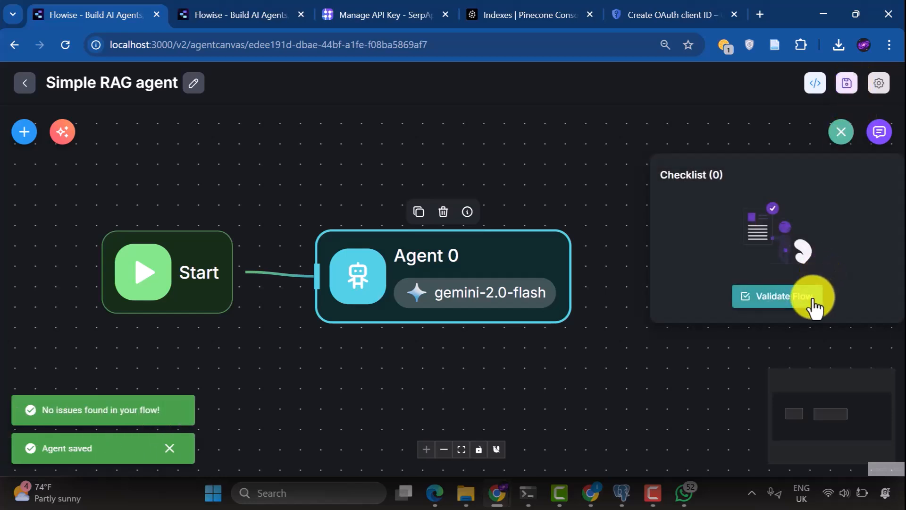
pyautogui.write('hel')
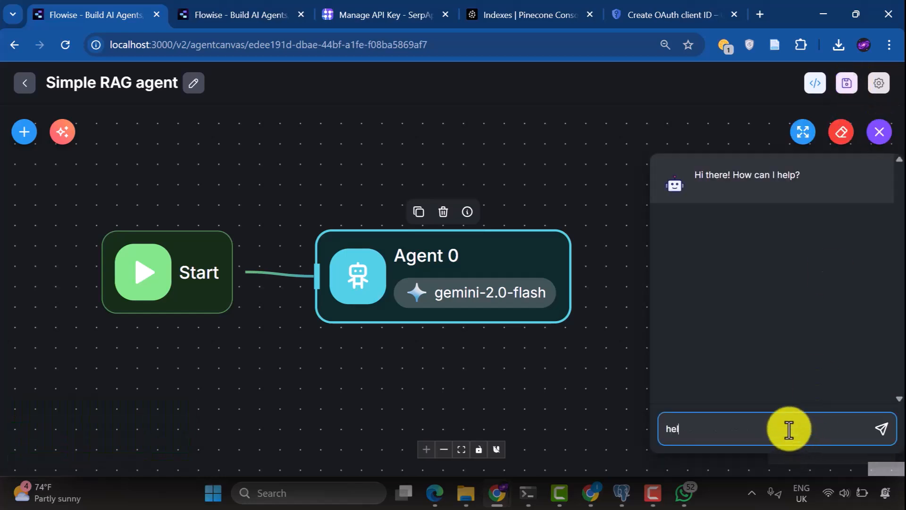
pyautogui.click(880, 428)
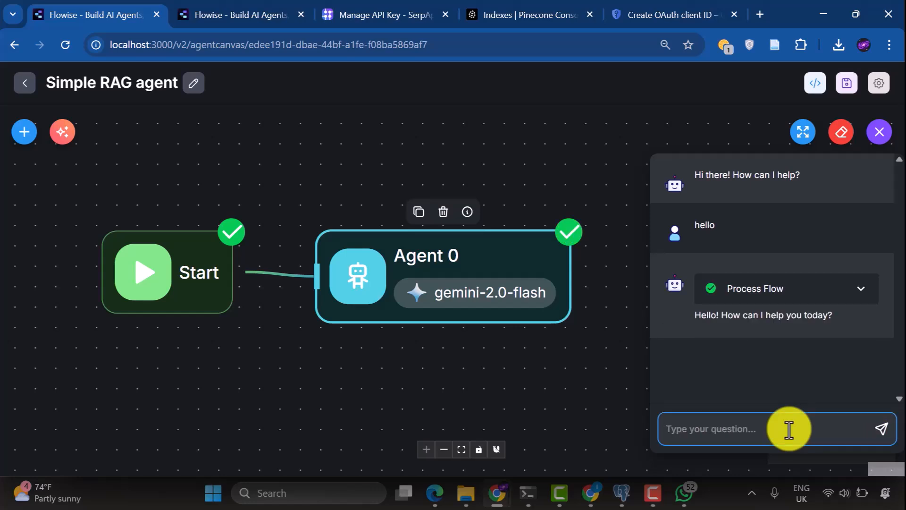
pyautogui.write('what are AI trends in 2')
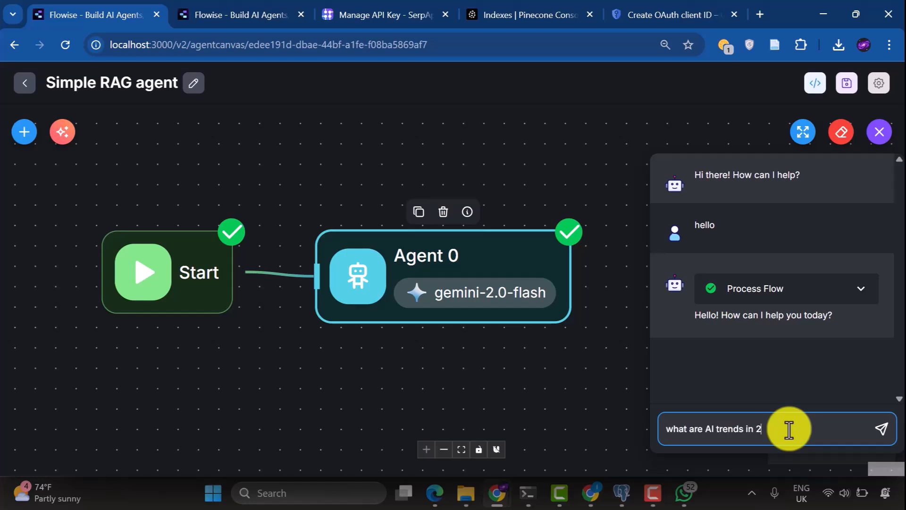
pyautogui.click(881, 429)
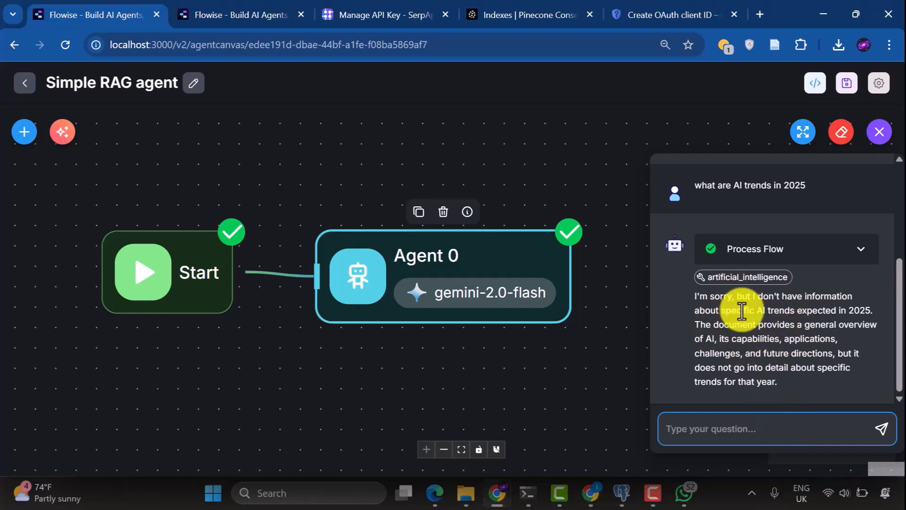
pyautogui.moveTo(805, 306)
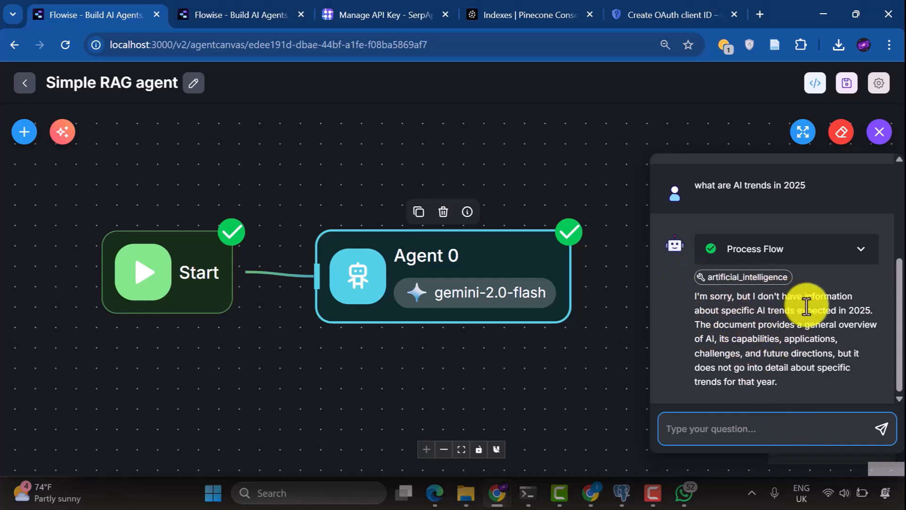
pyautogui.moveTo(831, 340)
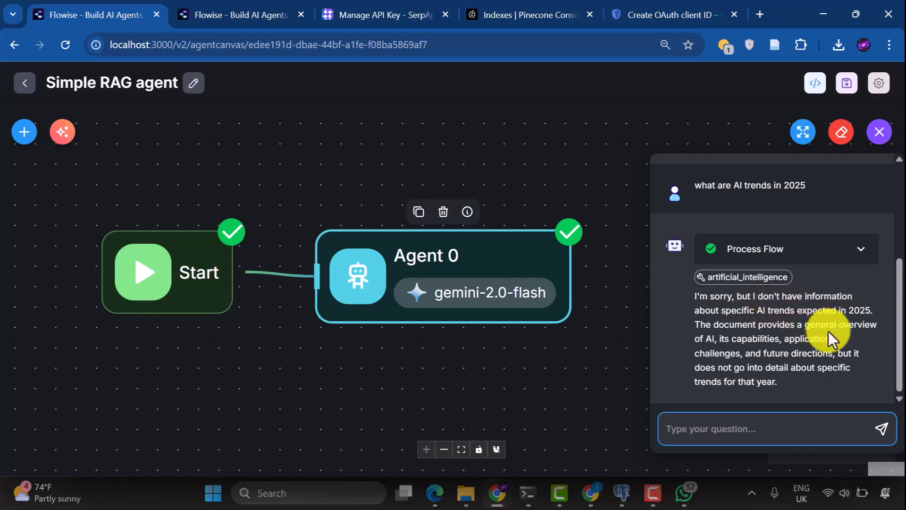
pyautogui.moveTo(719, 314)
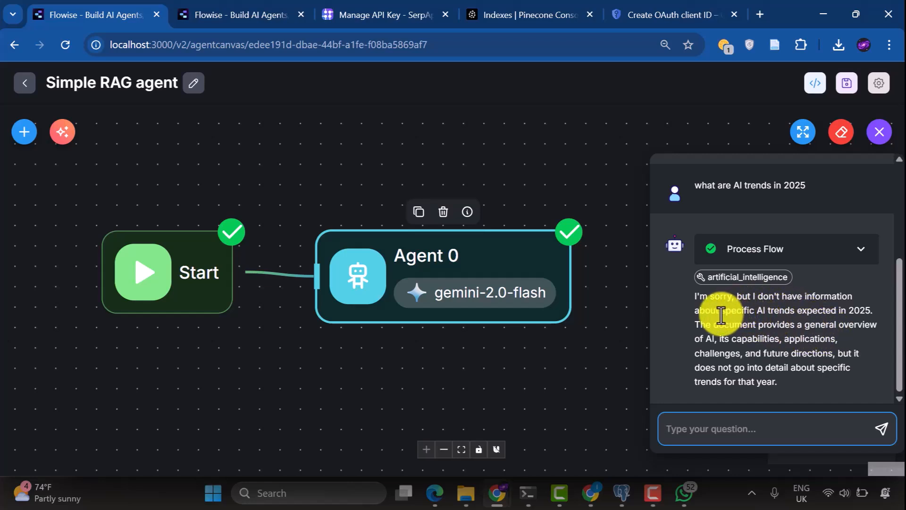
pyautogui.moveTo(763, 429)
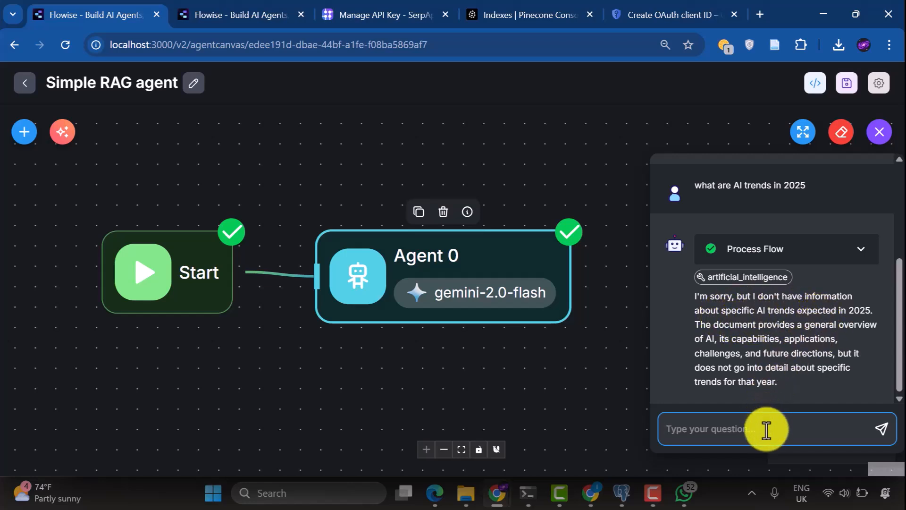
# Ask 'what is artificial intelligence', answer the follow-up with 'AI', and scroll through the reply
pyautogui.write('what is artificial i')
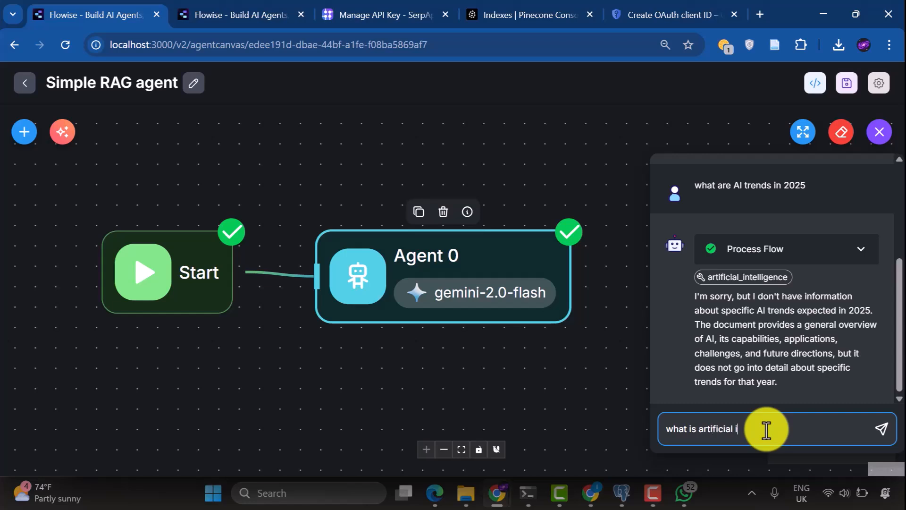
pyautogui.click(881, 429)
pyautogui.write('AI')
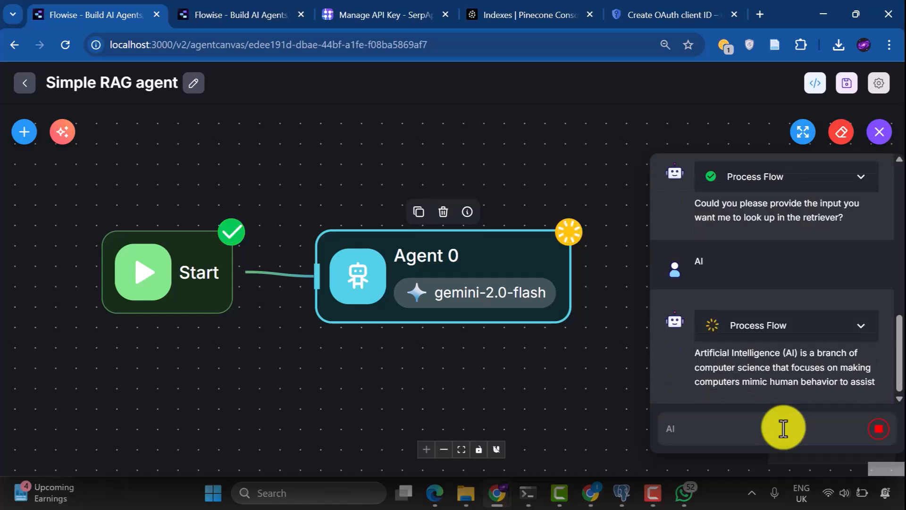
pyautogui.moveTo(734, 347)
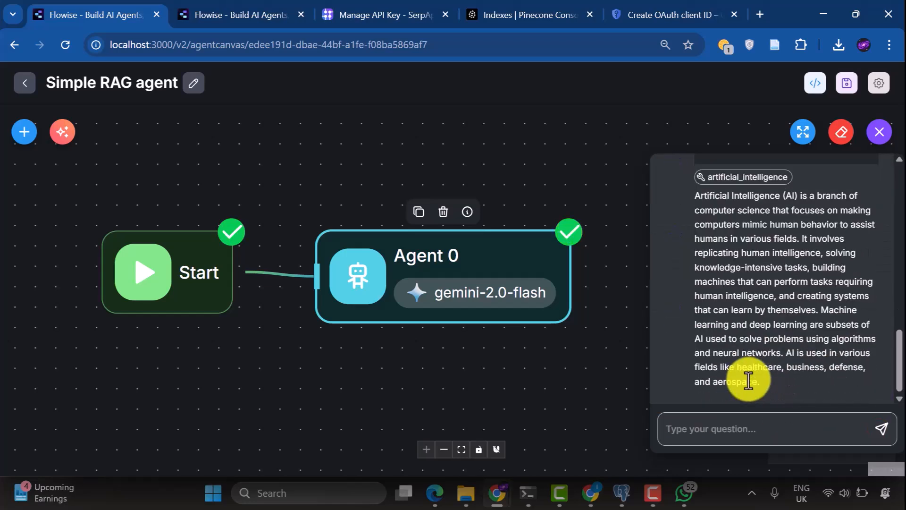
pyautogui.click(774, 428)
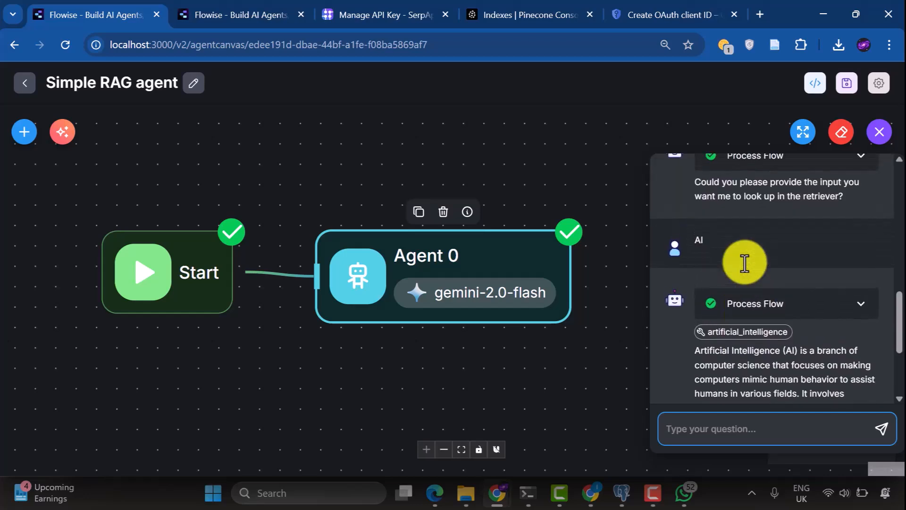
pyautogui.scroll(-3)
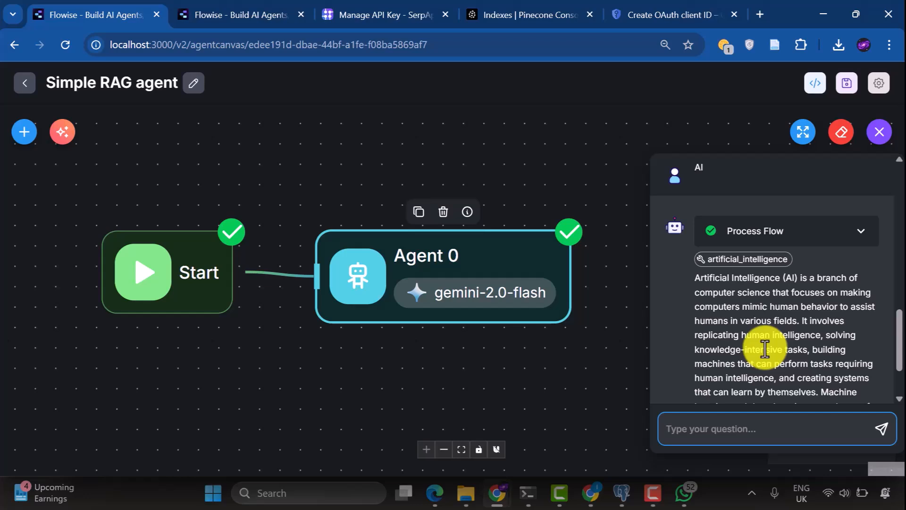
pyautogui.click(775, 429)
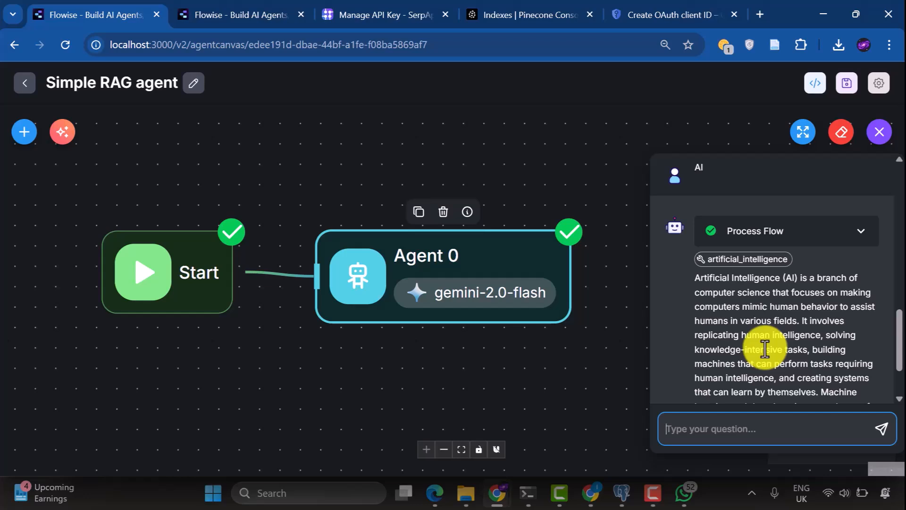
pyautogui.scroll(-3)
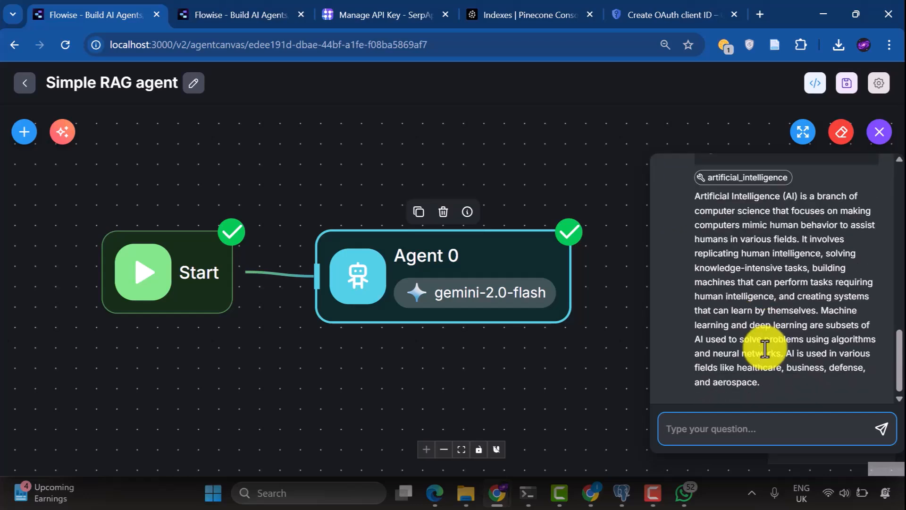